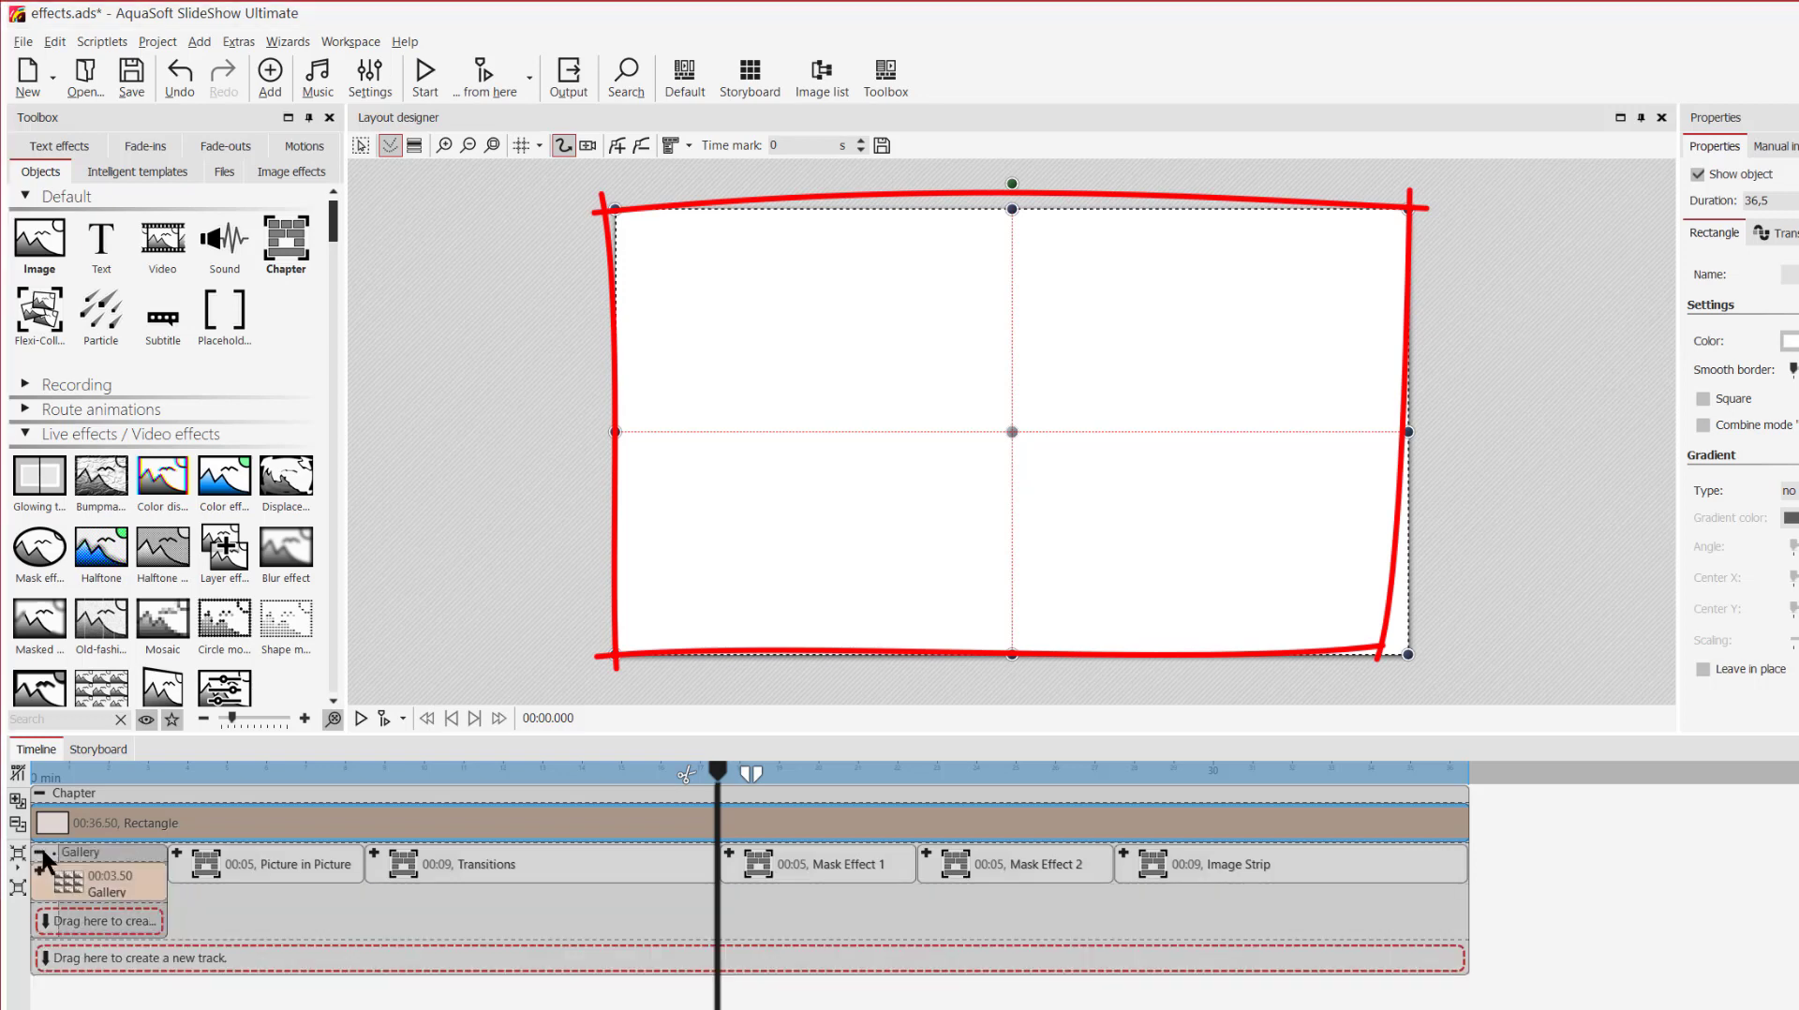
# - Collapse the effects chapter and scroll the Objects list down to the Gallery effect
pyautogui.click(86, 876)
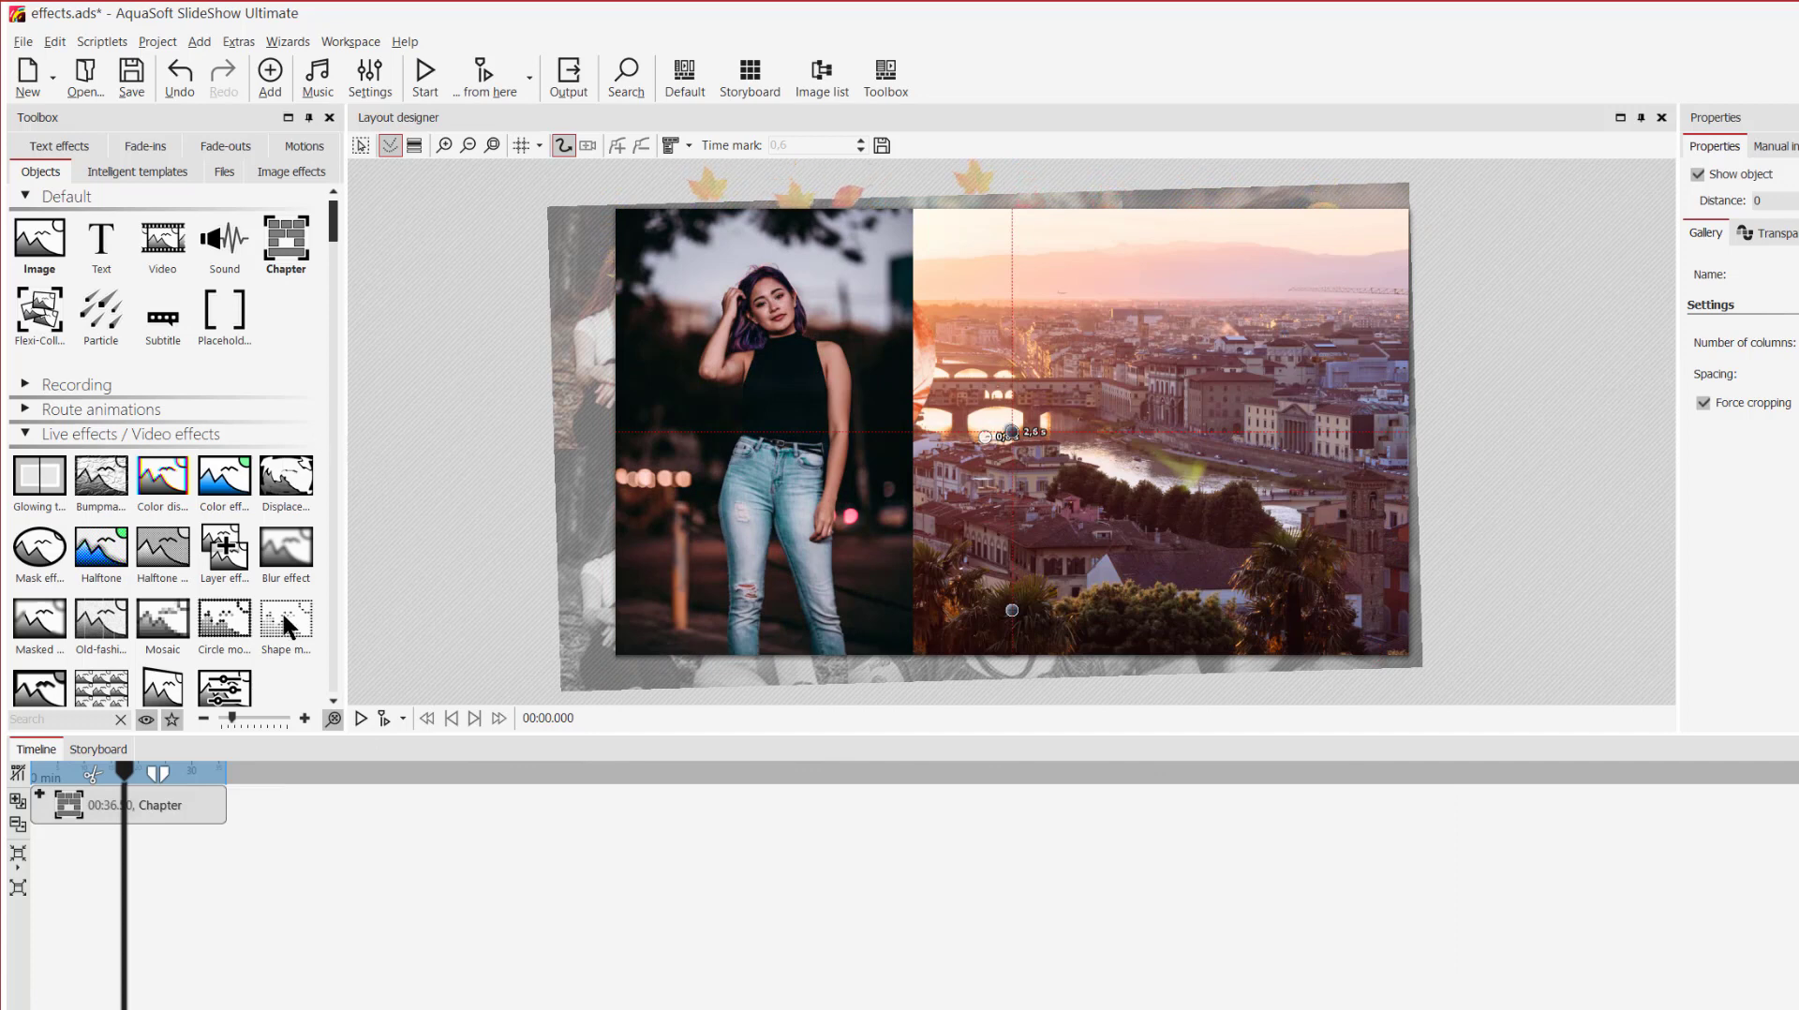
pyautogui.scroll(-3)
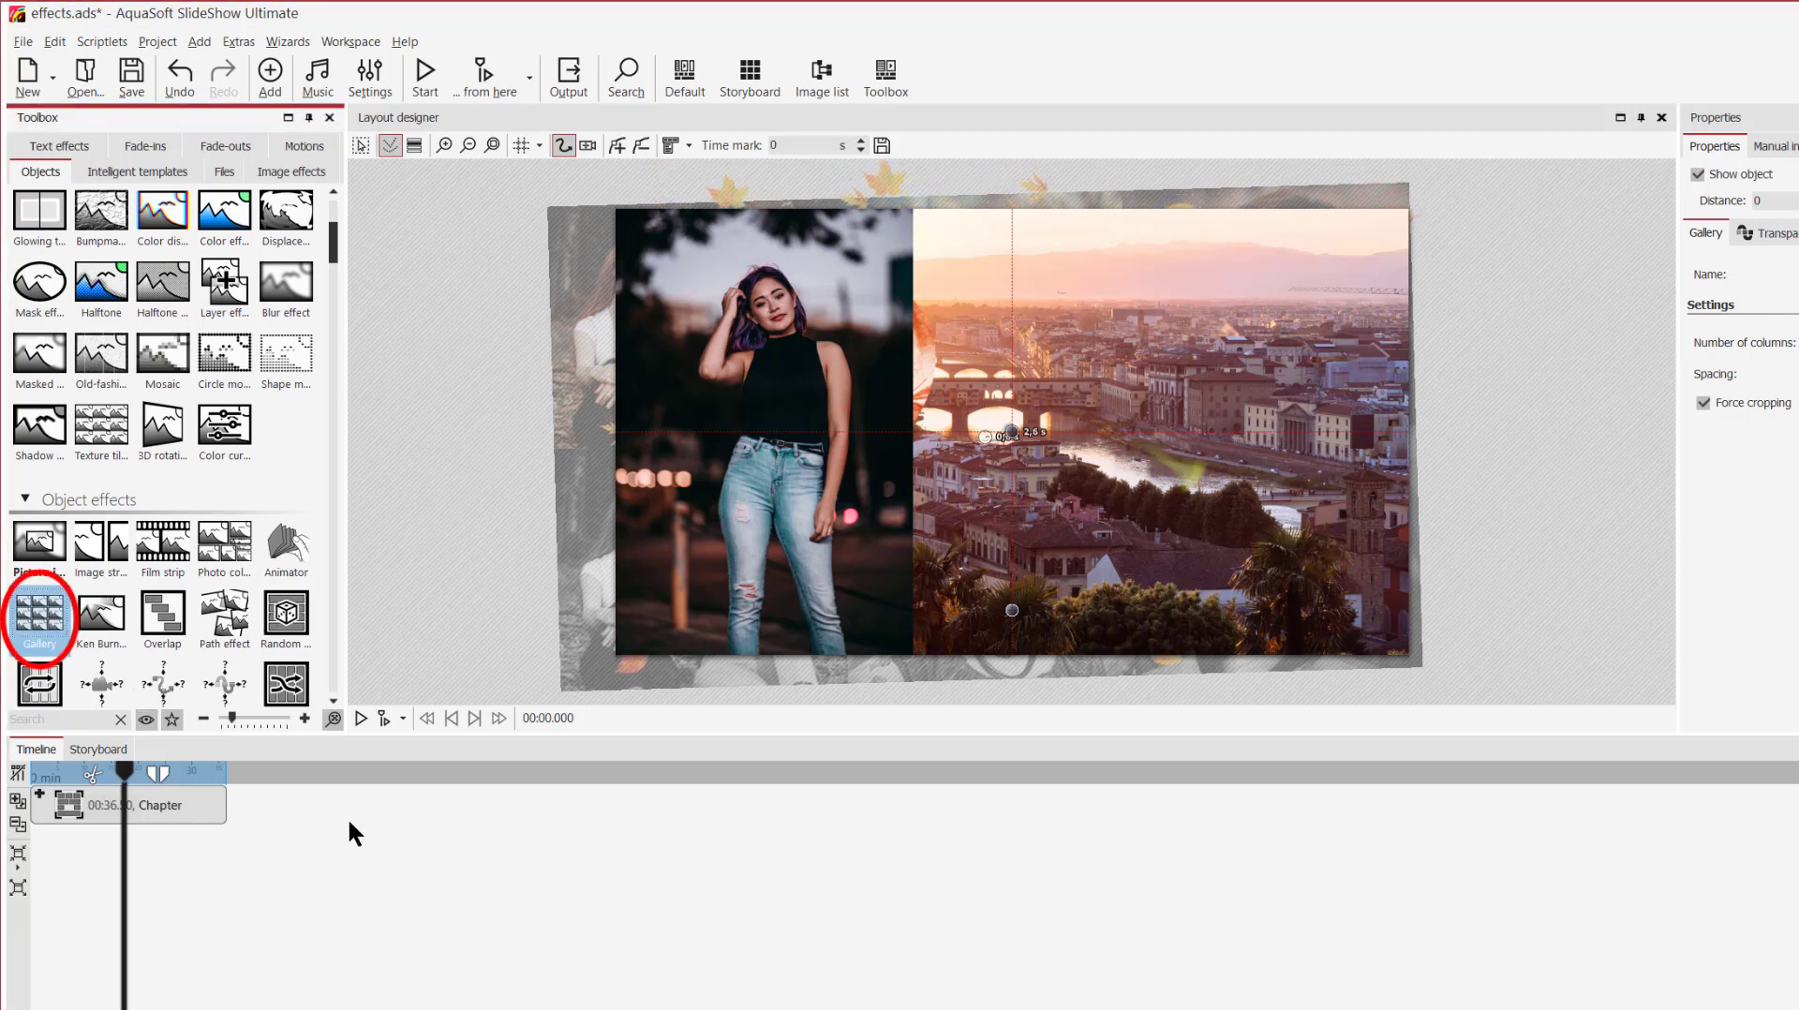
# - Insert a new Gallery object after the collapsed chapter, ready for photos
pyautogui.doubleClick(39, 618)
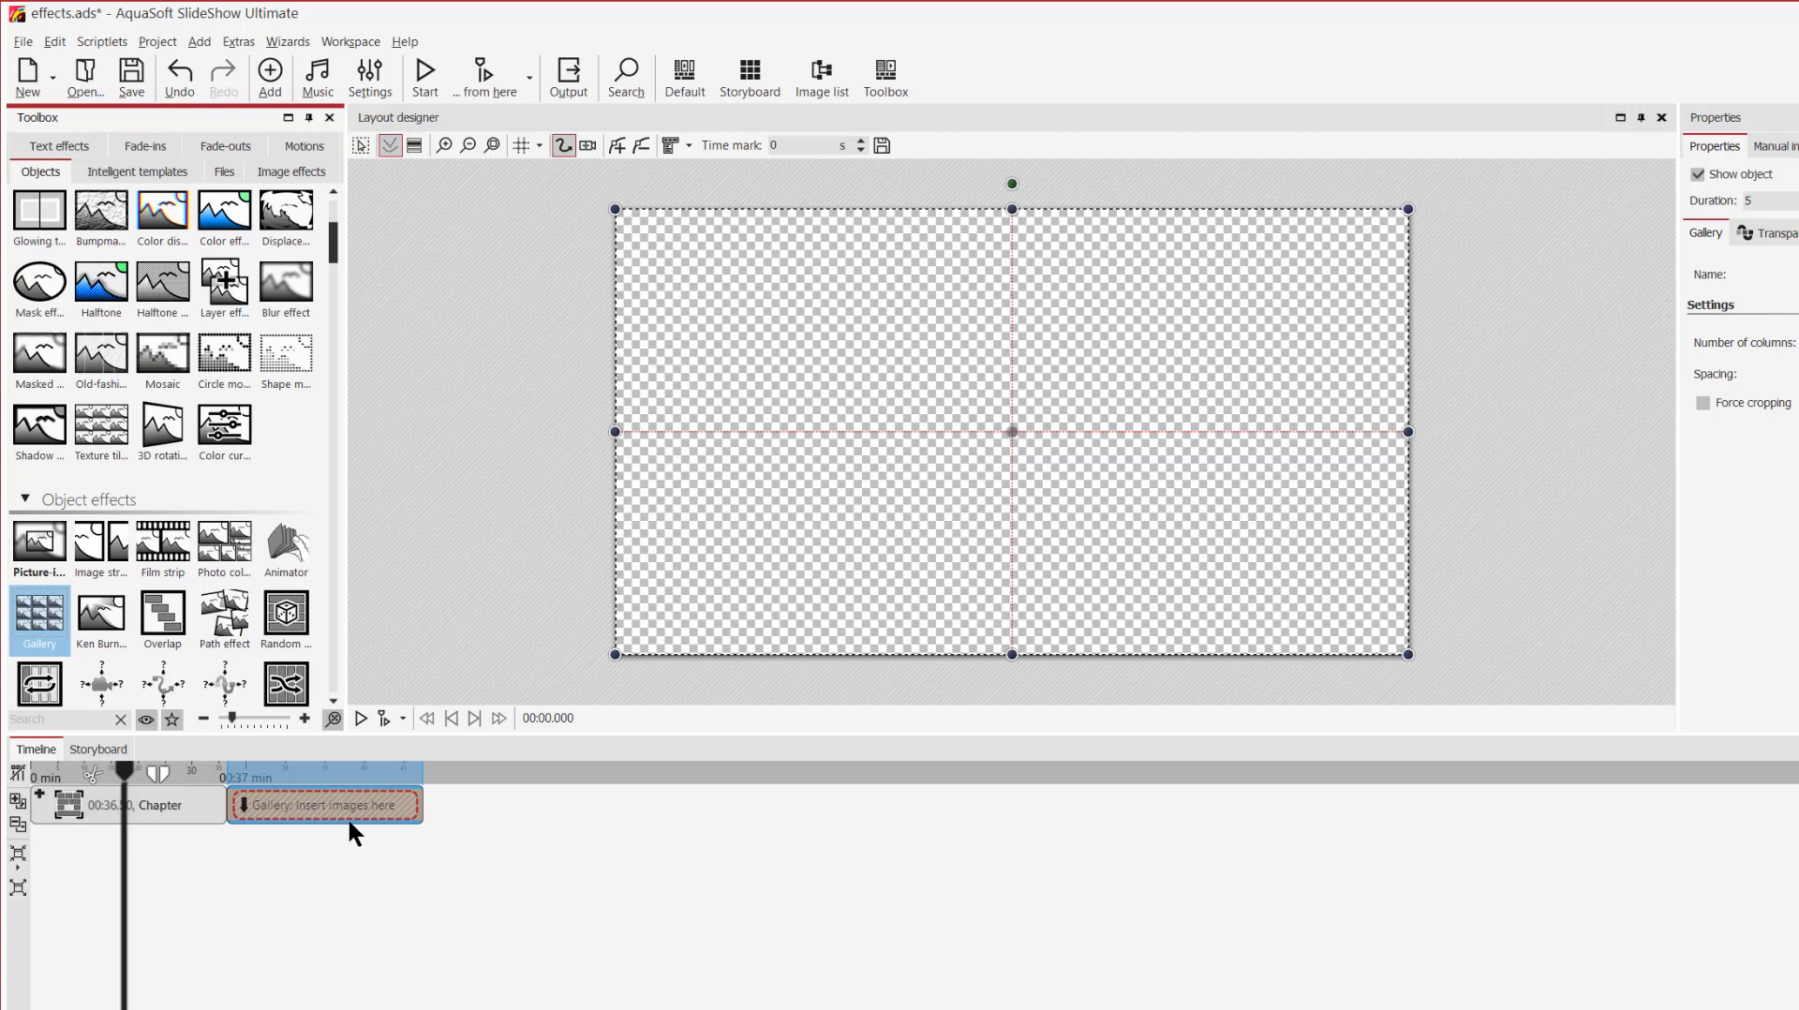
pyautogui.moveTo(361, 223)
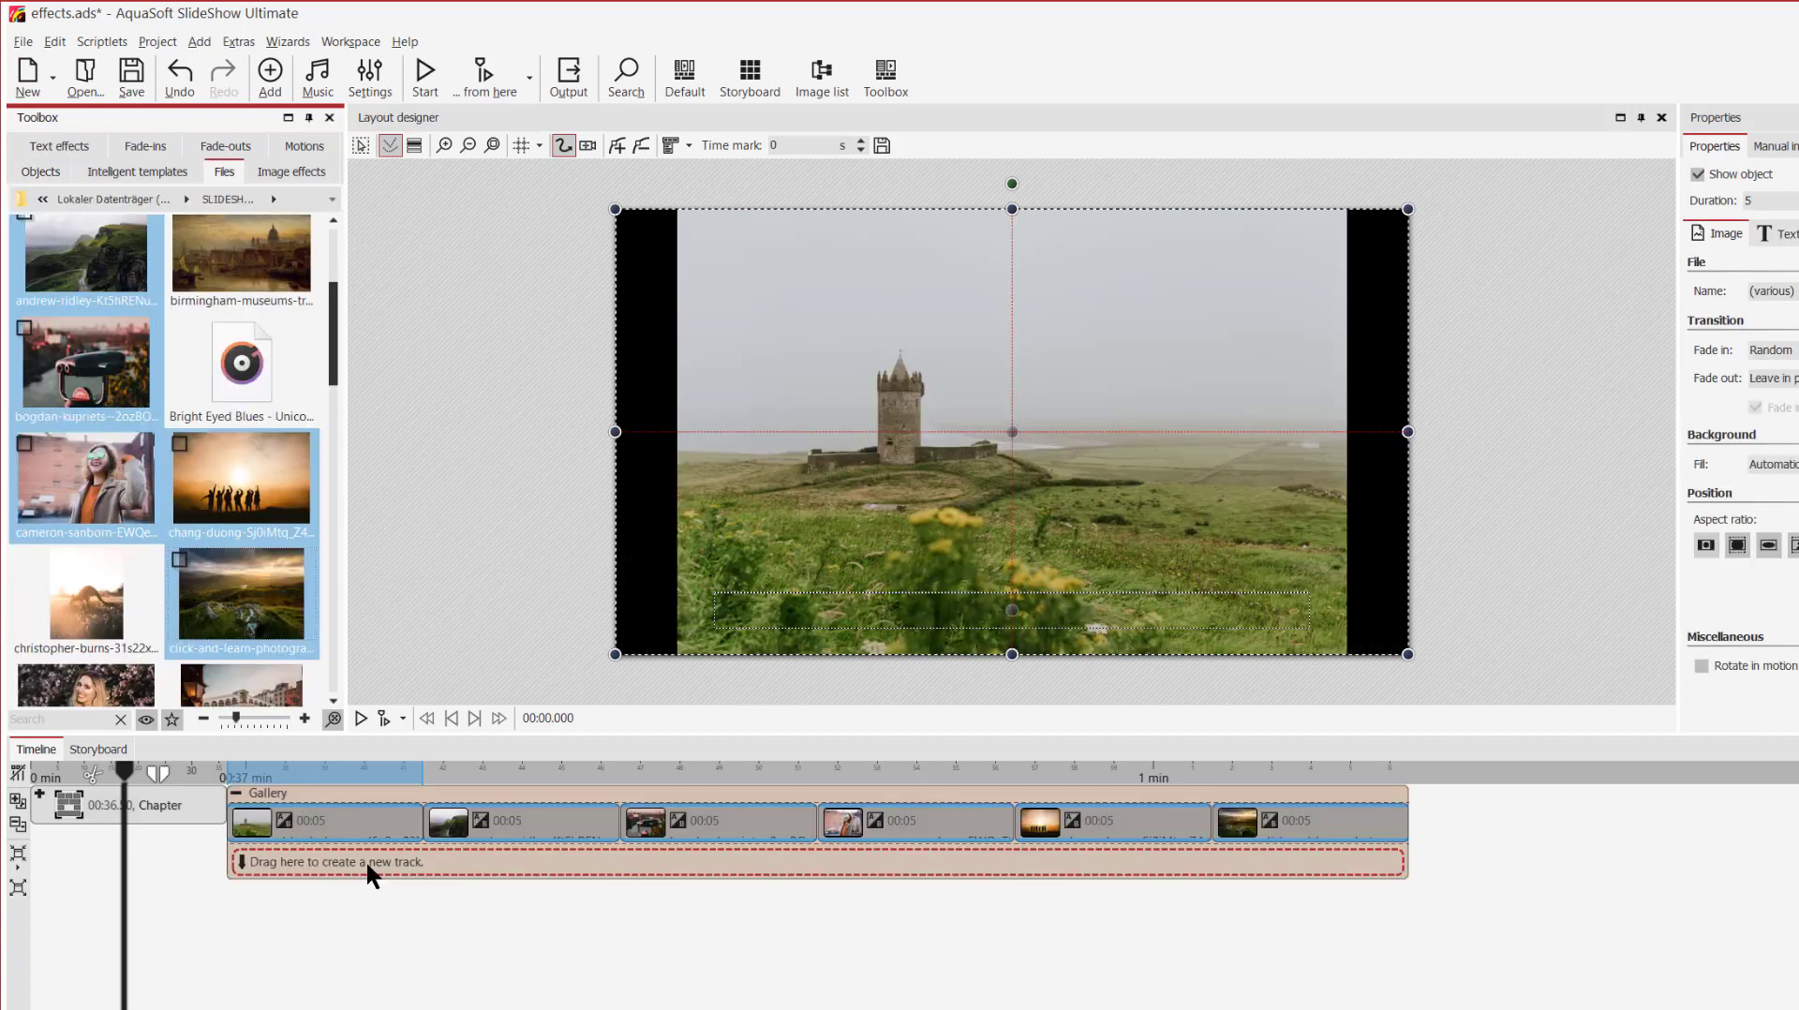
pyautogui.moveTo(384, 837)
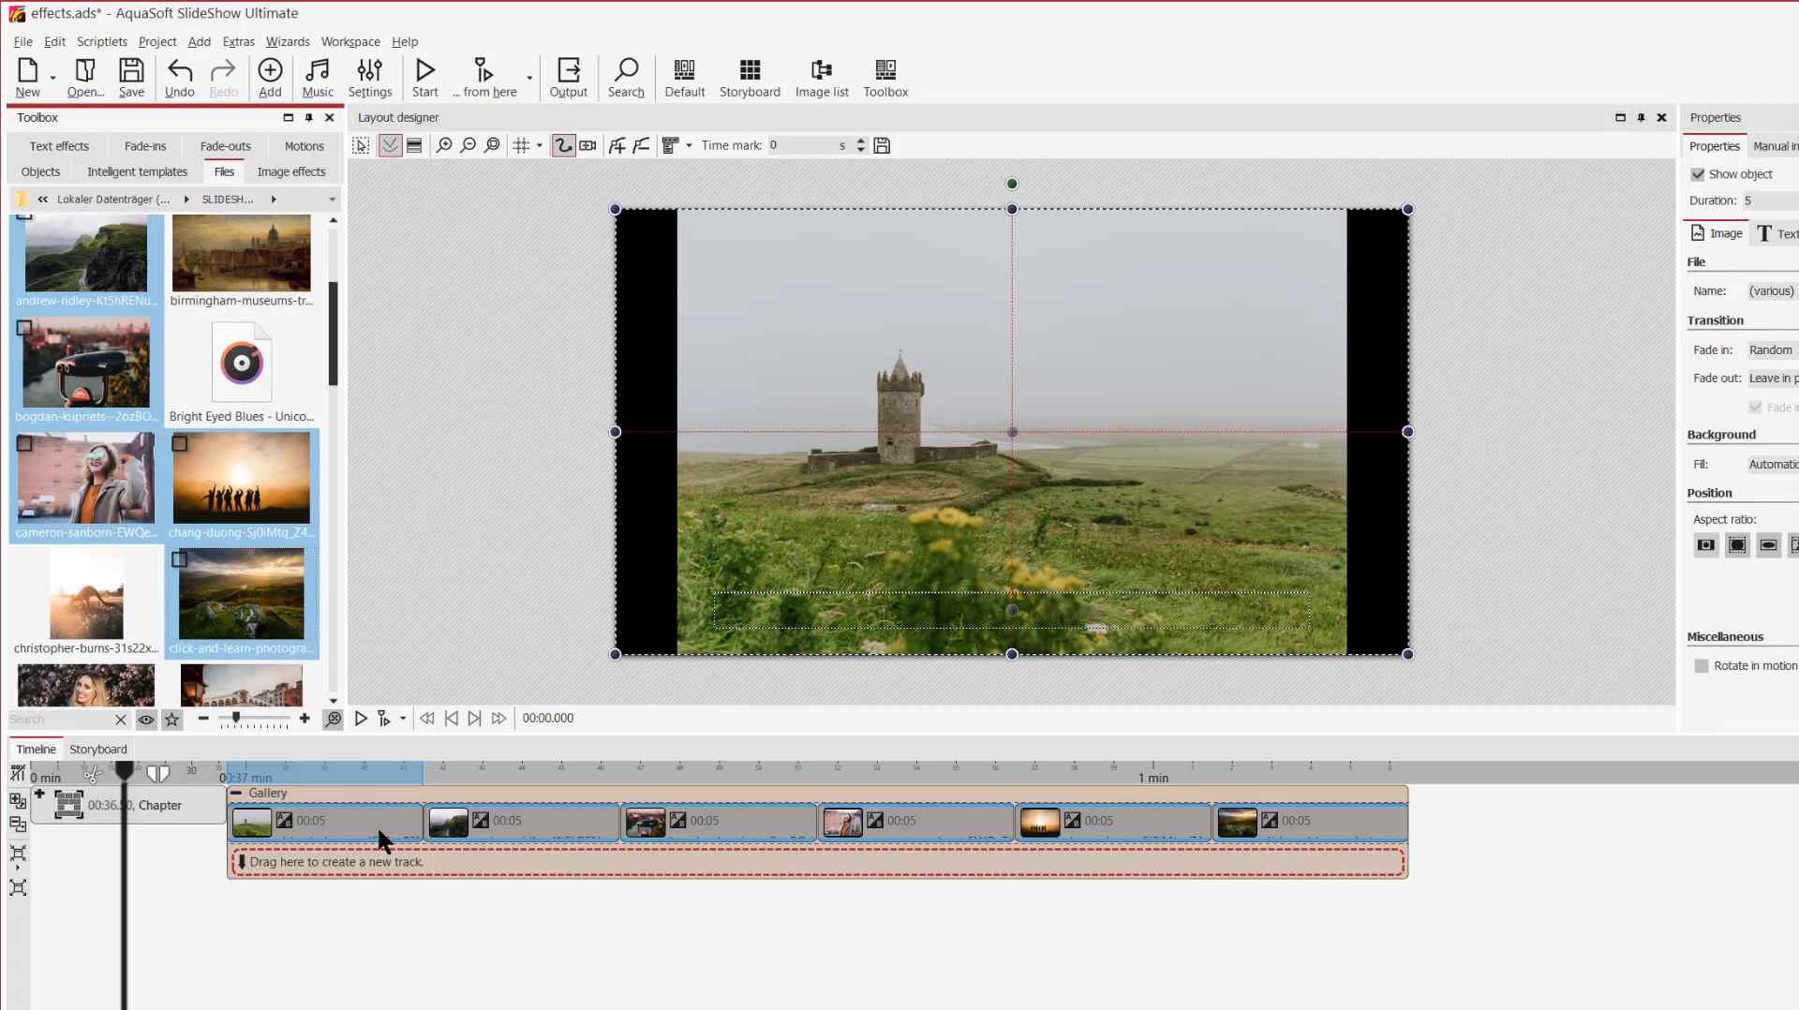
pyautogui.moveTo(366, 826)
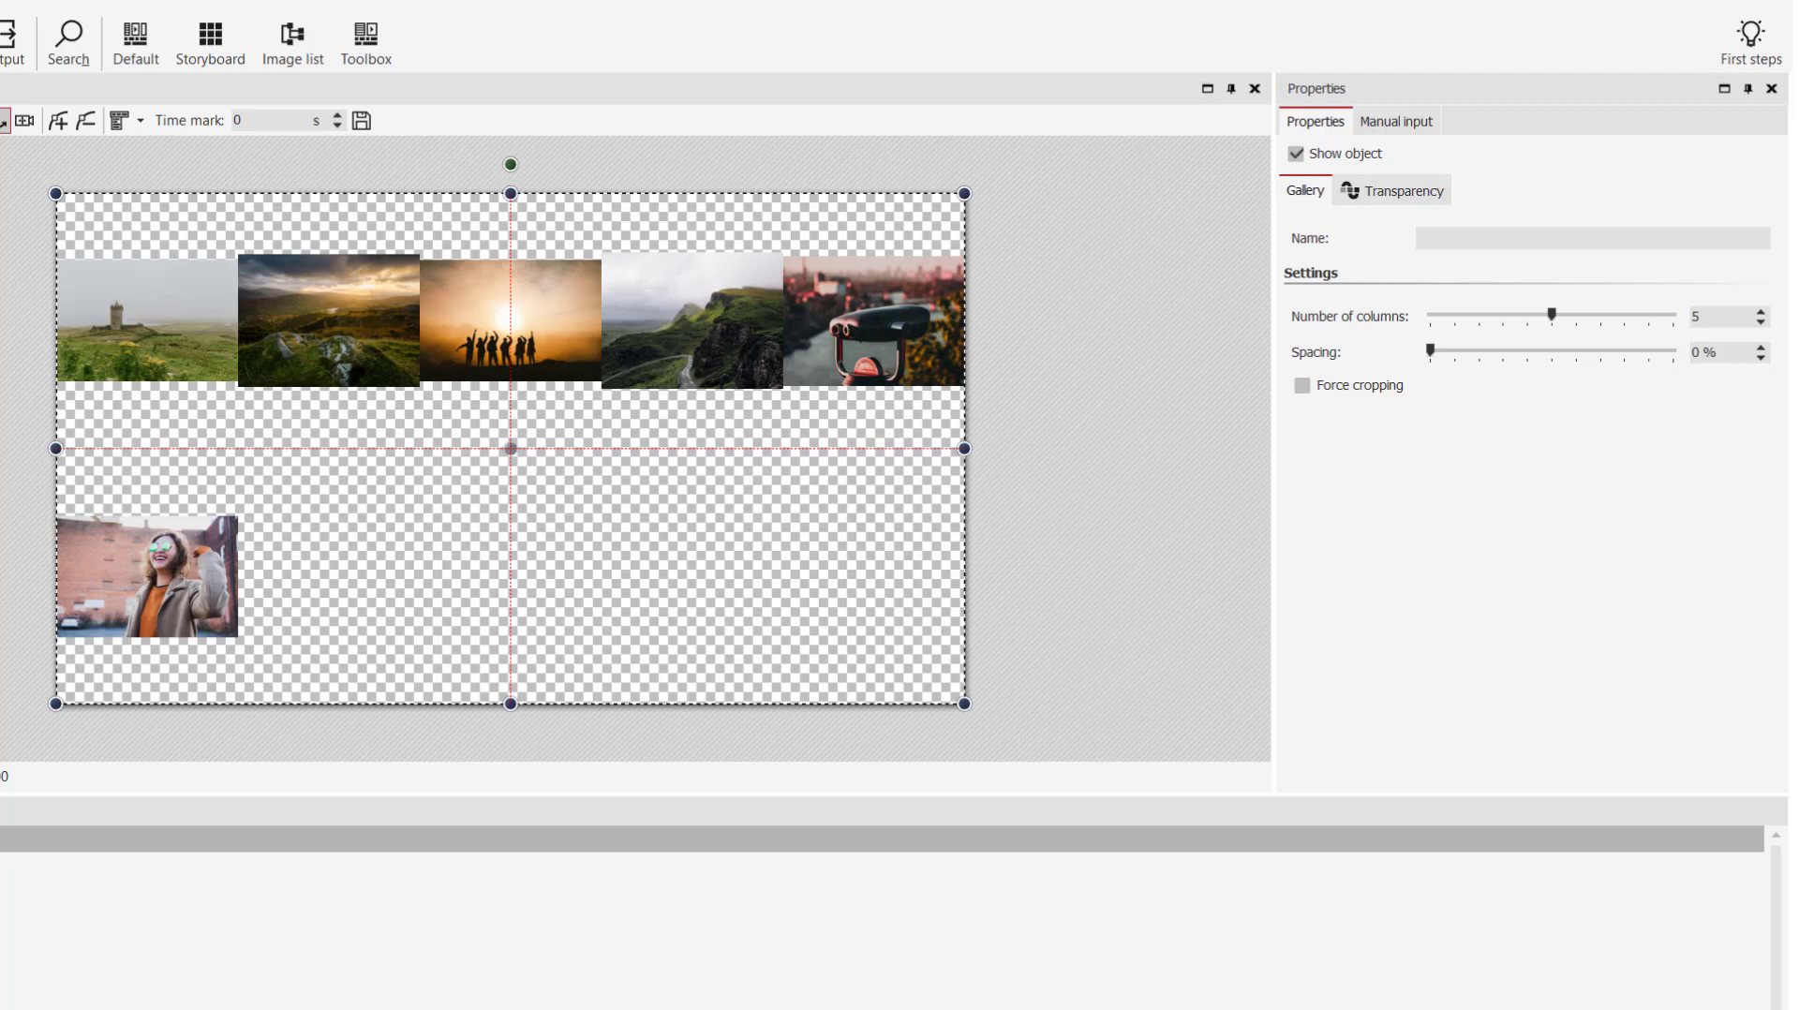
# - Set the gallery to 3 columns with Force cropping so the six photos fill the frame
pyautogui.tripleClick(1718, 316)
pyautogui.write('3')
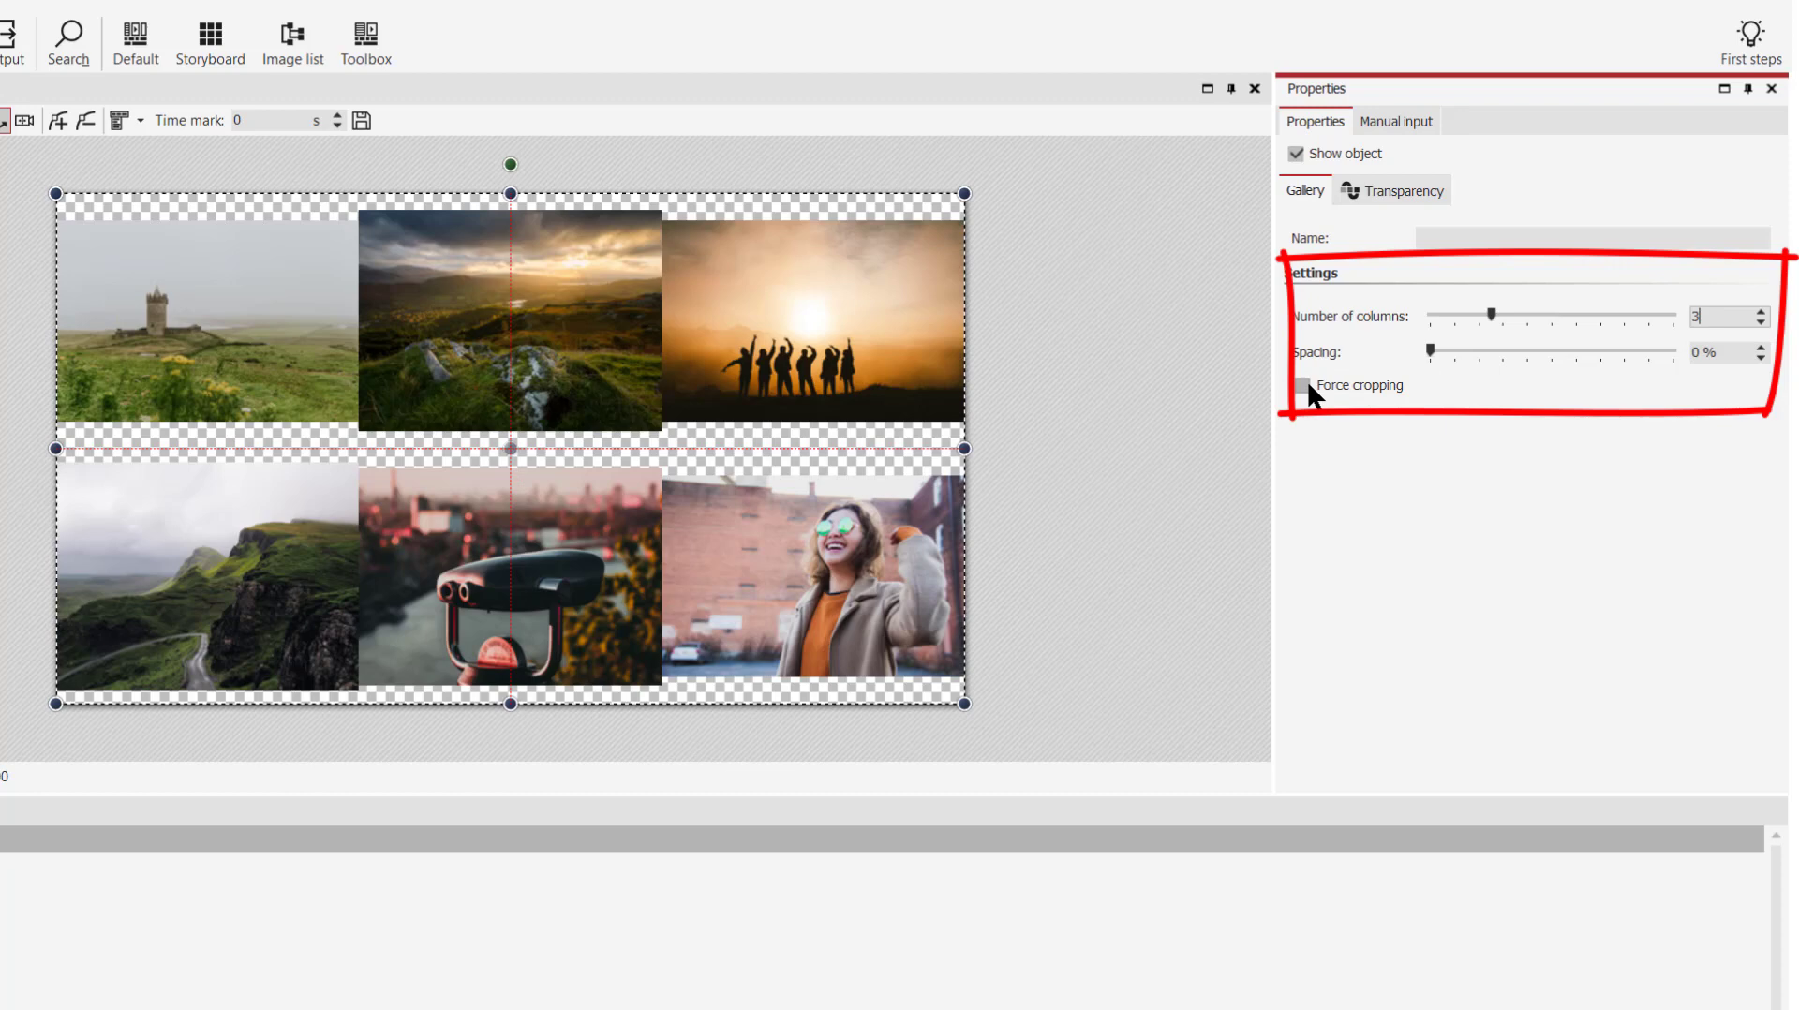
pyautogui.click(1301, 385)
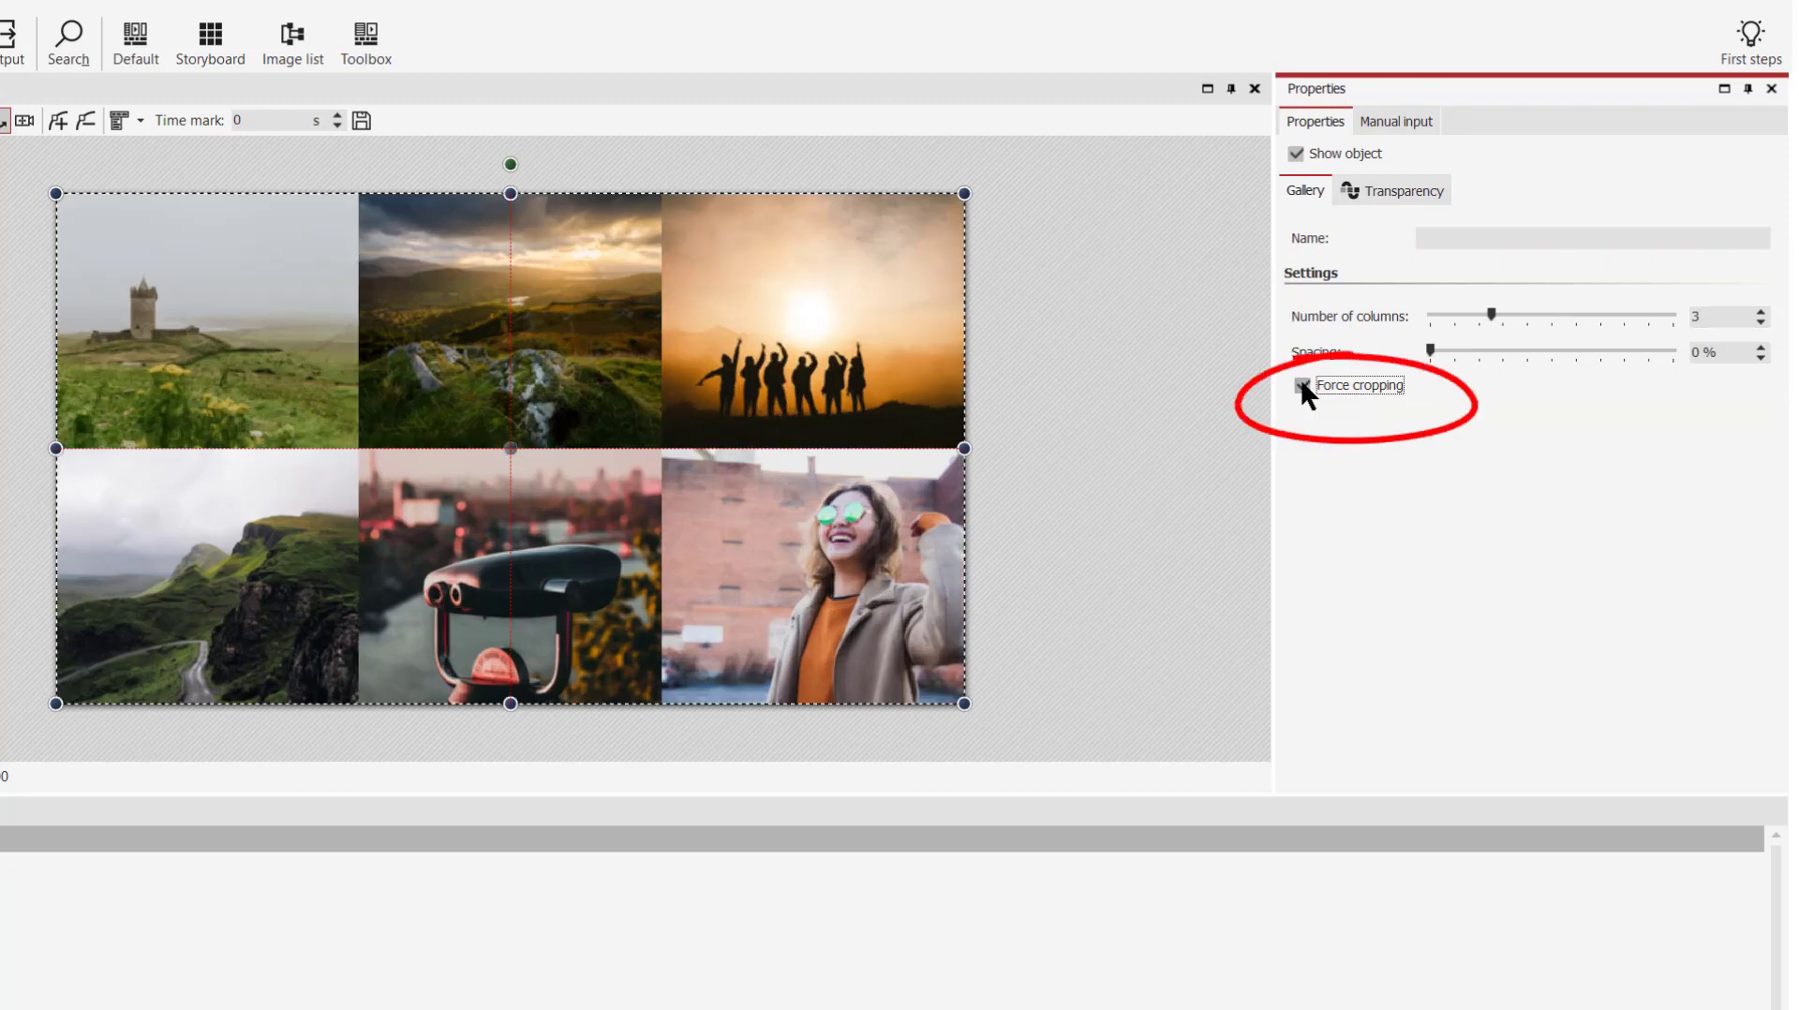
pyautogui.click(1303, 385)
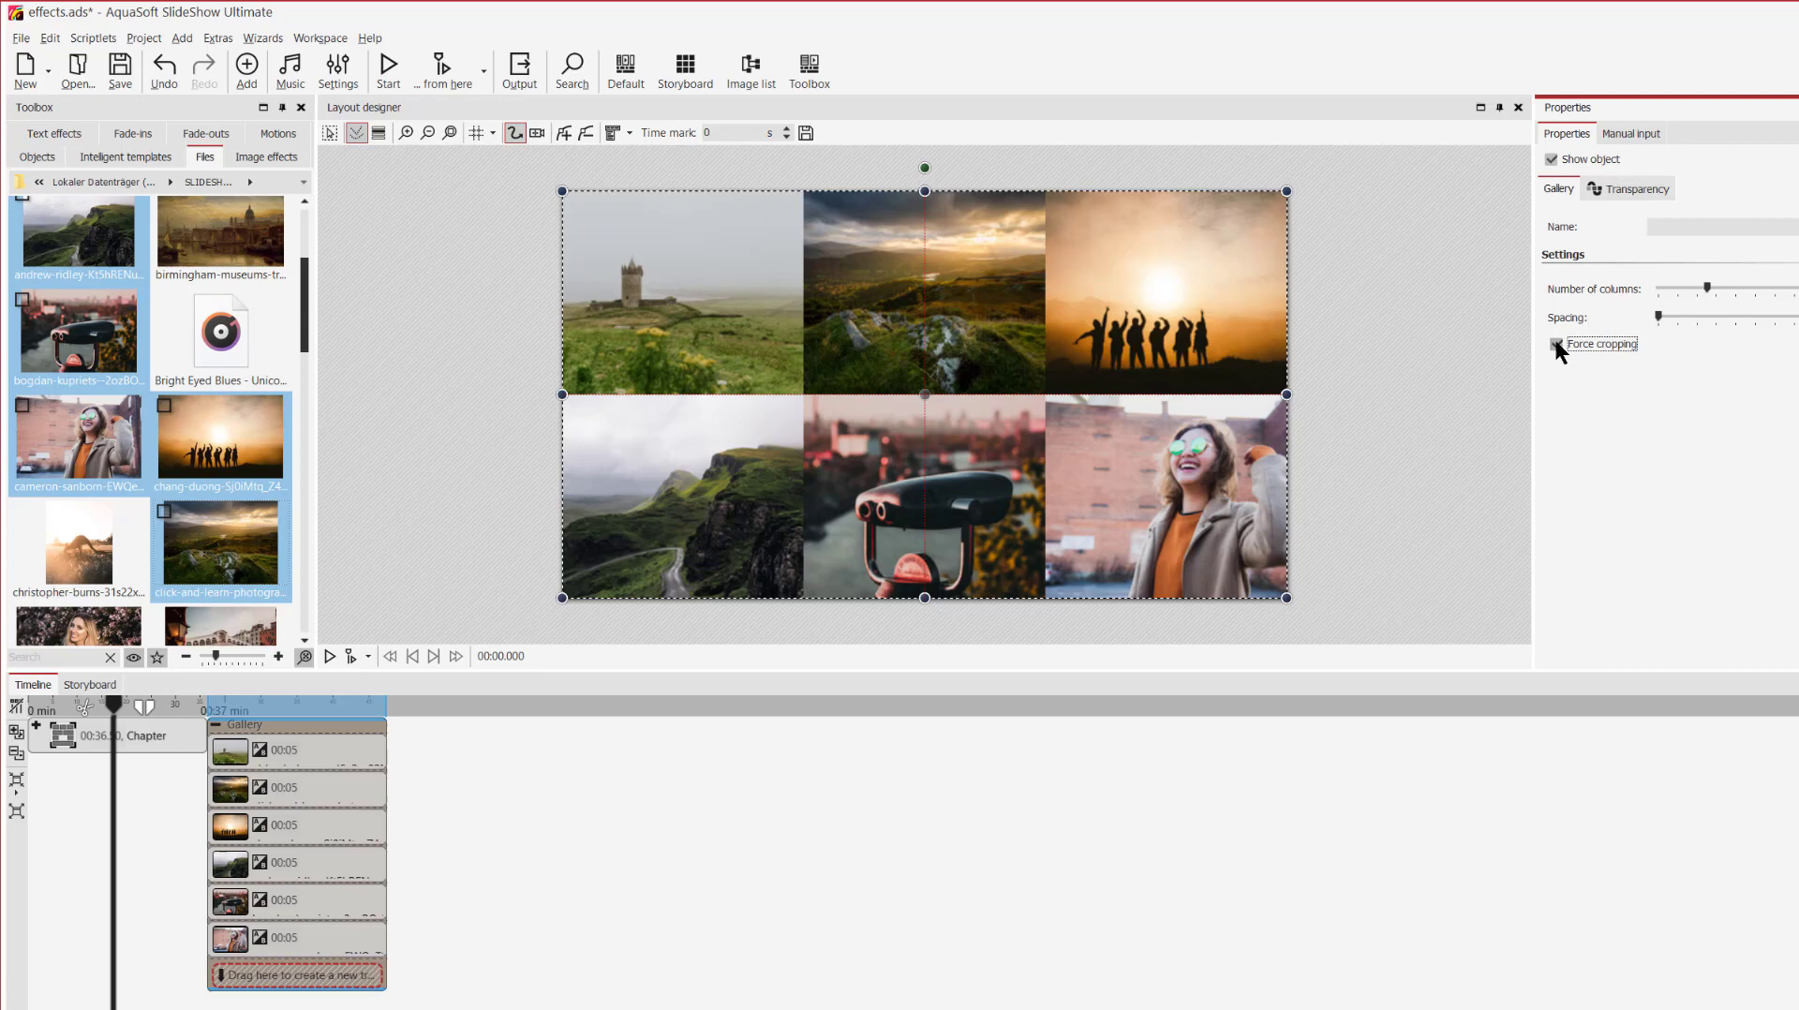
# - Select the six gallery photos and show the Objects collection to wrap them in a Flexi-Collage
pyautogui.click(1557, 345)
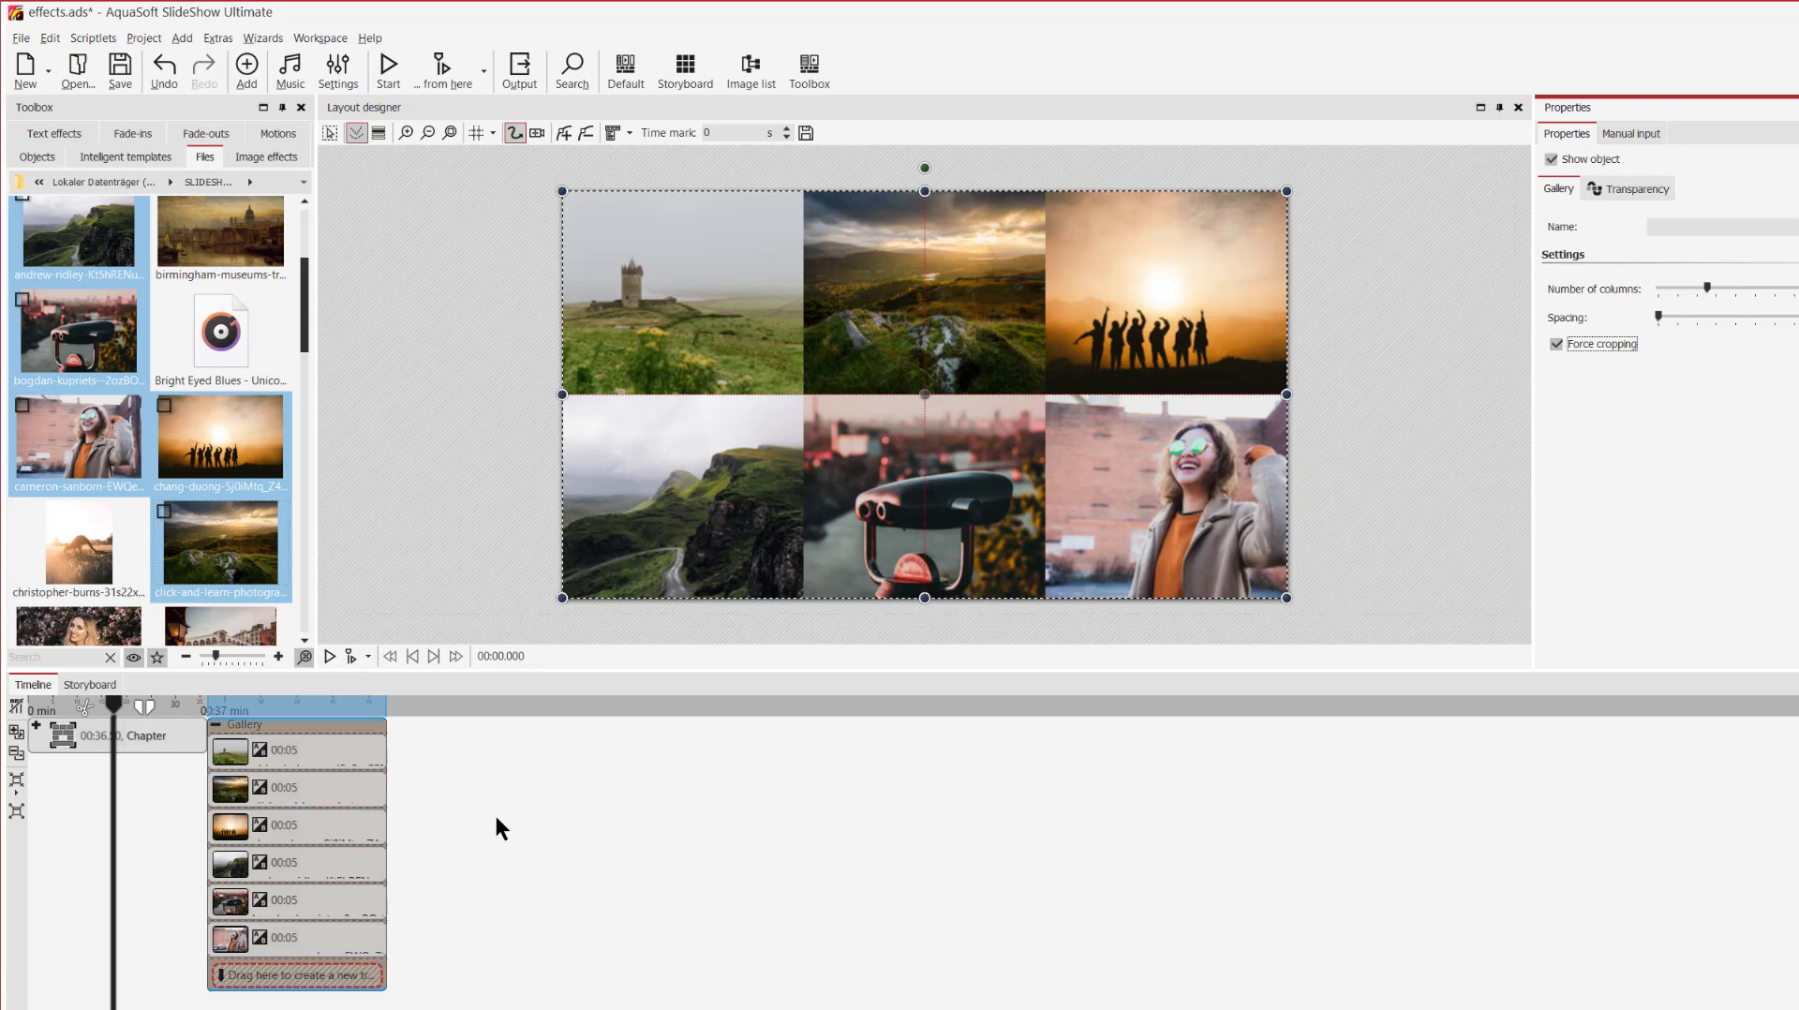
pyautogui.click(281, 749)
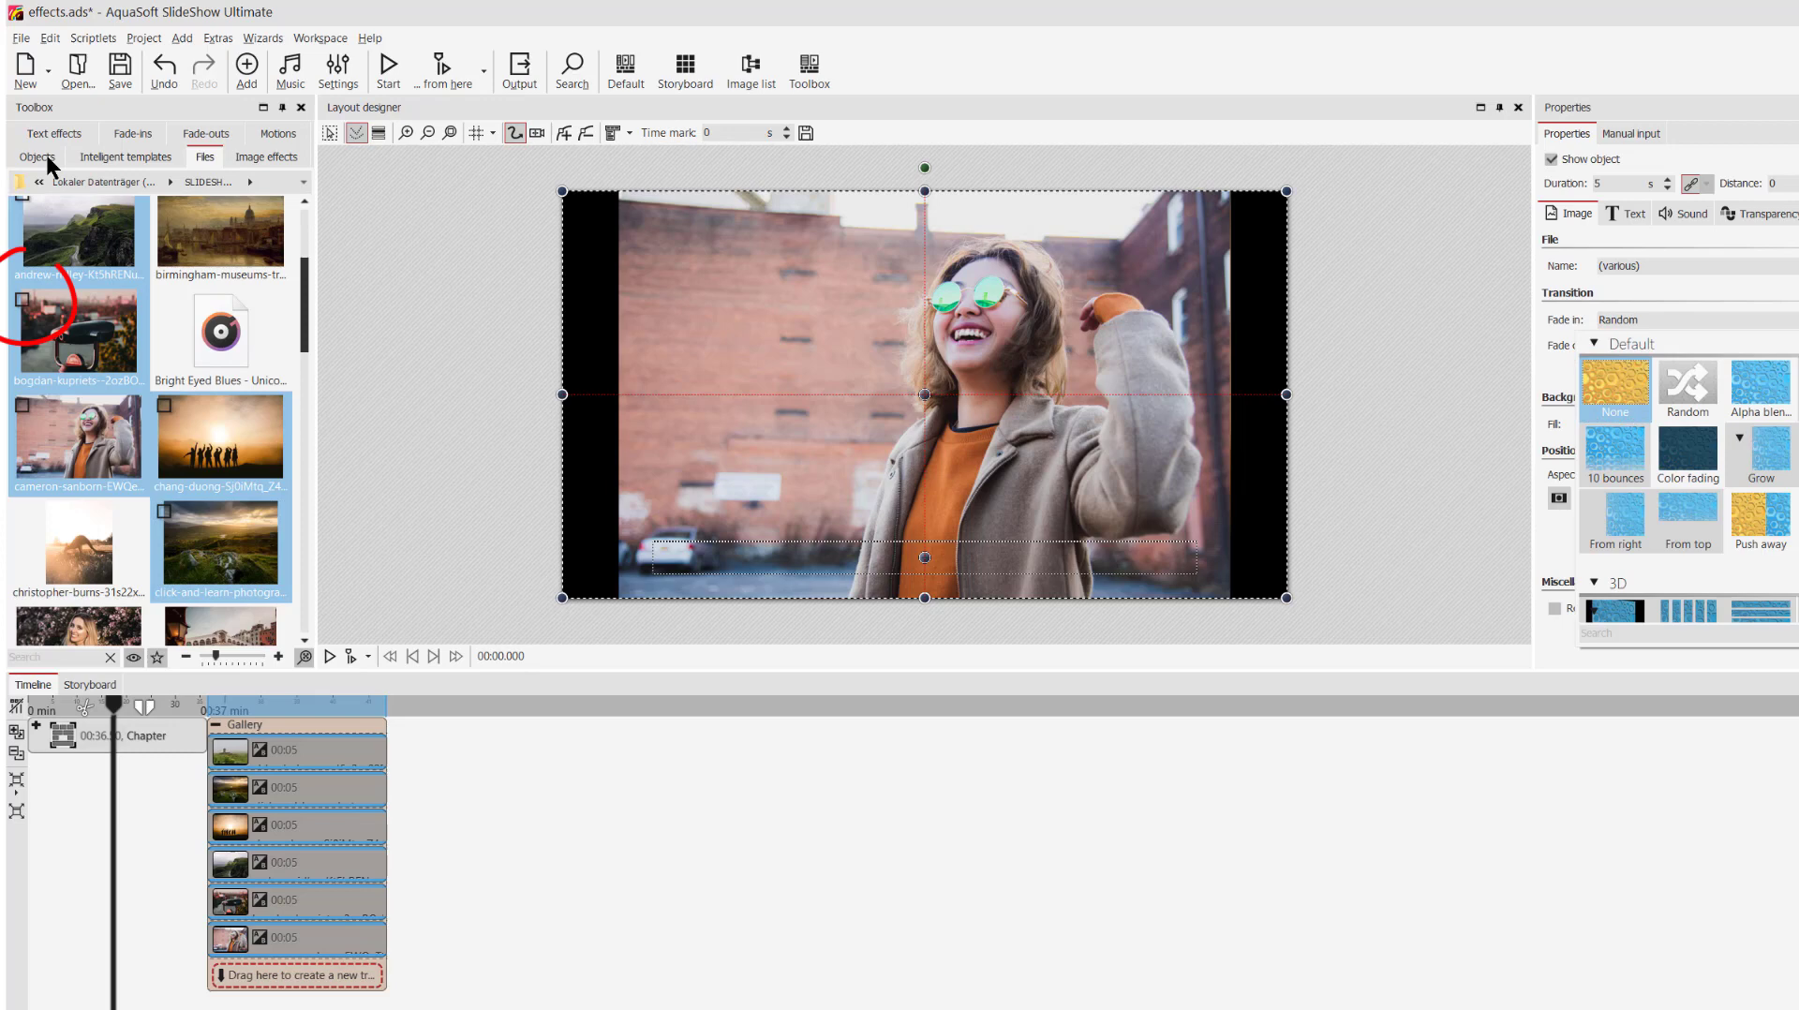
pyautogui.click(37, 155)
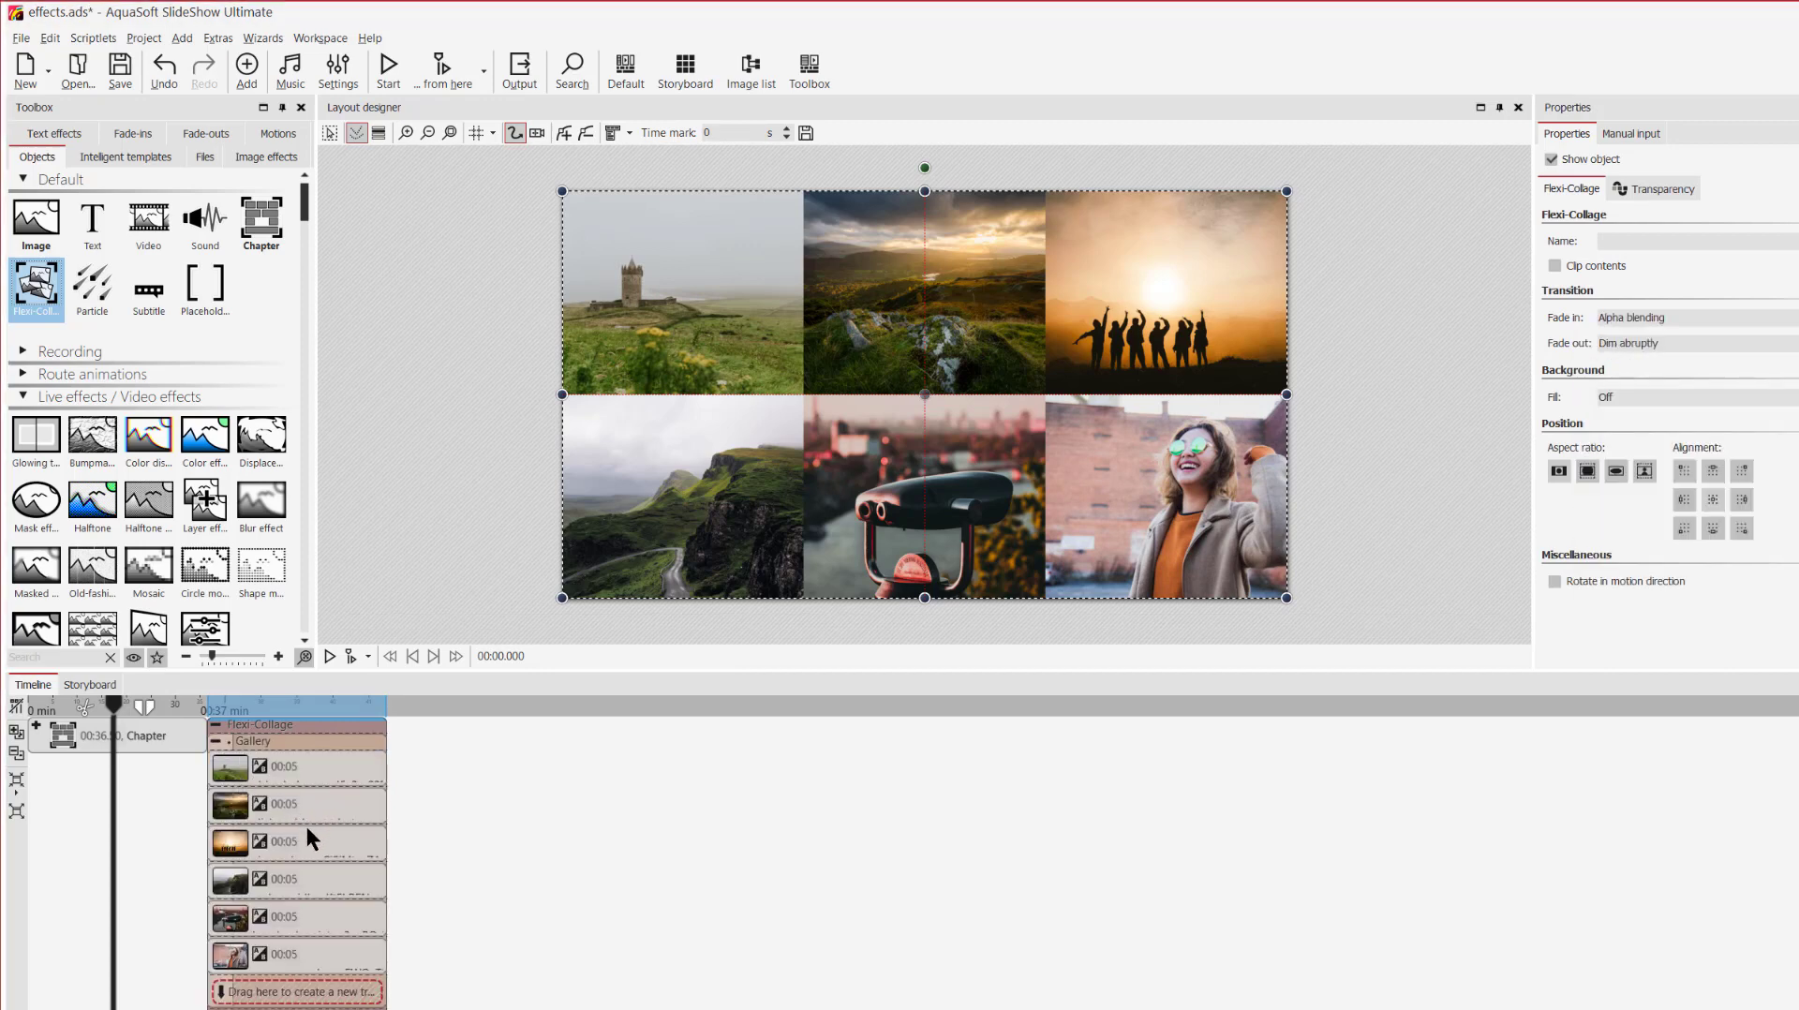
pyautogui.moveTo(304, 780)
pyautogui.write('b/w')
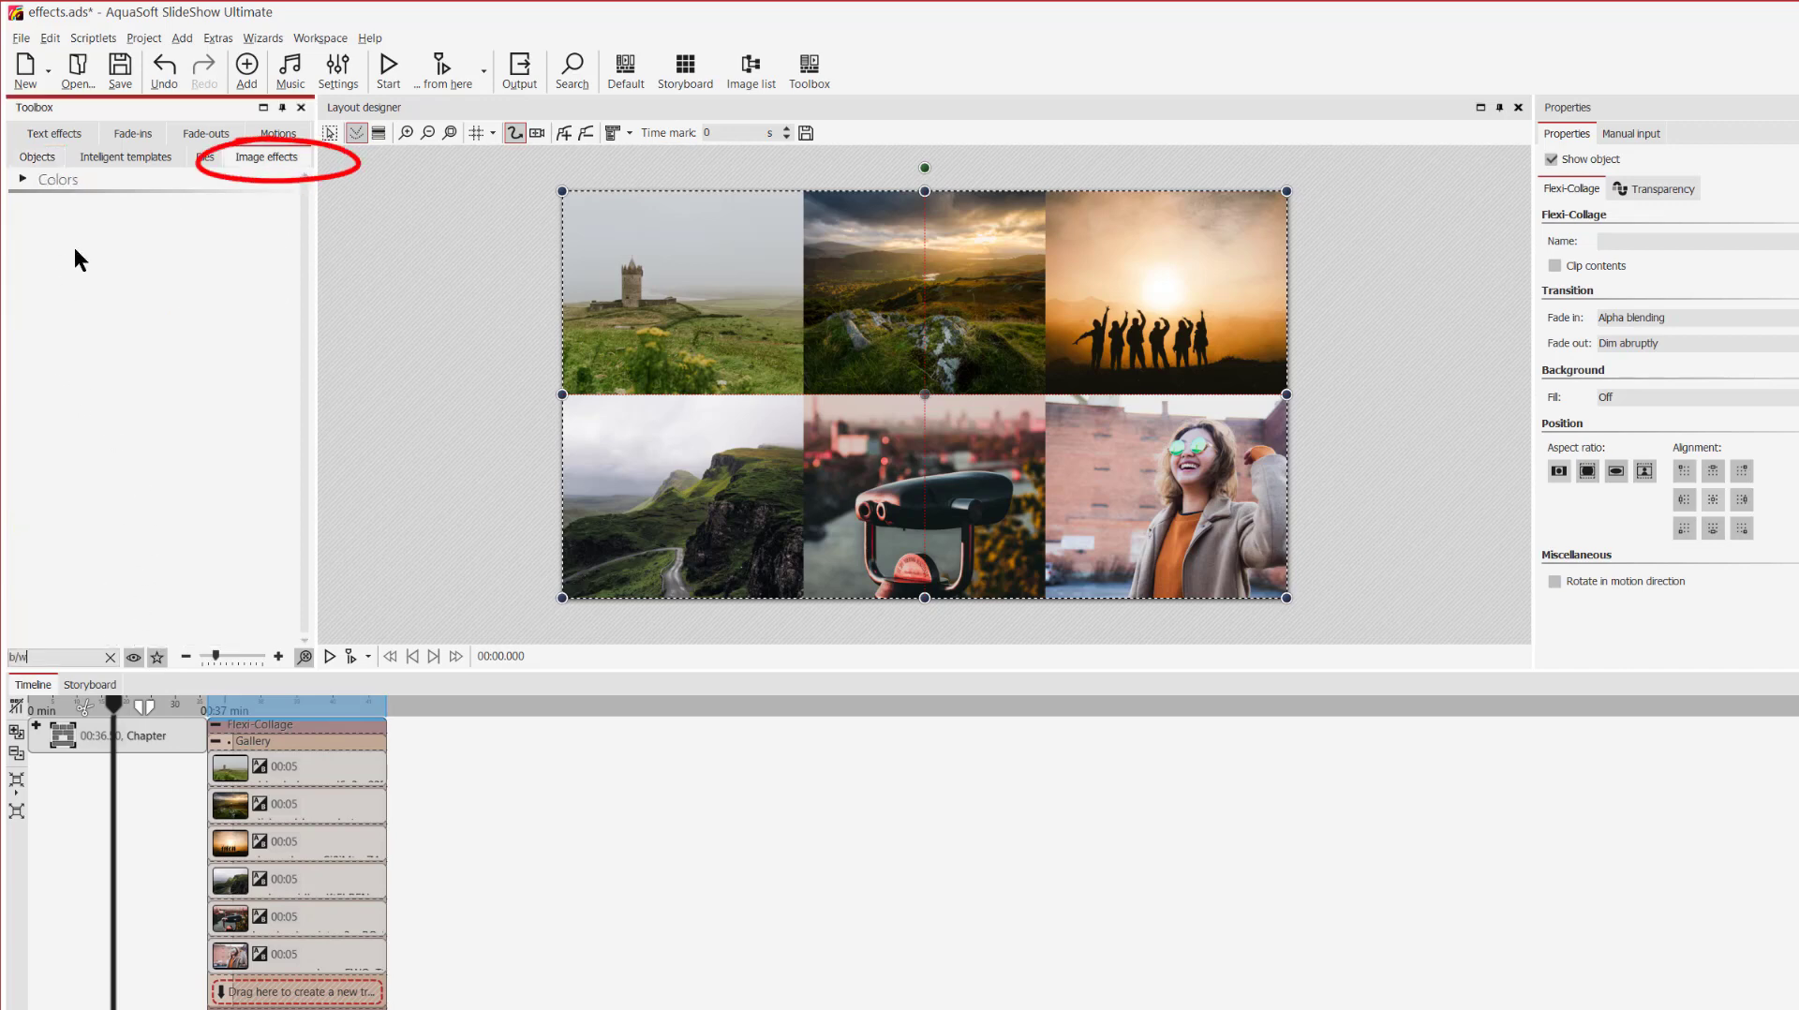
# - Apply the B/W image effect to three gallery photos and collapse the collage chapter
pyautogui.click(23, 180)
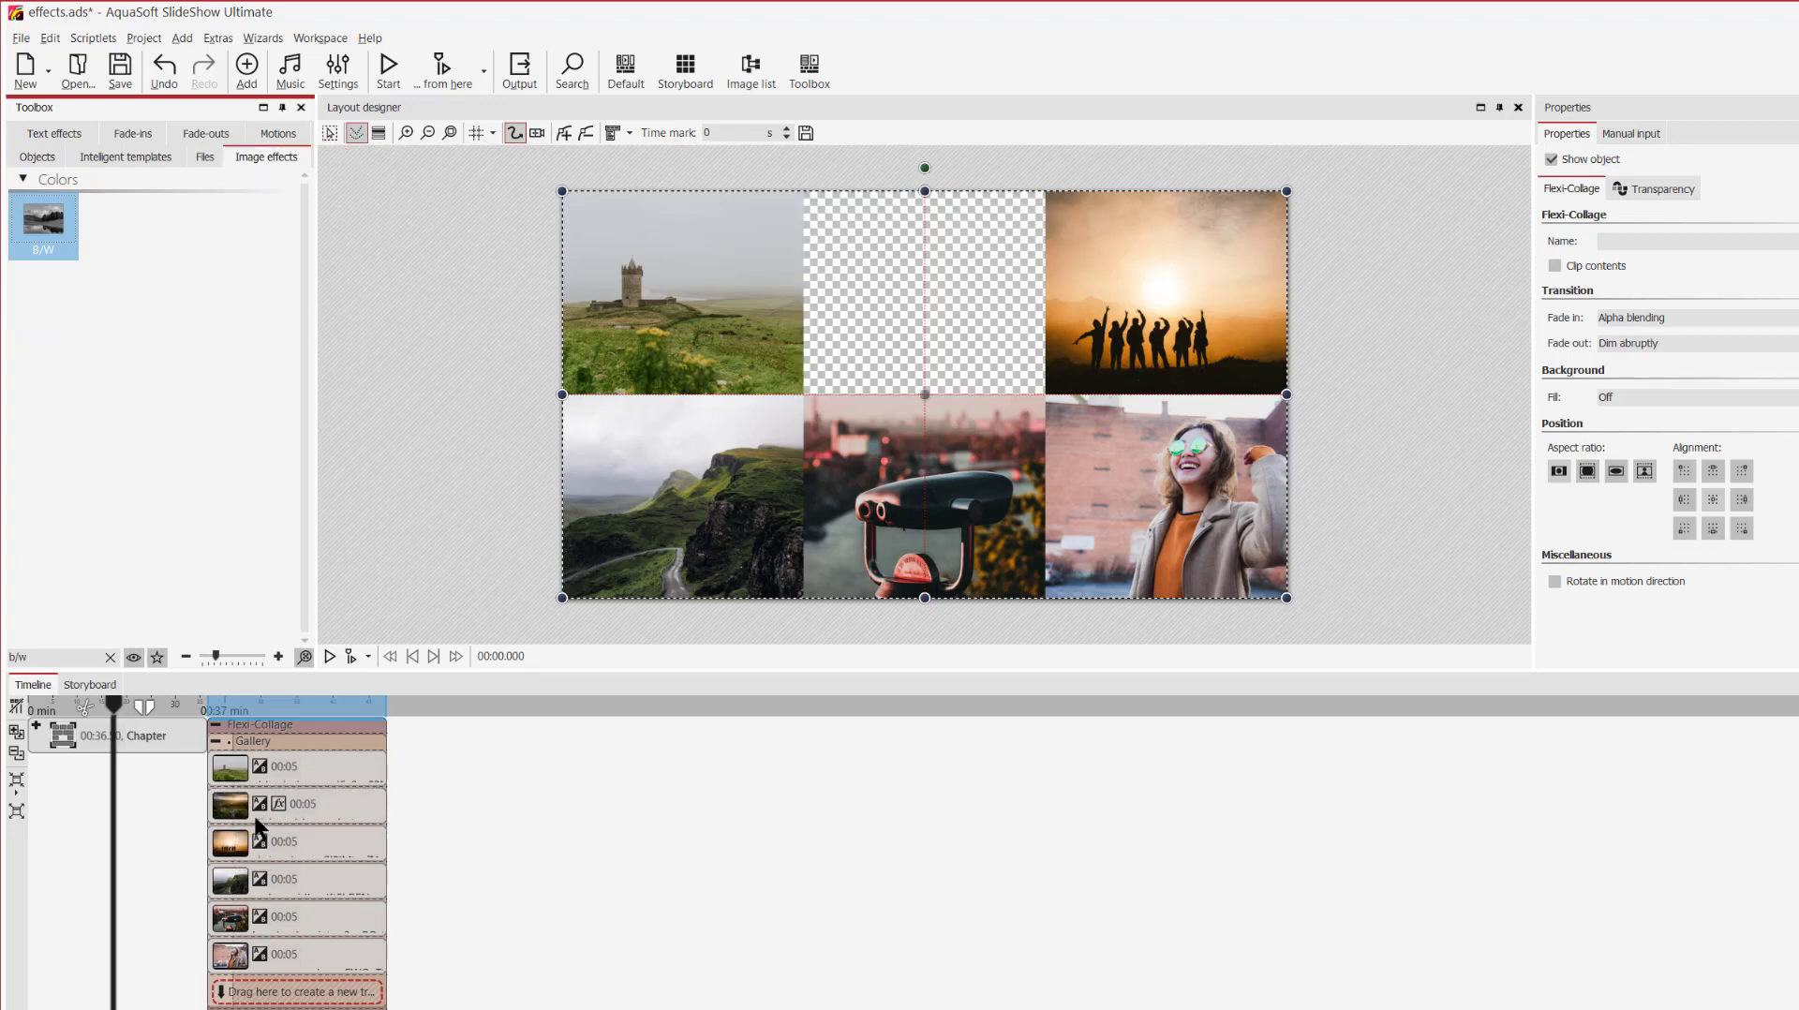
pyautogui.click(253, 740)
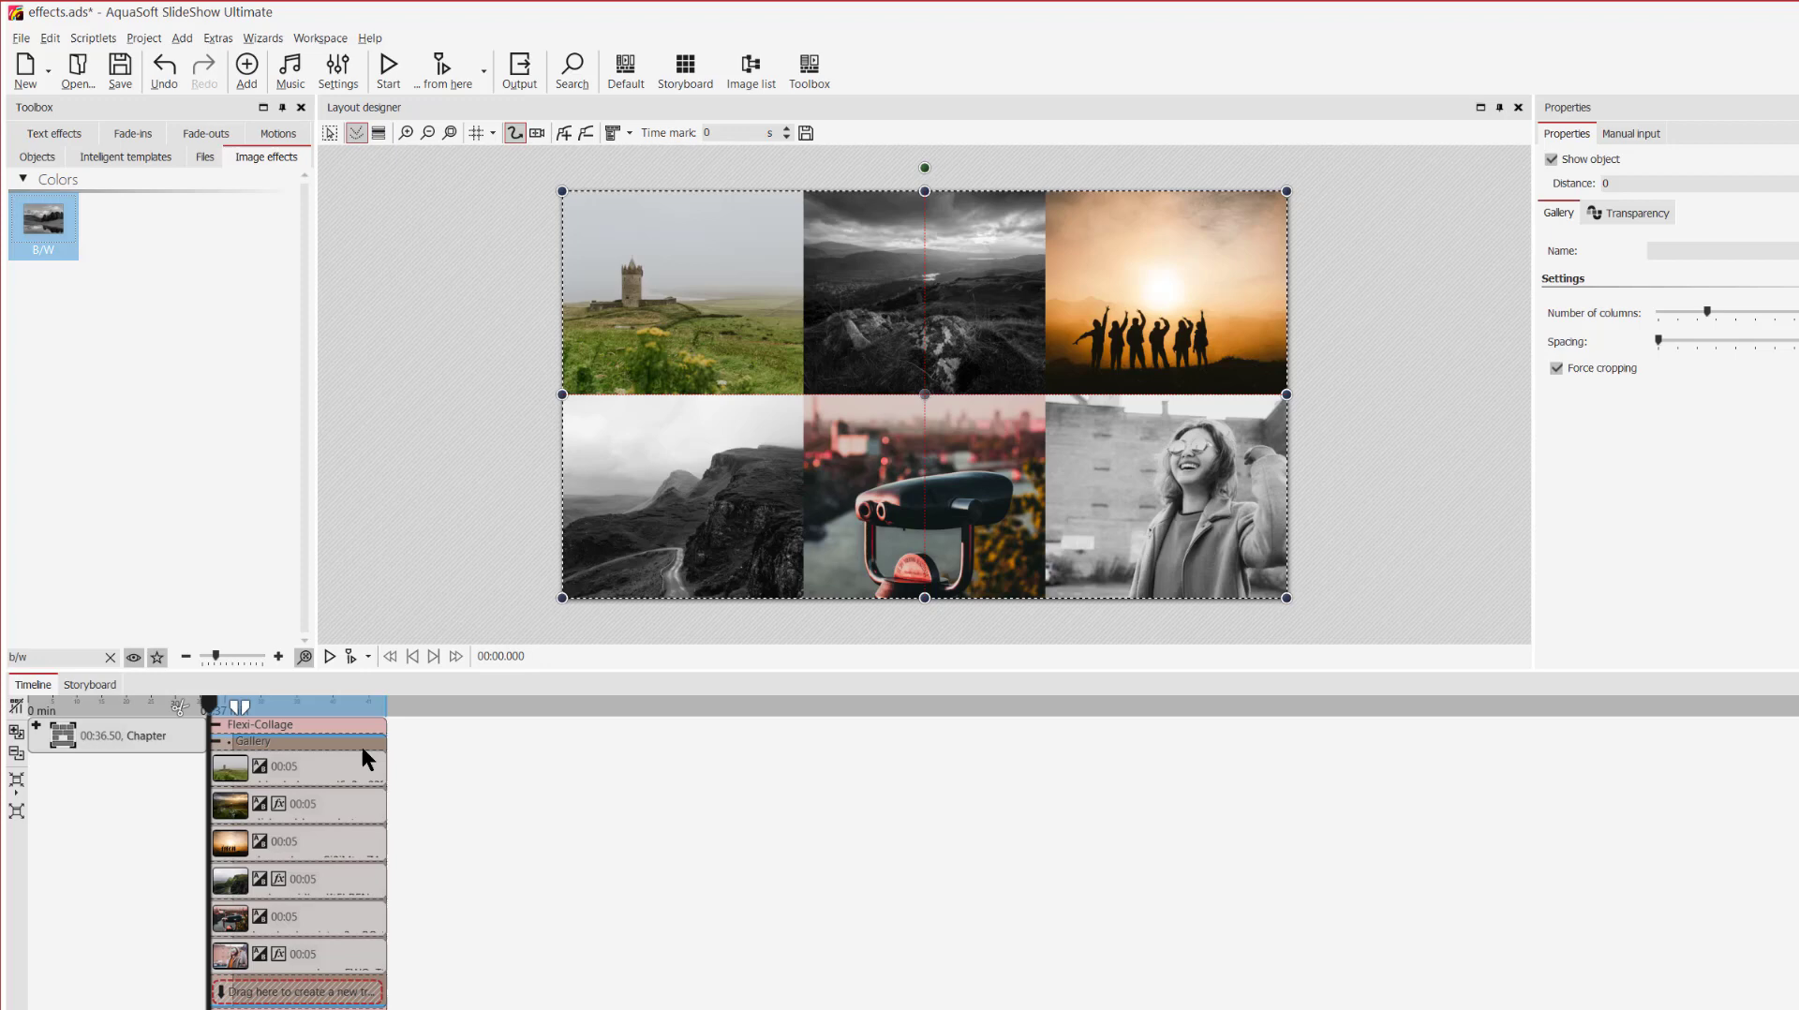
pyautogui.click(217, 723)
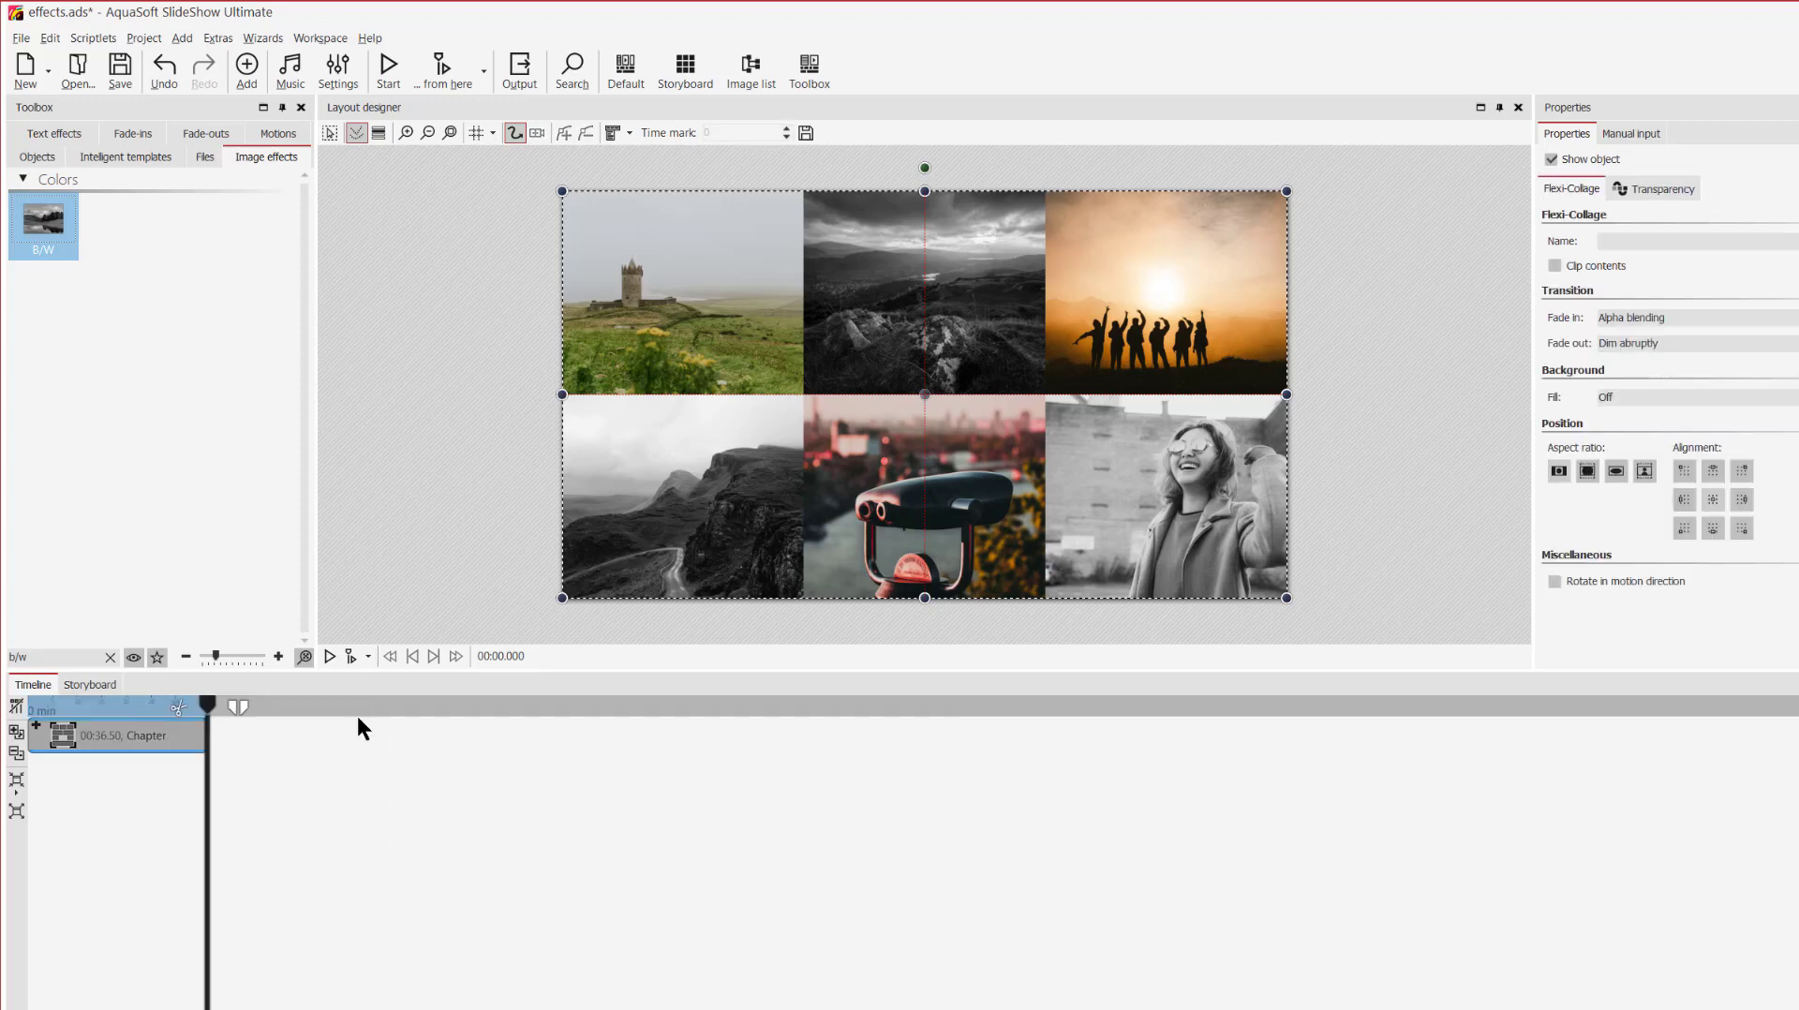
# - Expand the effects chapter, preview the Picture in Picture example and stop playback
pyautogui.click(64, 737)
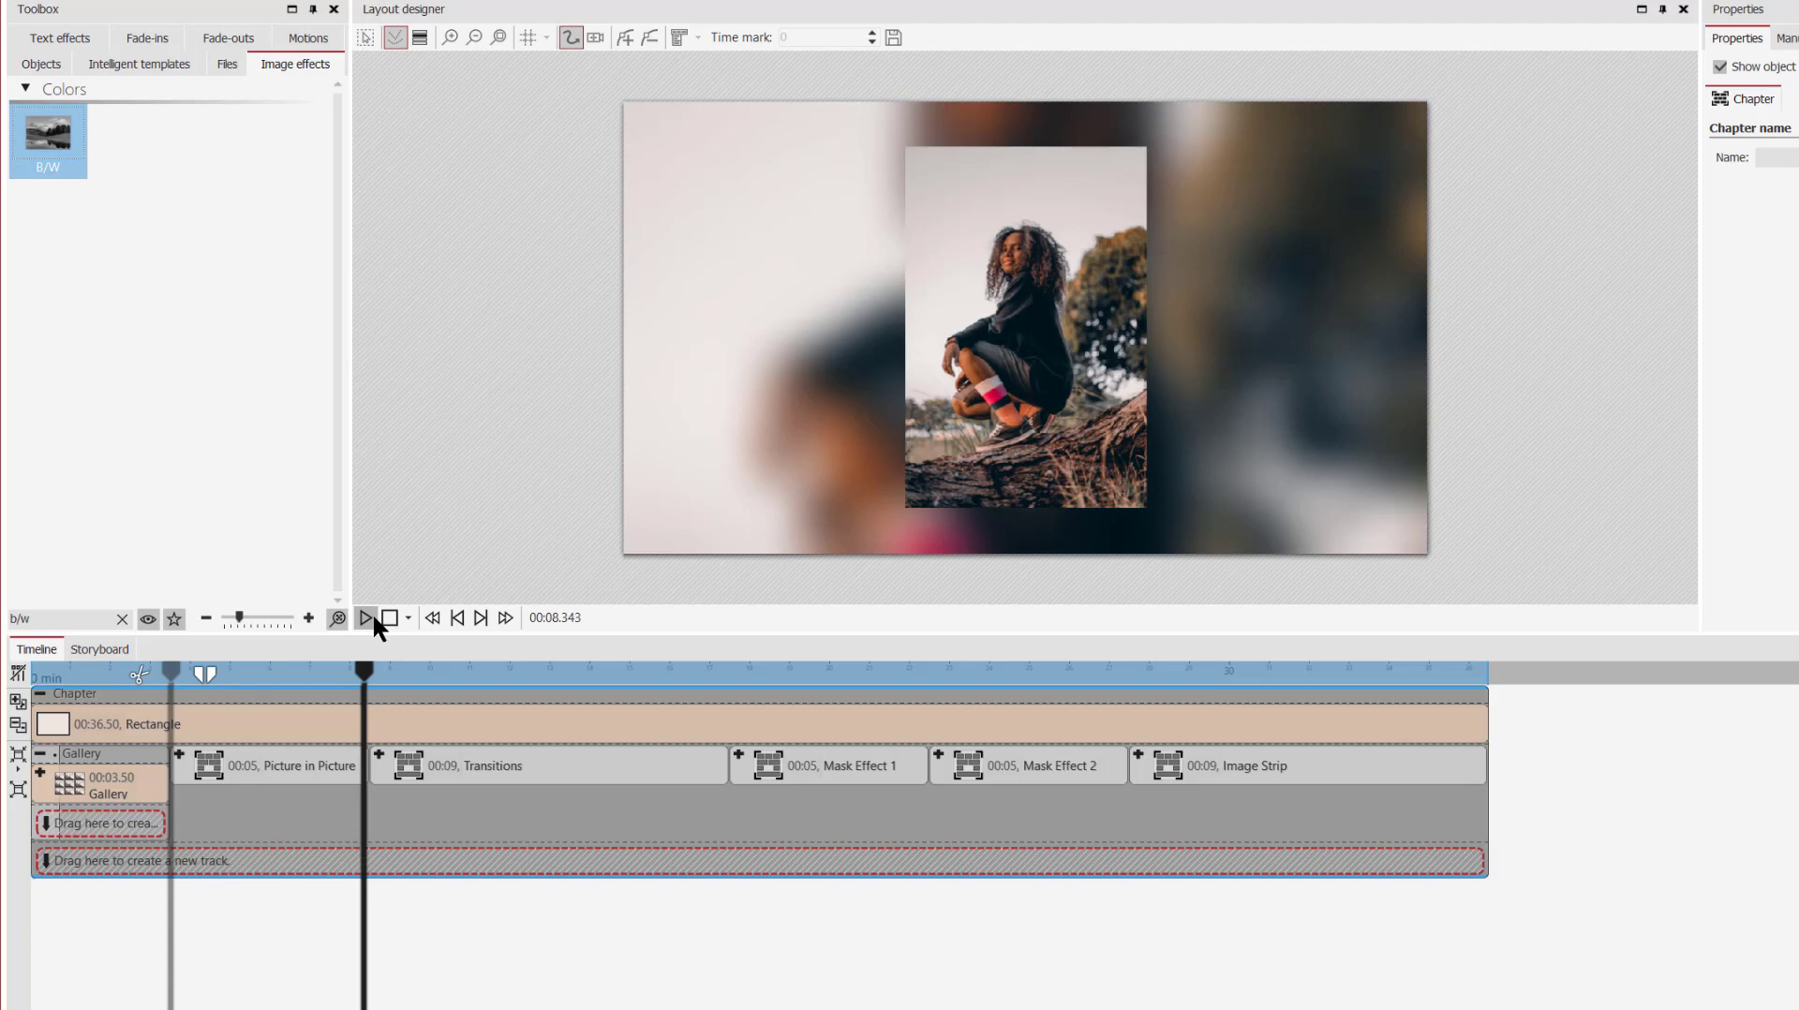
pyautogui.click(39, 64)
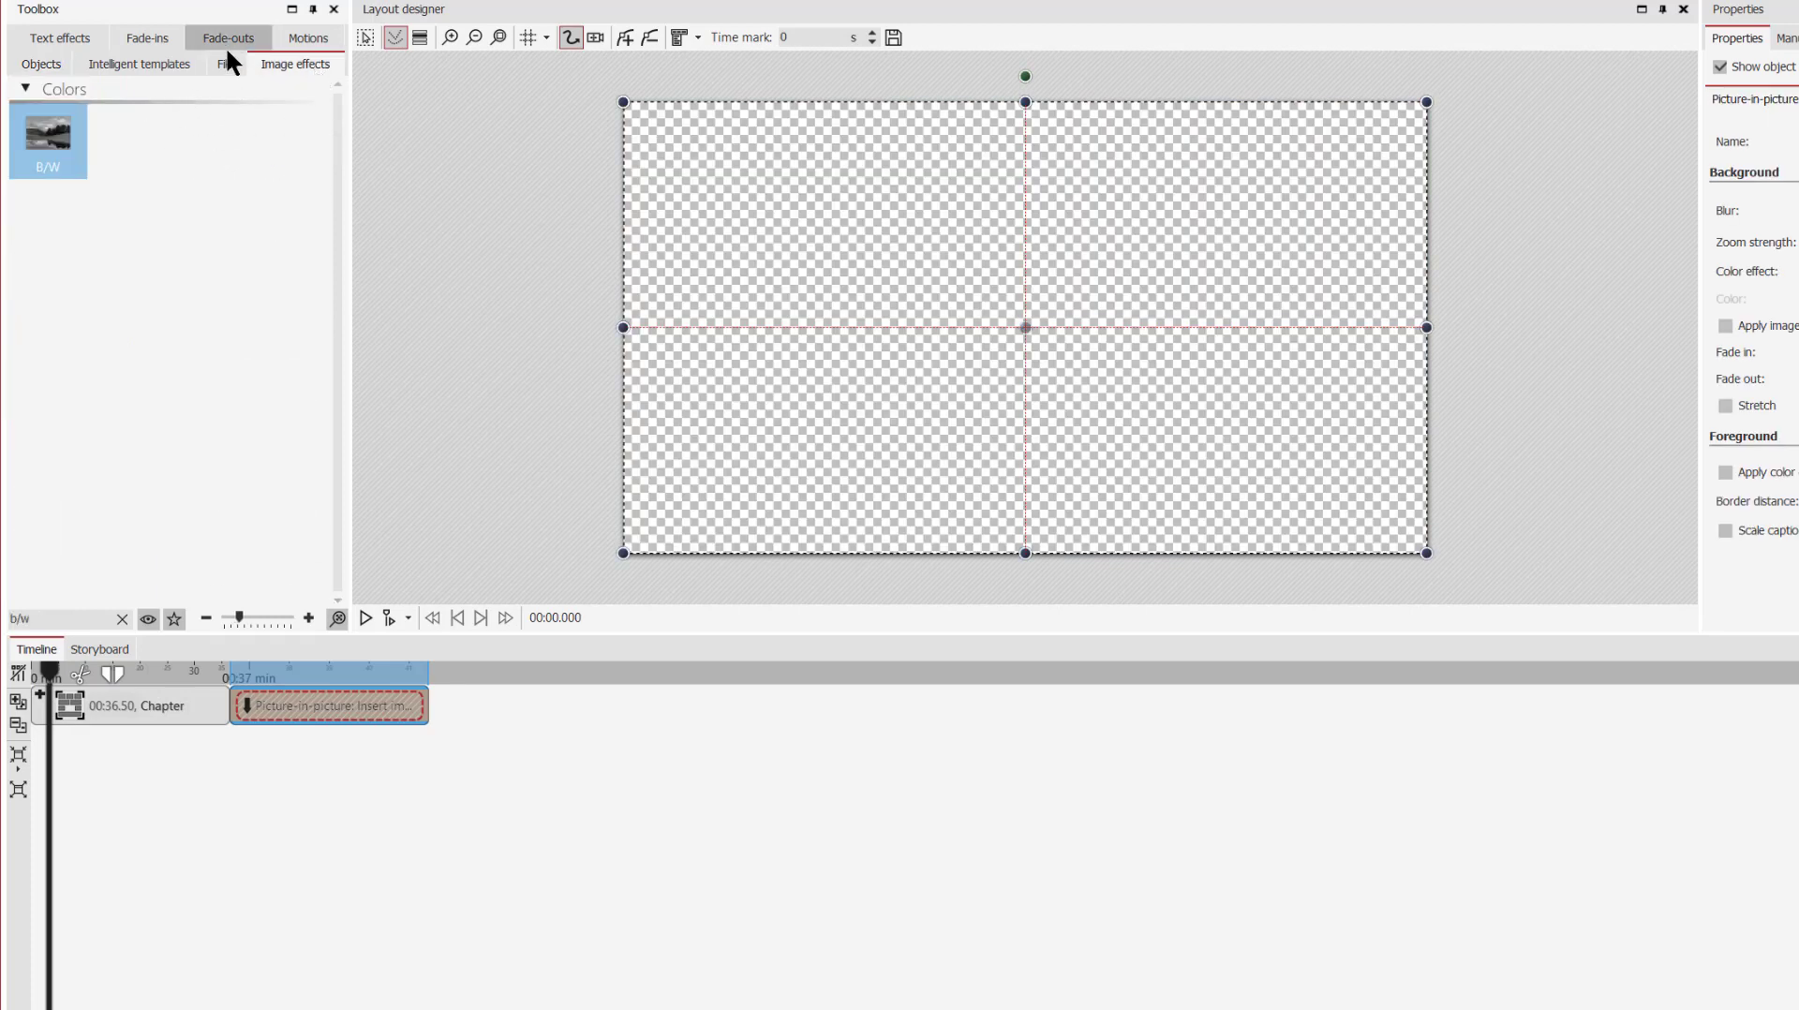
# - Fill the Picture-in-picture with the kangaroo photo and select it to see its settings
pyautogui.click(227, 64)
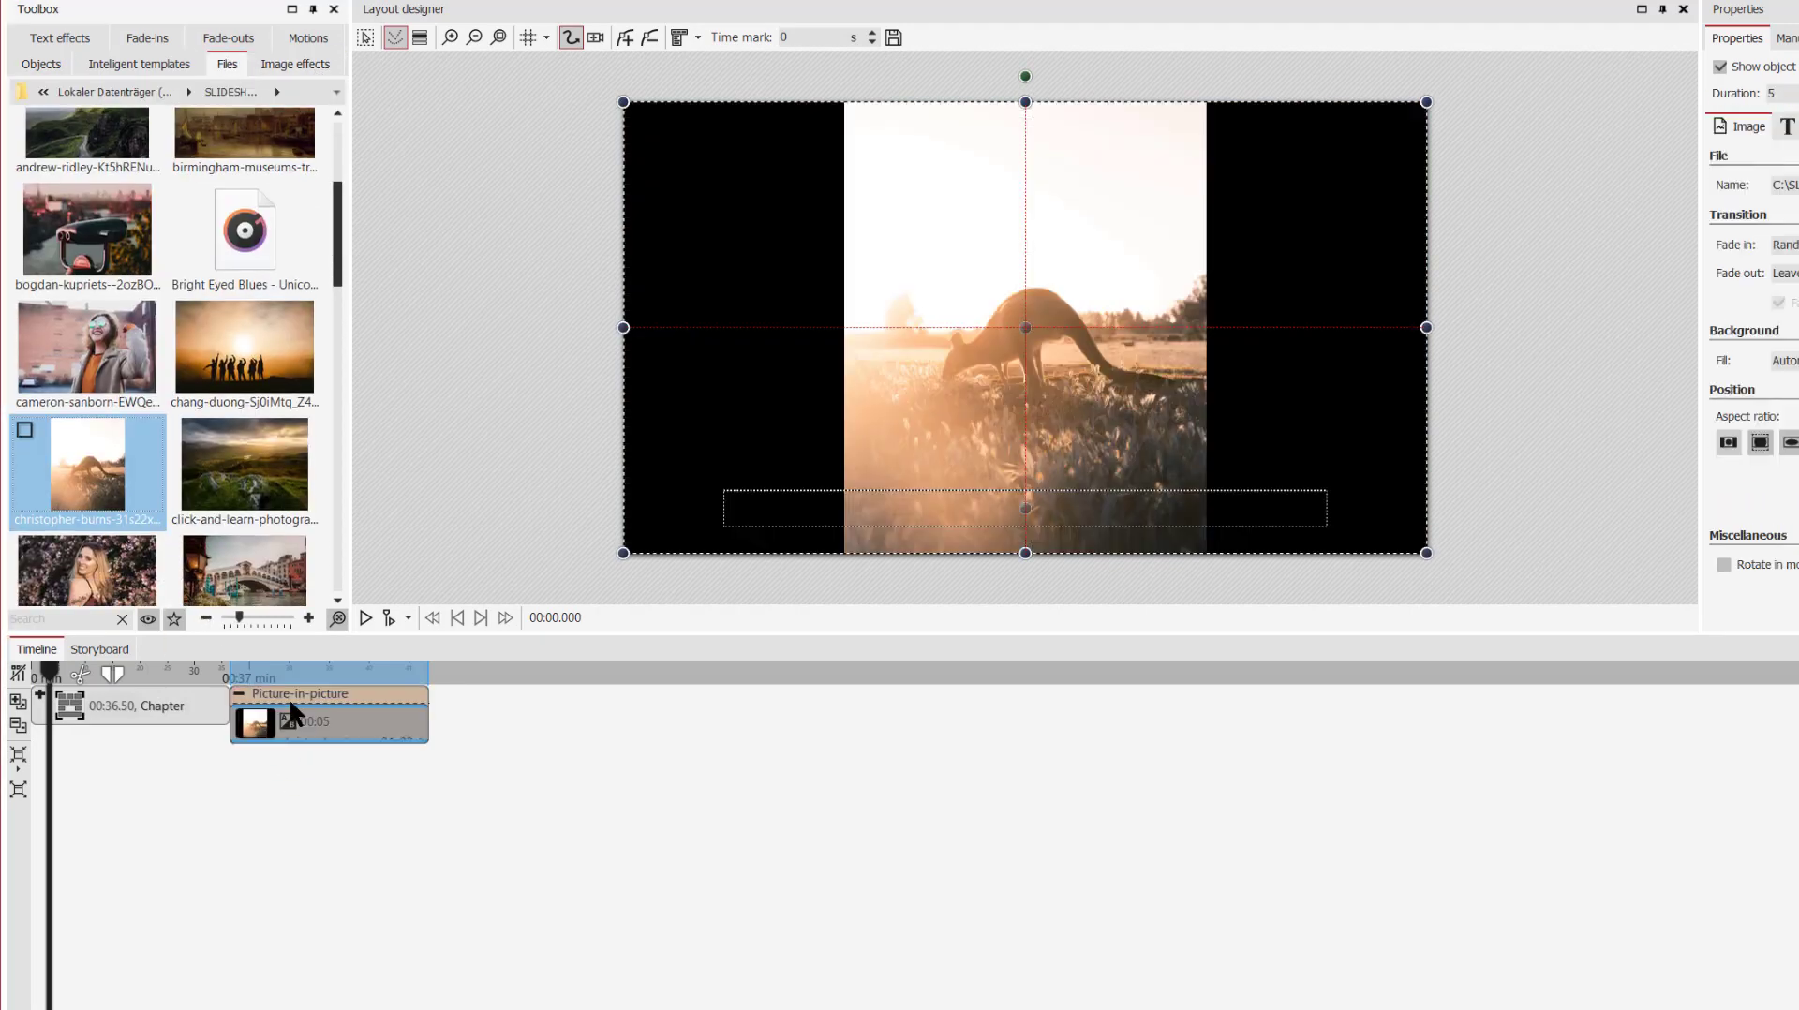
pyautogui.moveTo(821, 573)
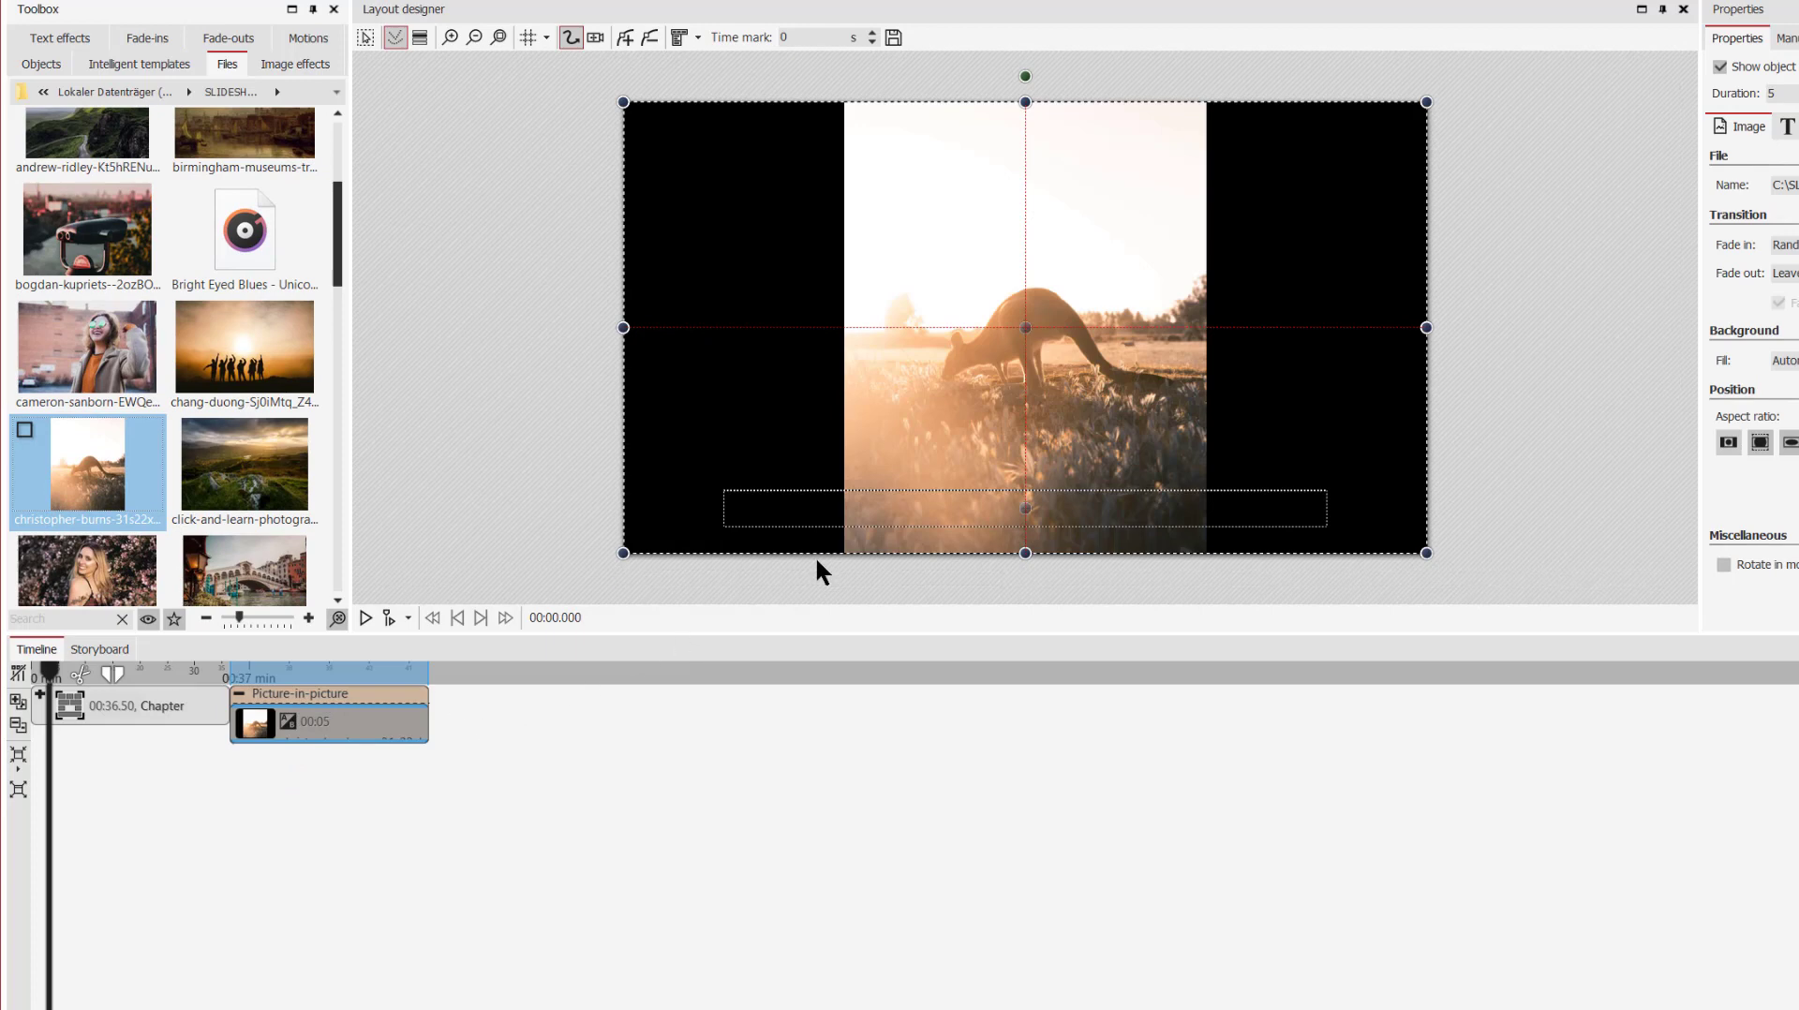
pyautogui.moveTo(377, 701)
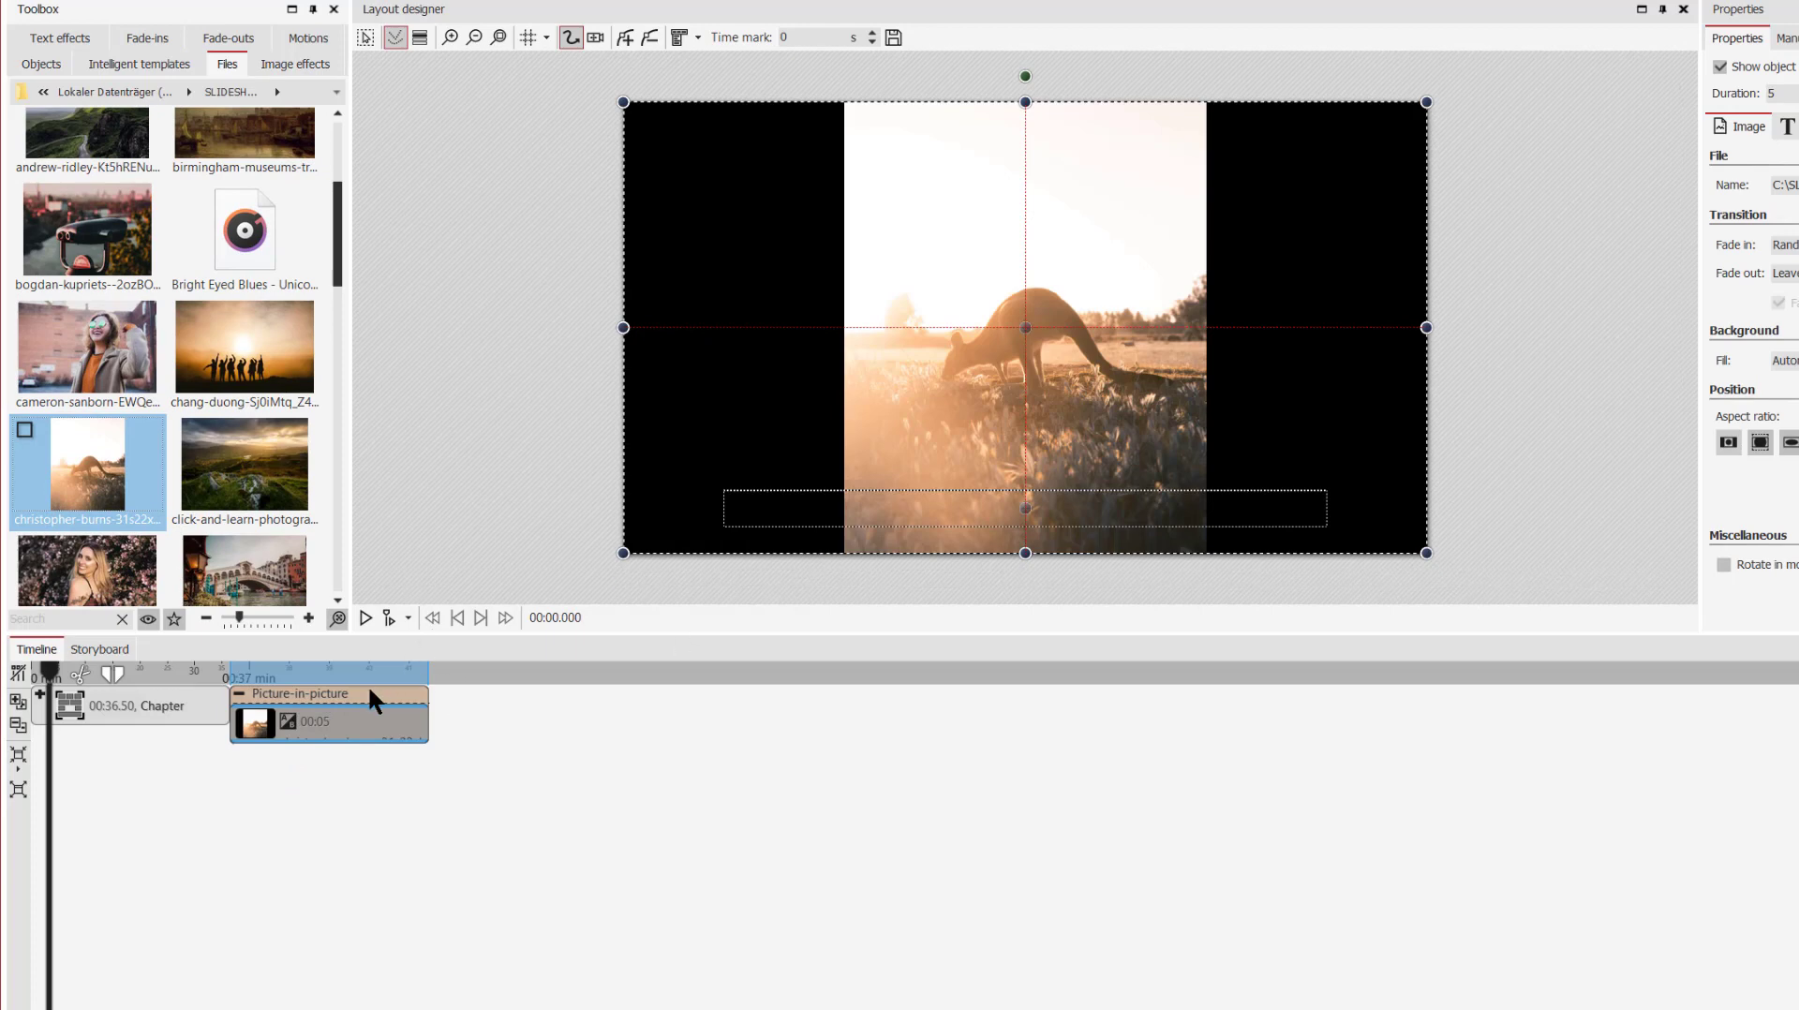
pyautogui.click(300, 694)
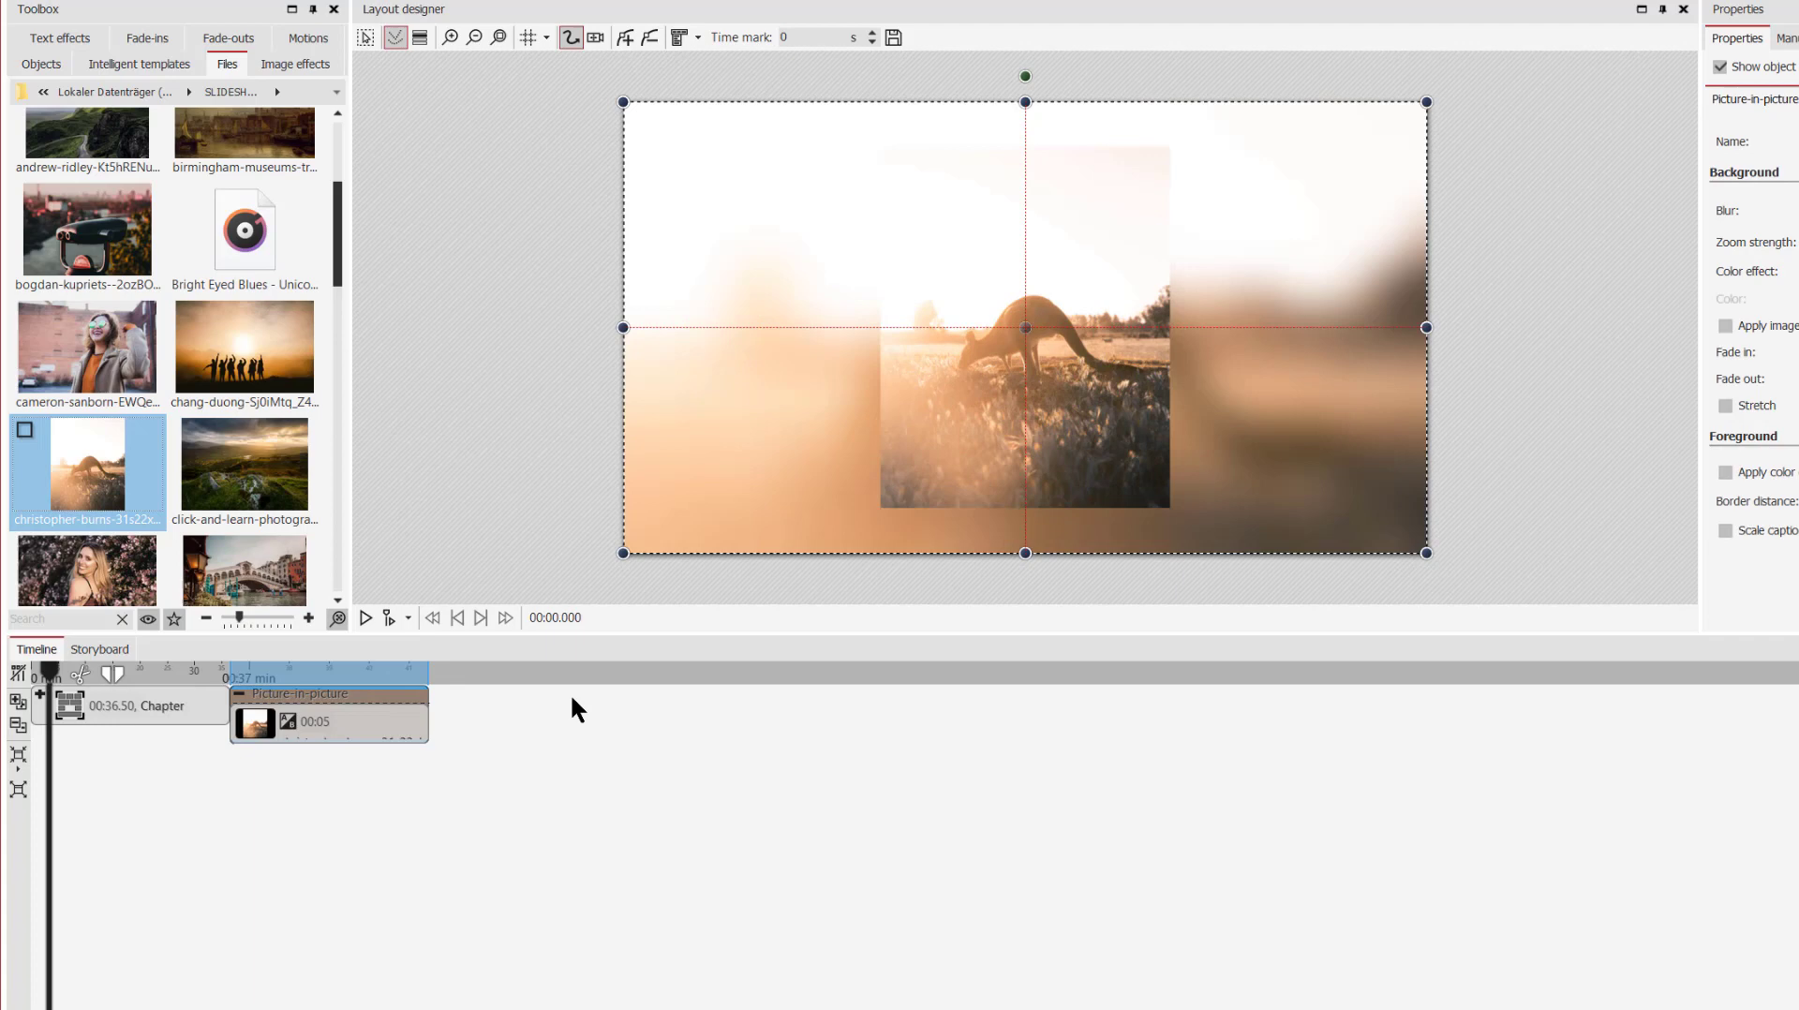
pyautogui.moveTo(725, 443)
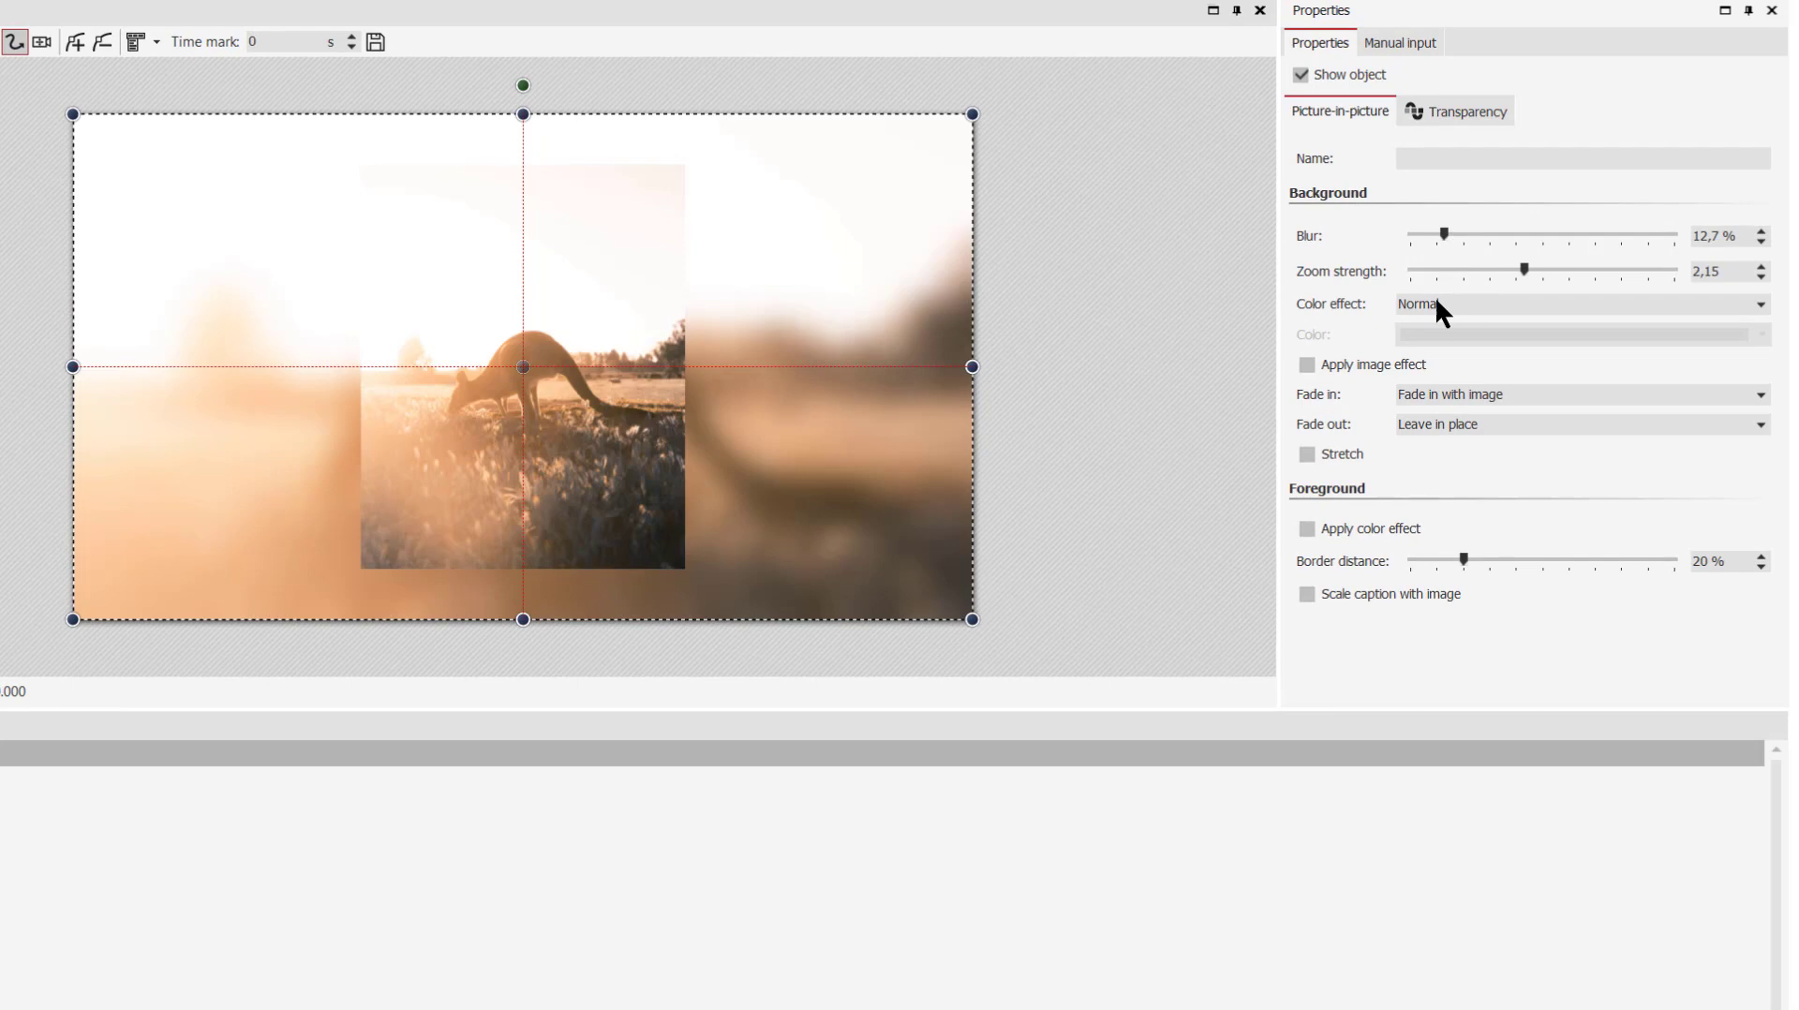
pyautogui.click(1579, 304)
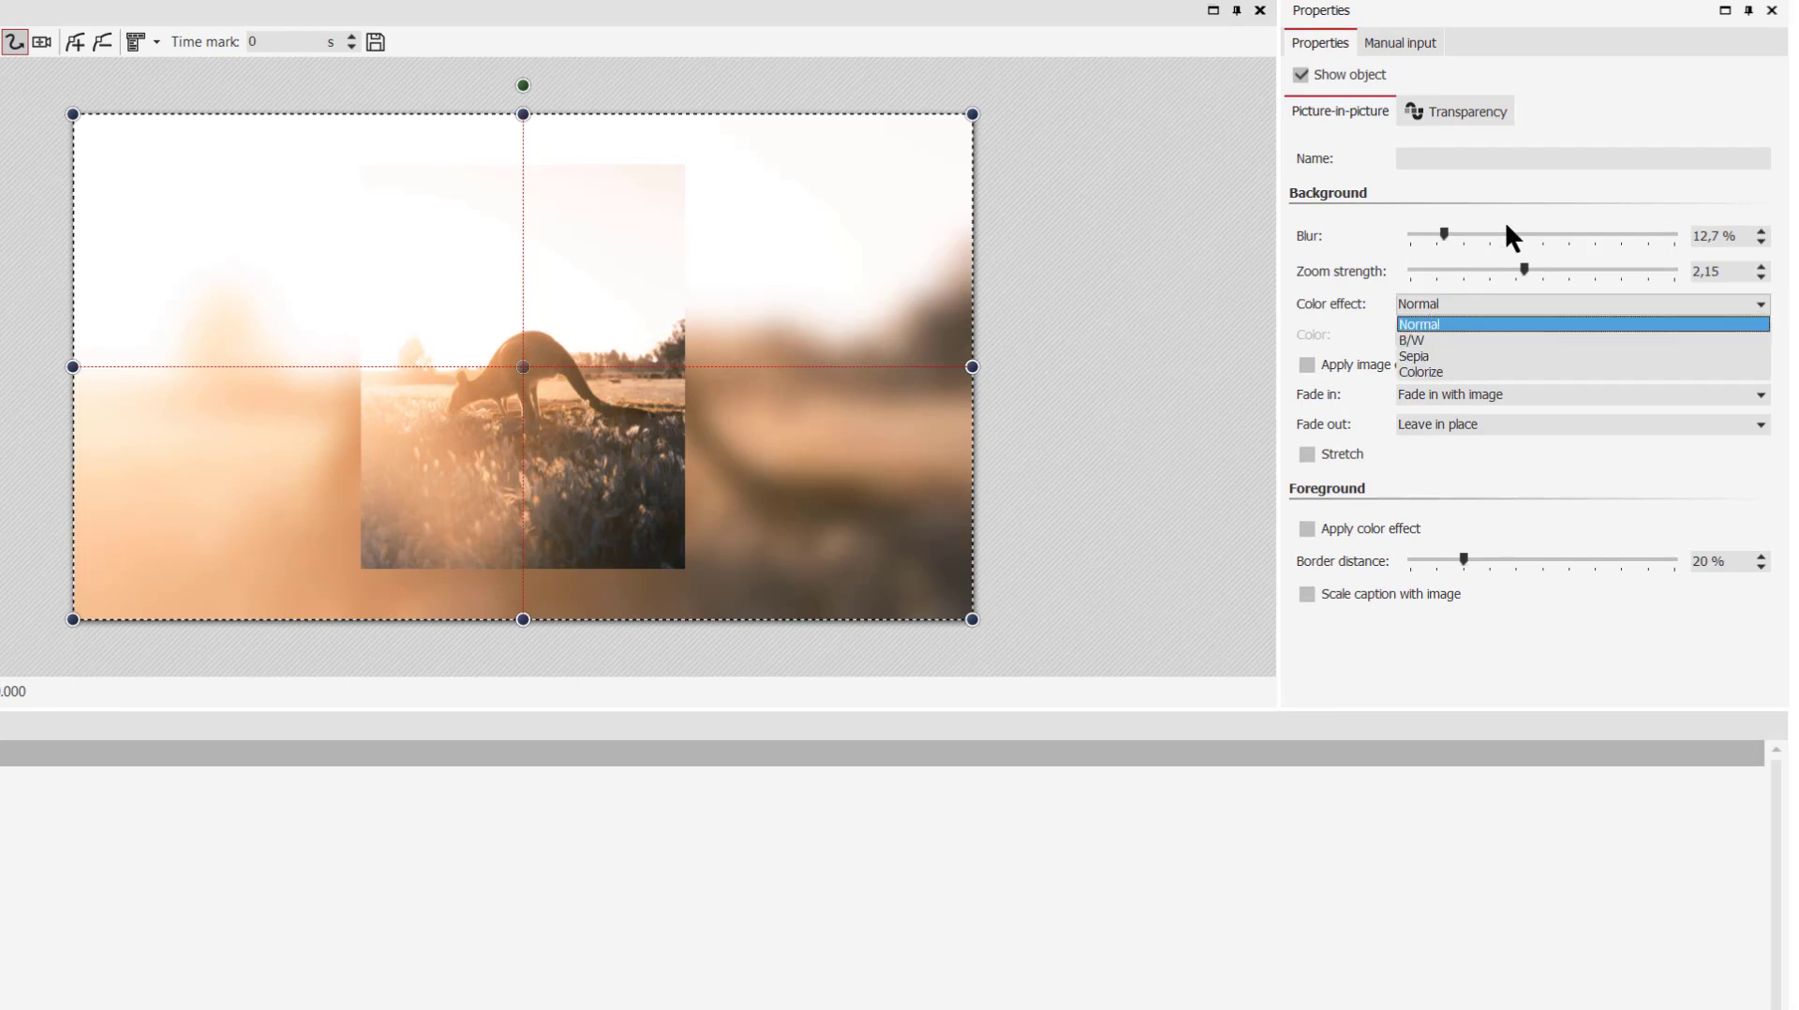
pyautogui.click(1419, 324)
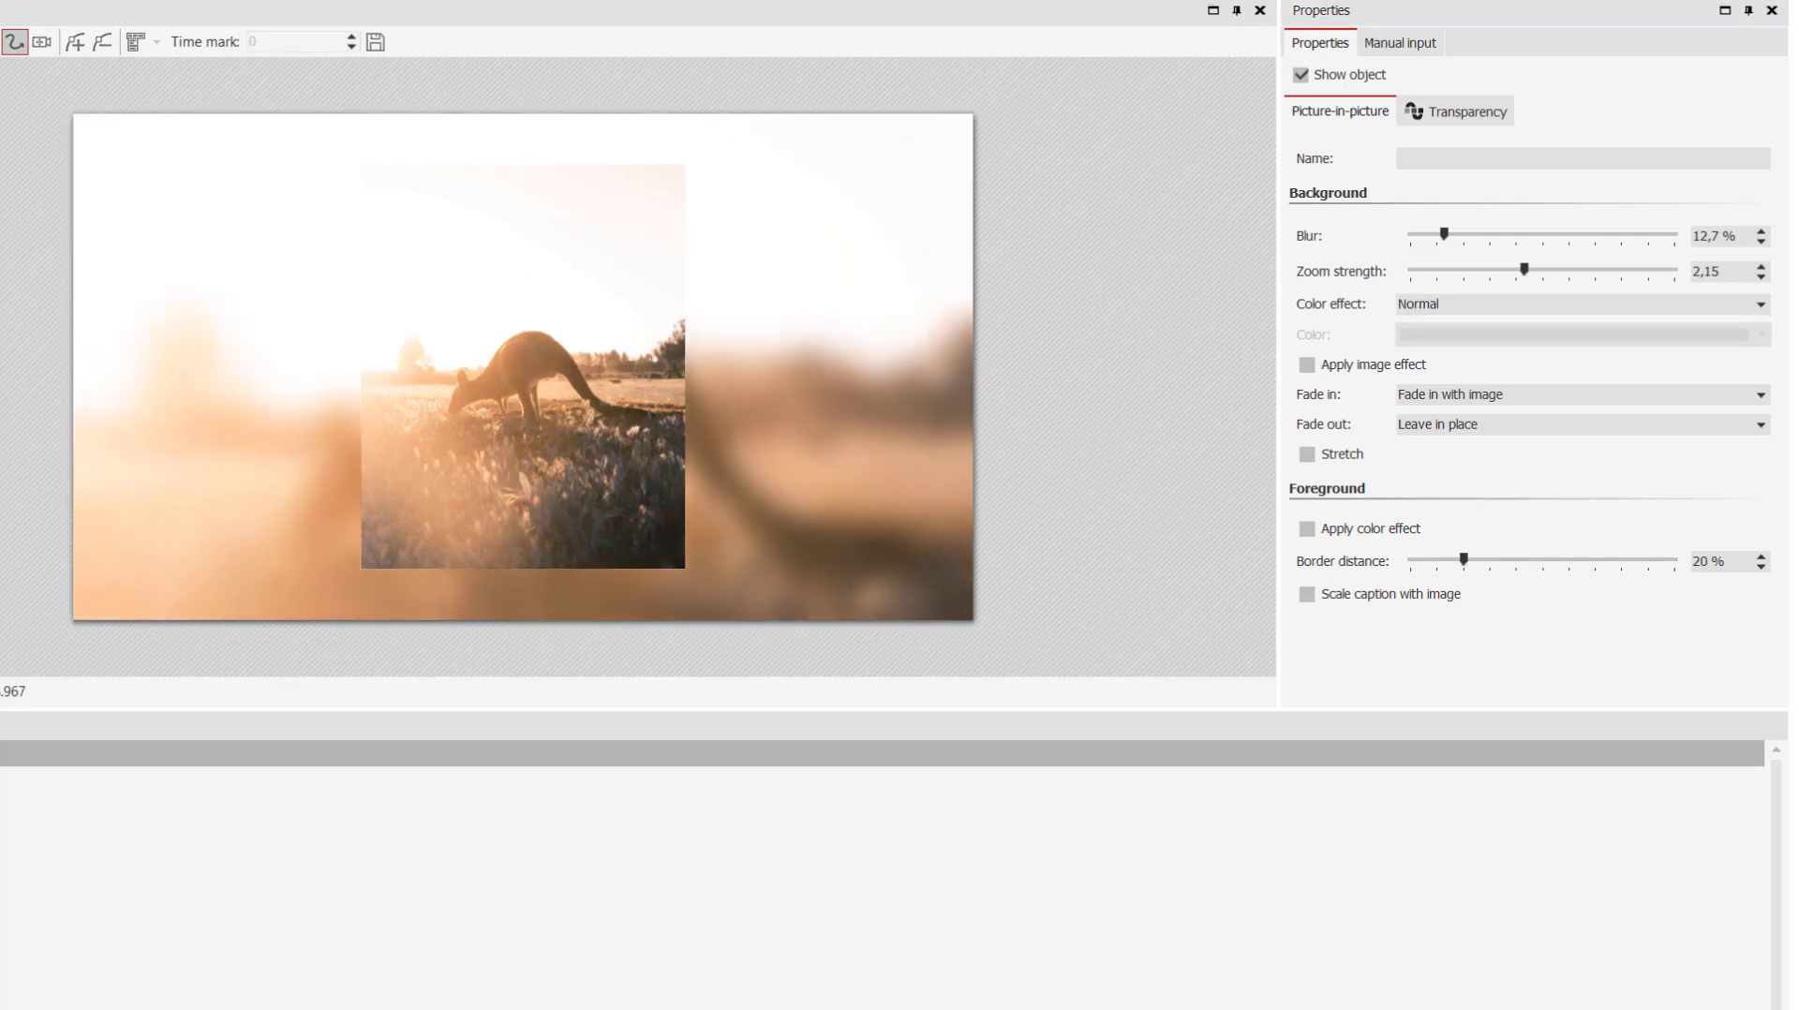
pyautogui.click(523, 367)
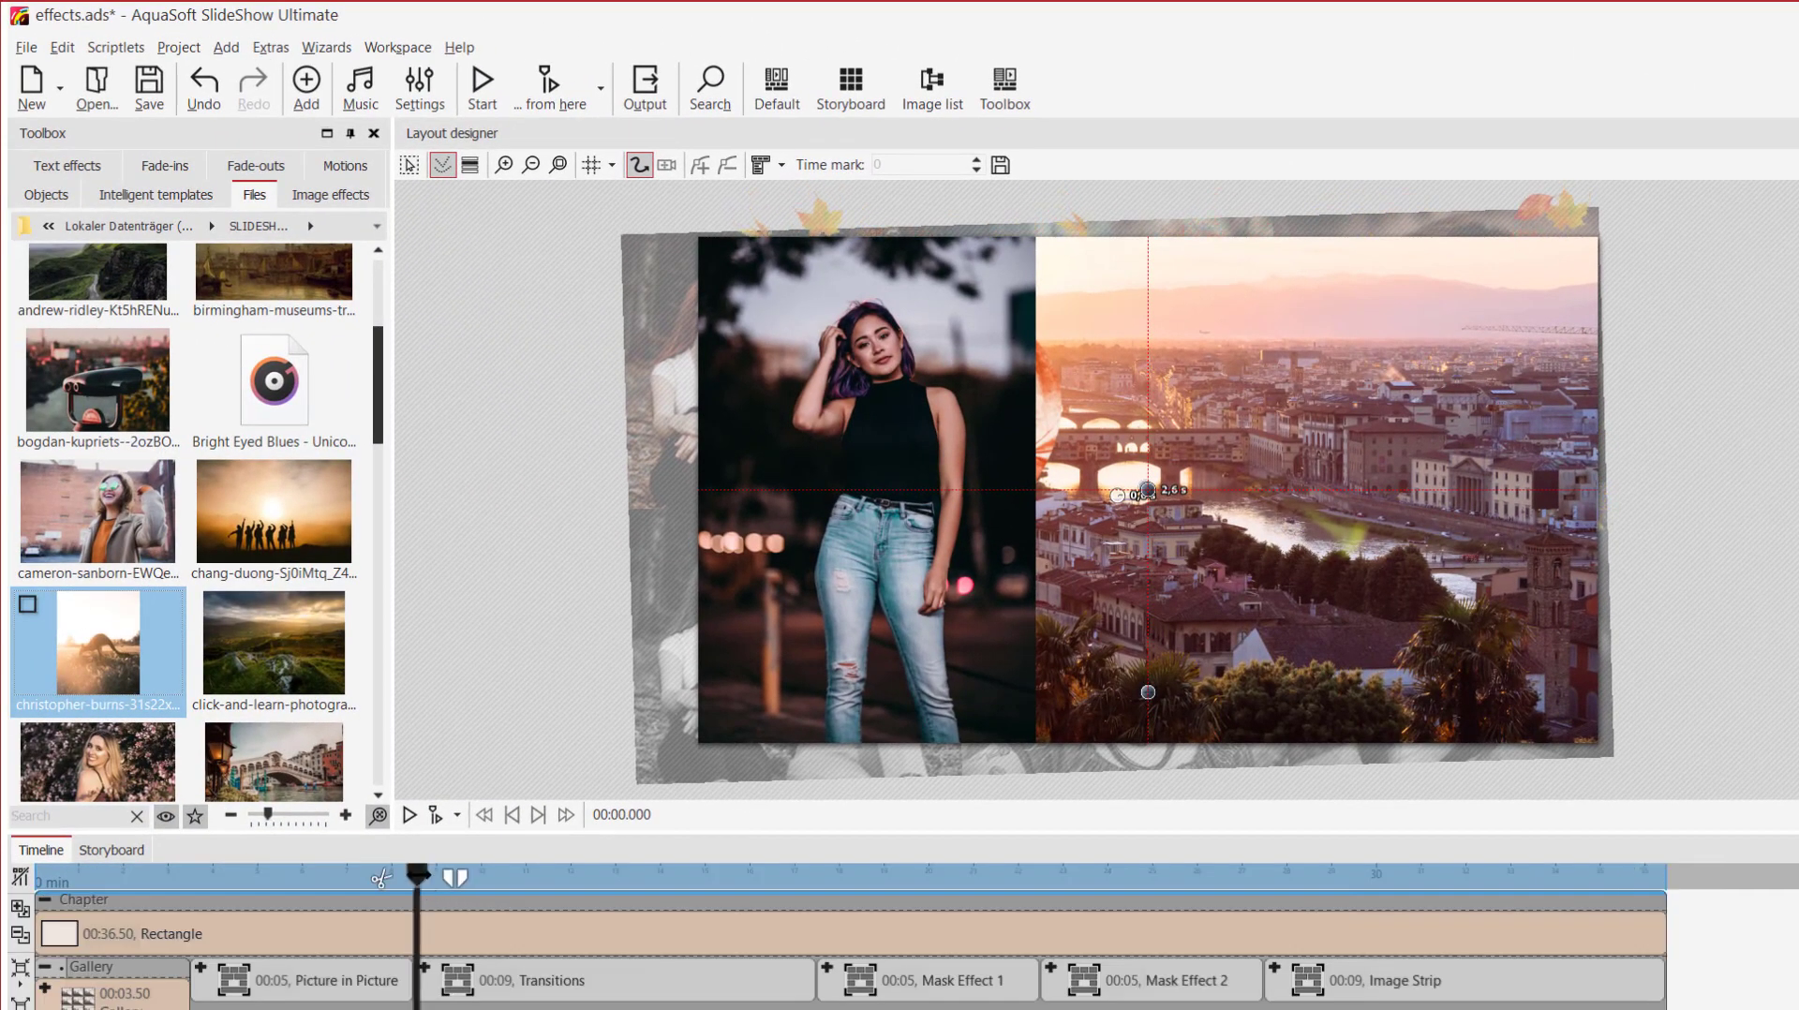
# - Play the Transitions chapter to watch the page-turn fade-ins, then stop playback
pyautogui.click(409, 814)
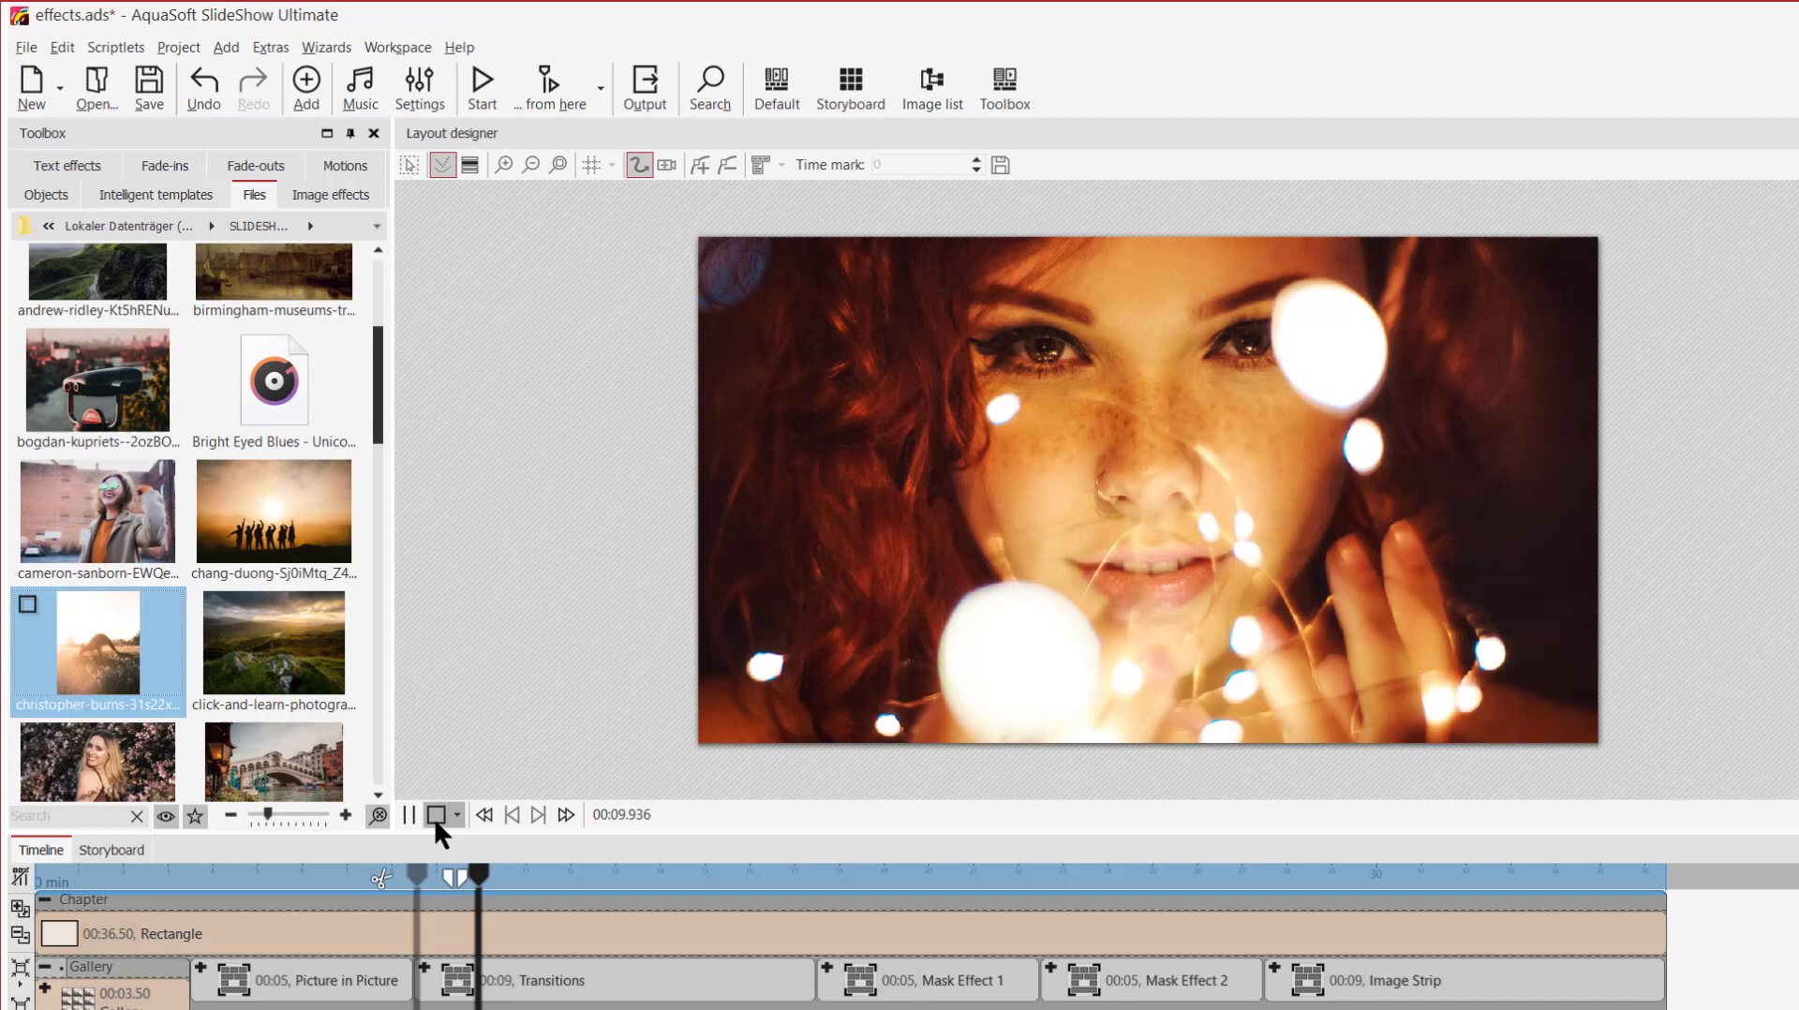
pyautogui.click(410, 814)
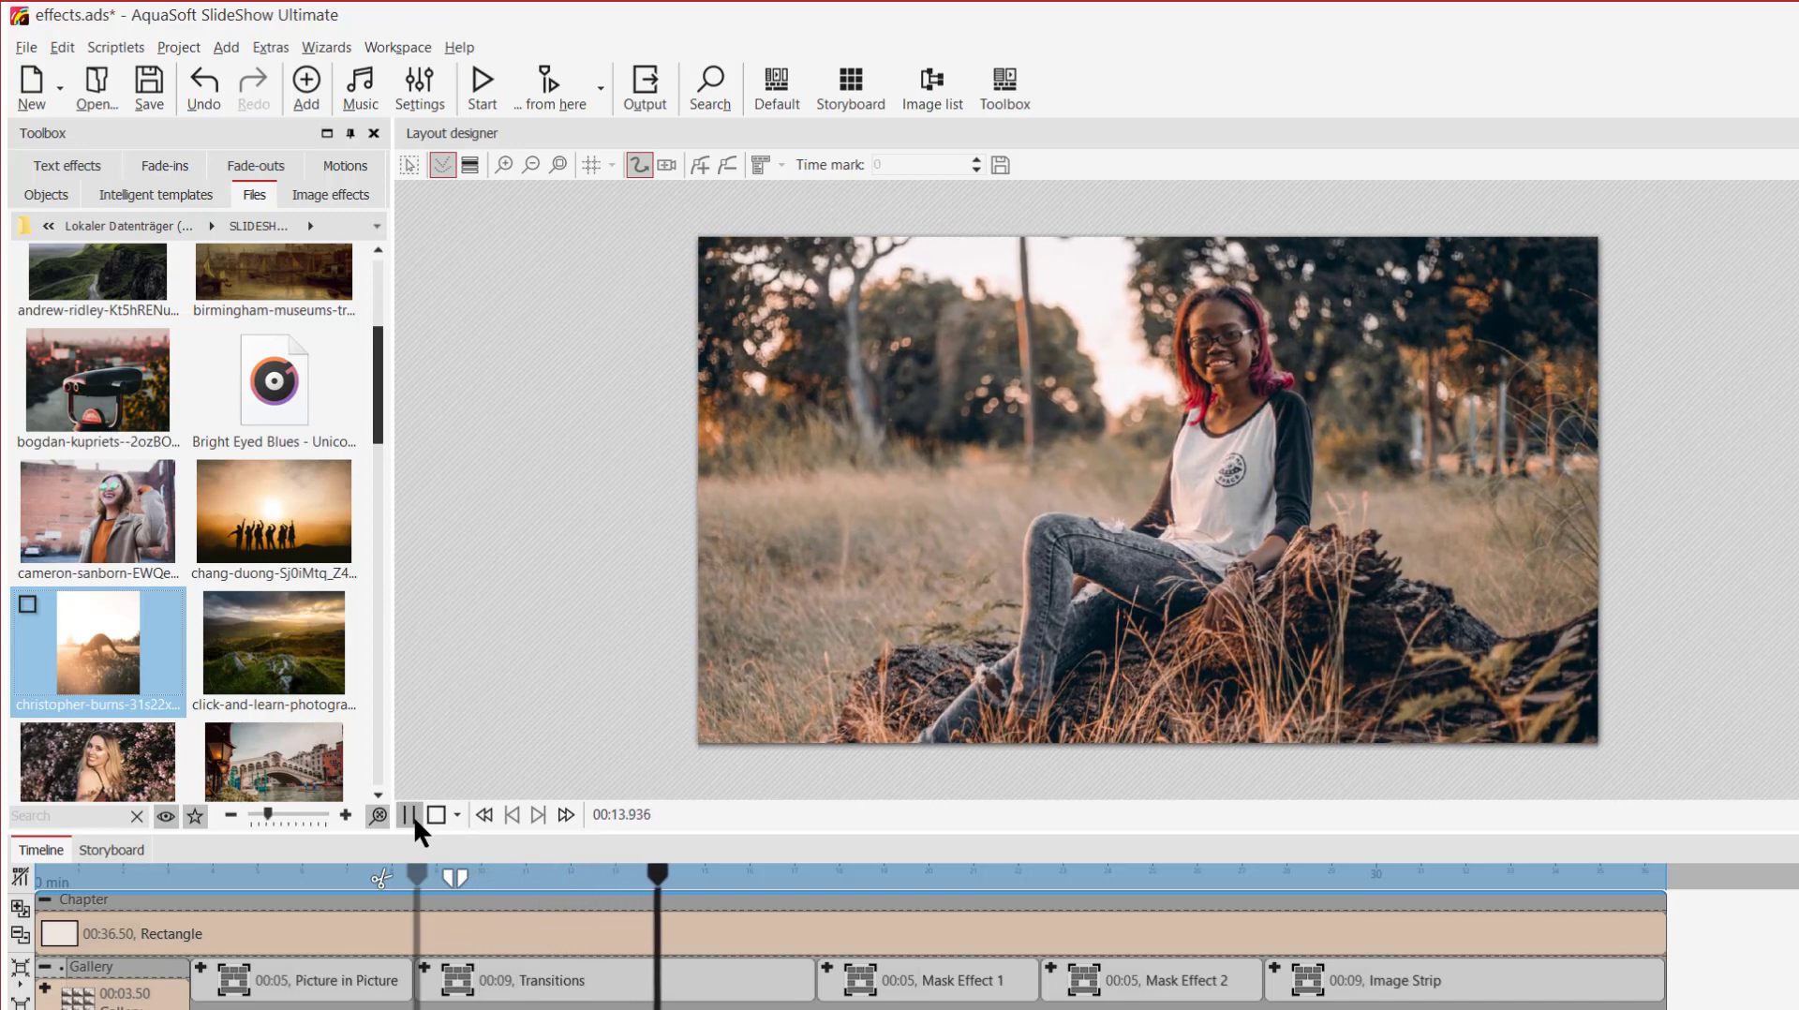
pyautogui.click(411, 815)
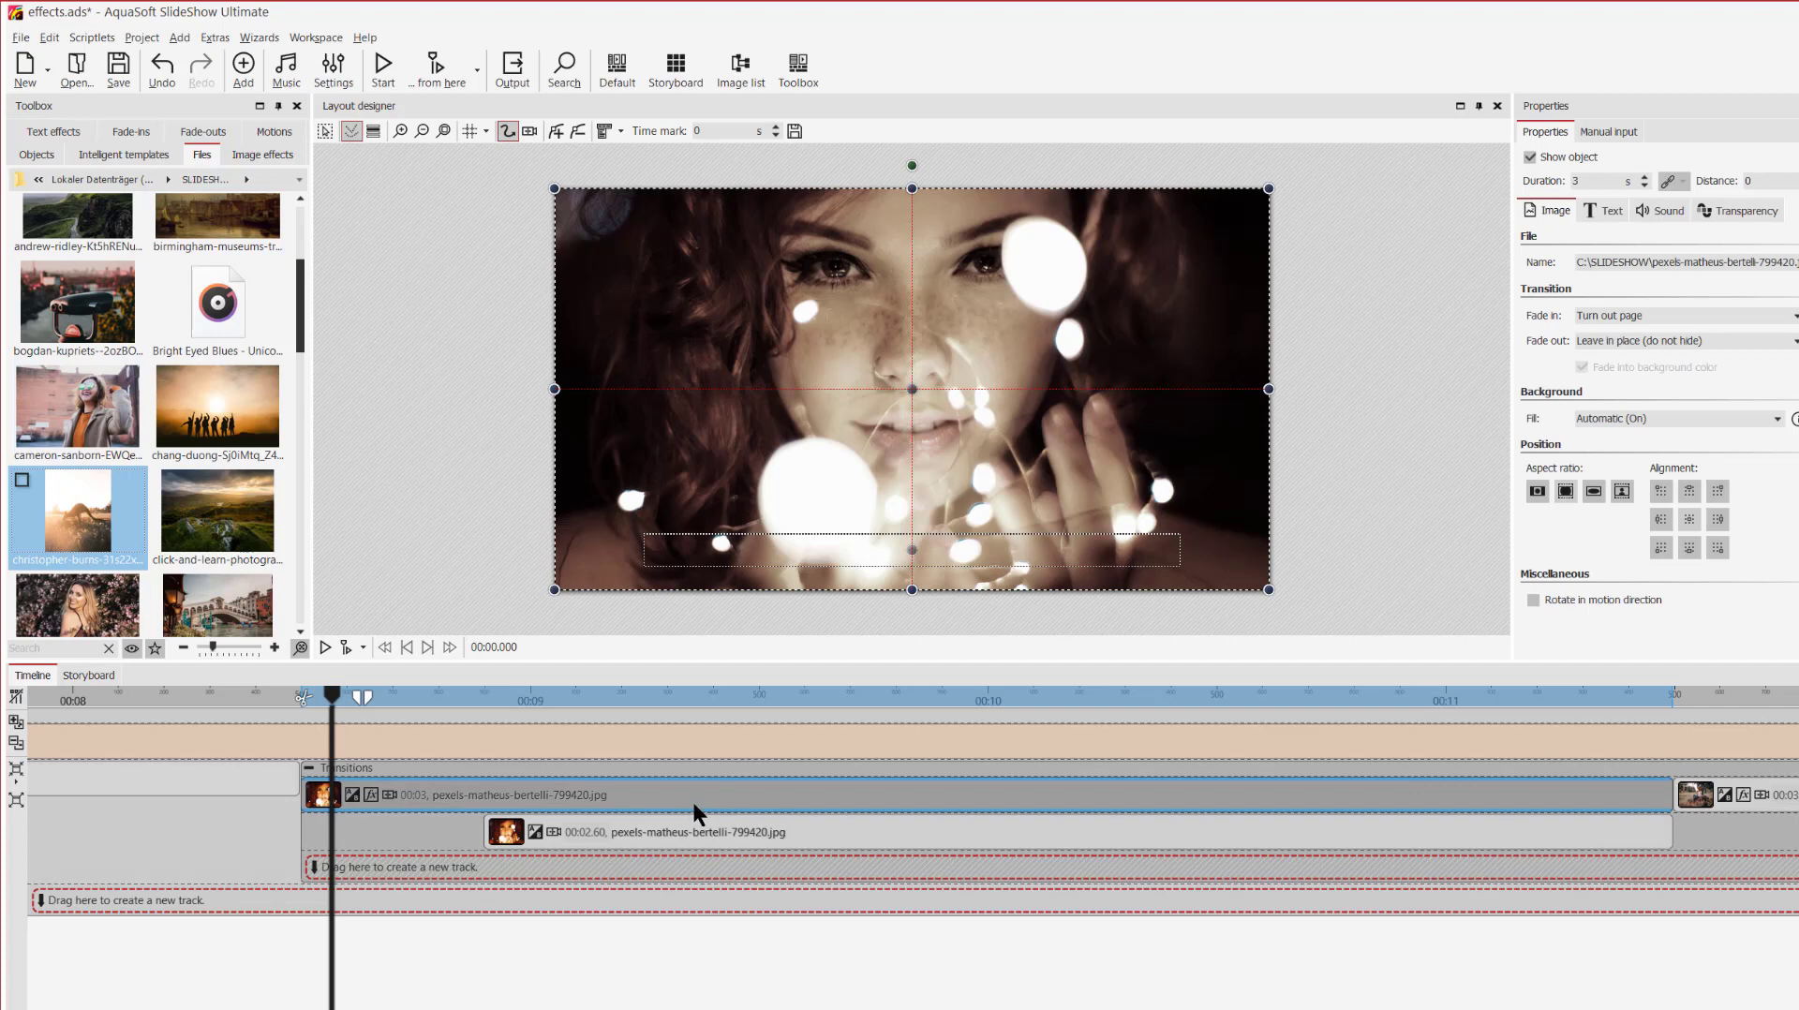
pyautogui.moveTo(682, 824)
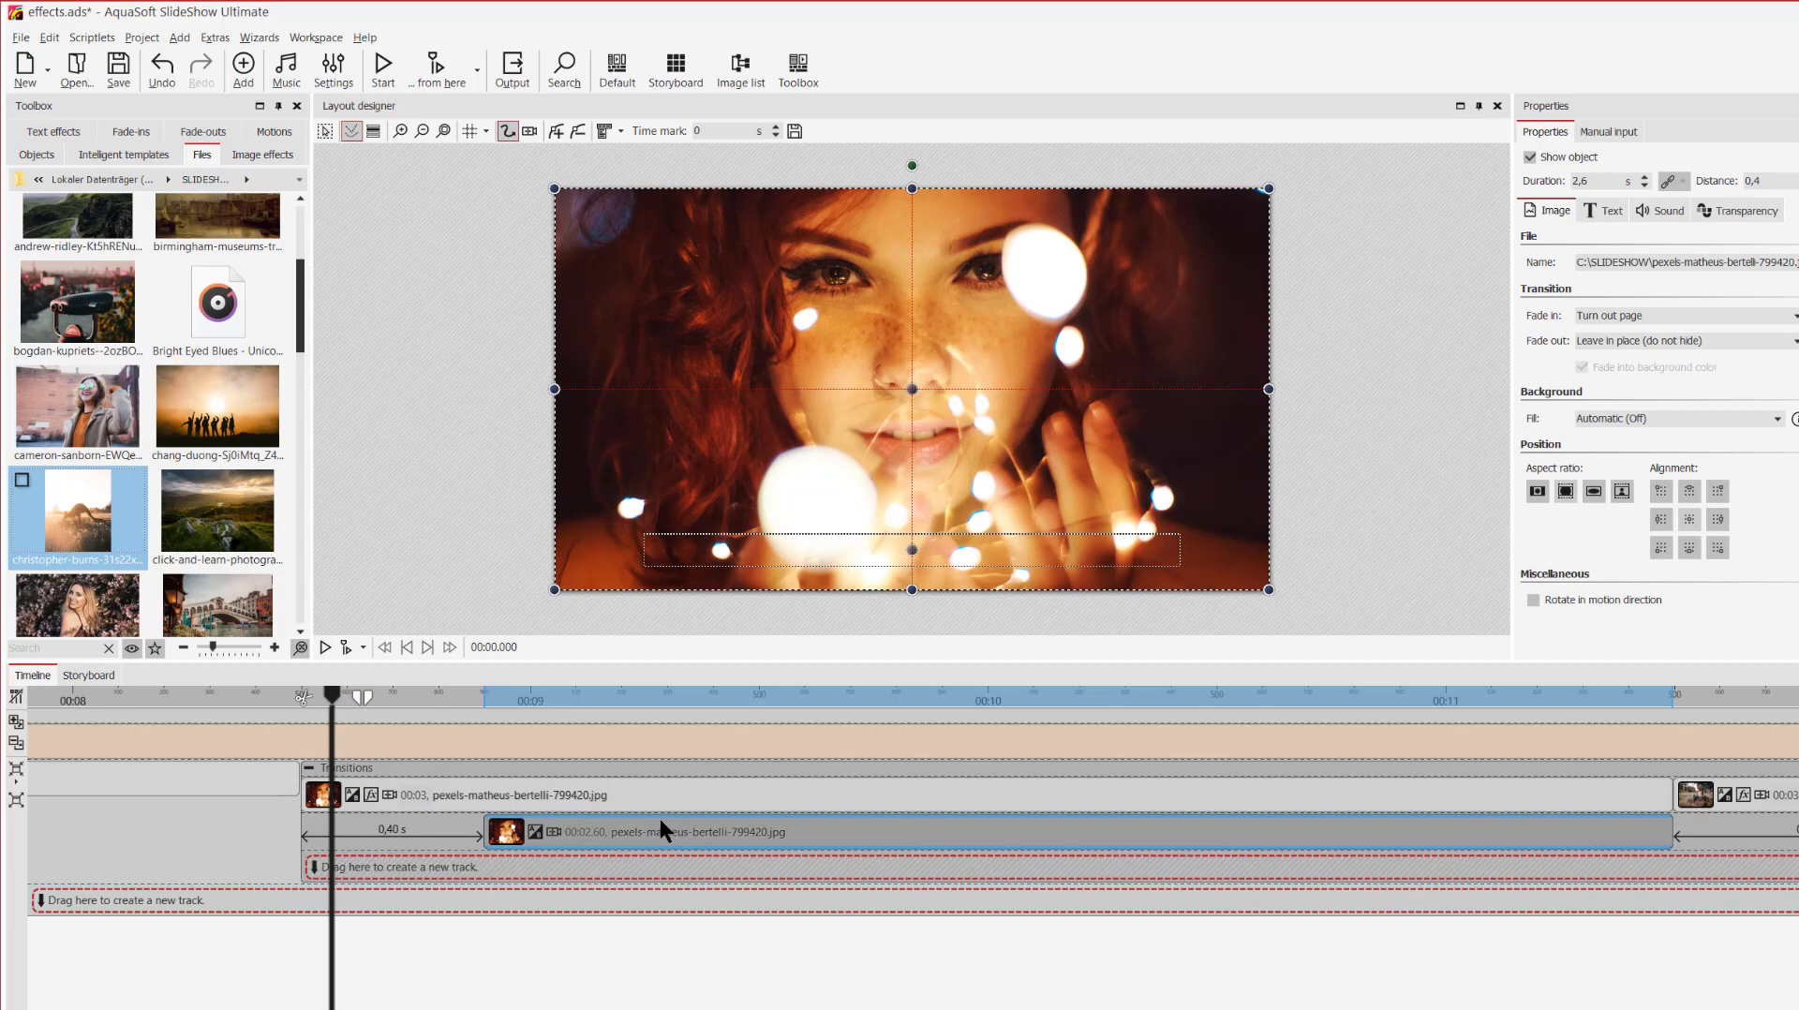
pyautogui.moveTo(639, 804)
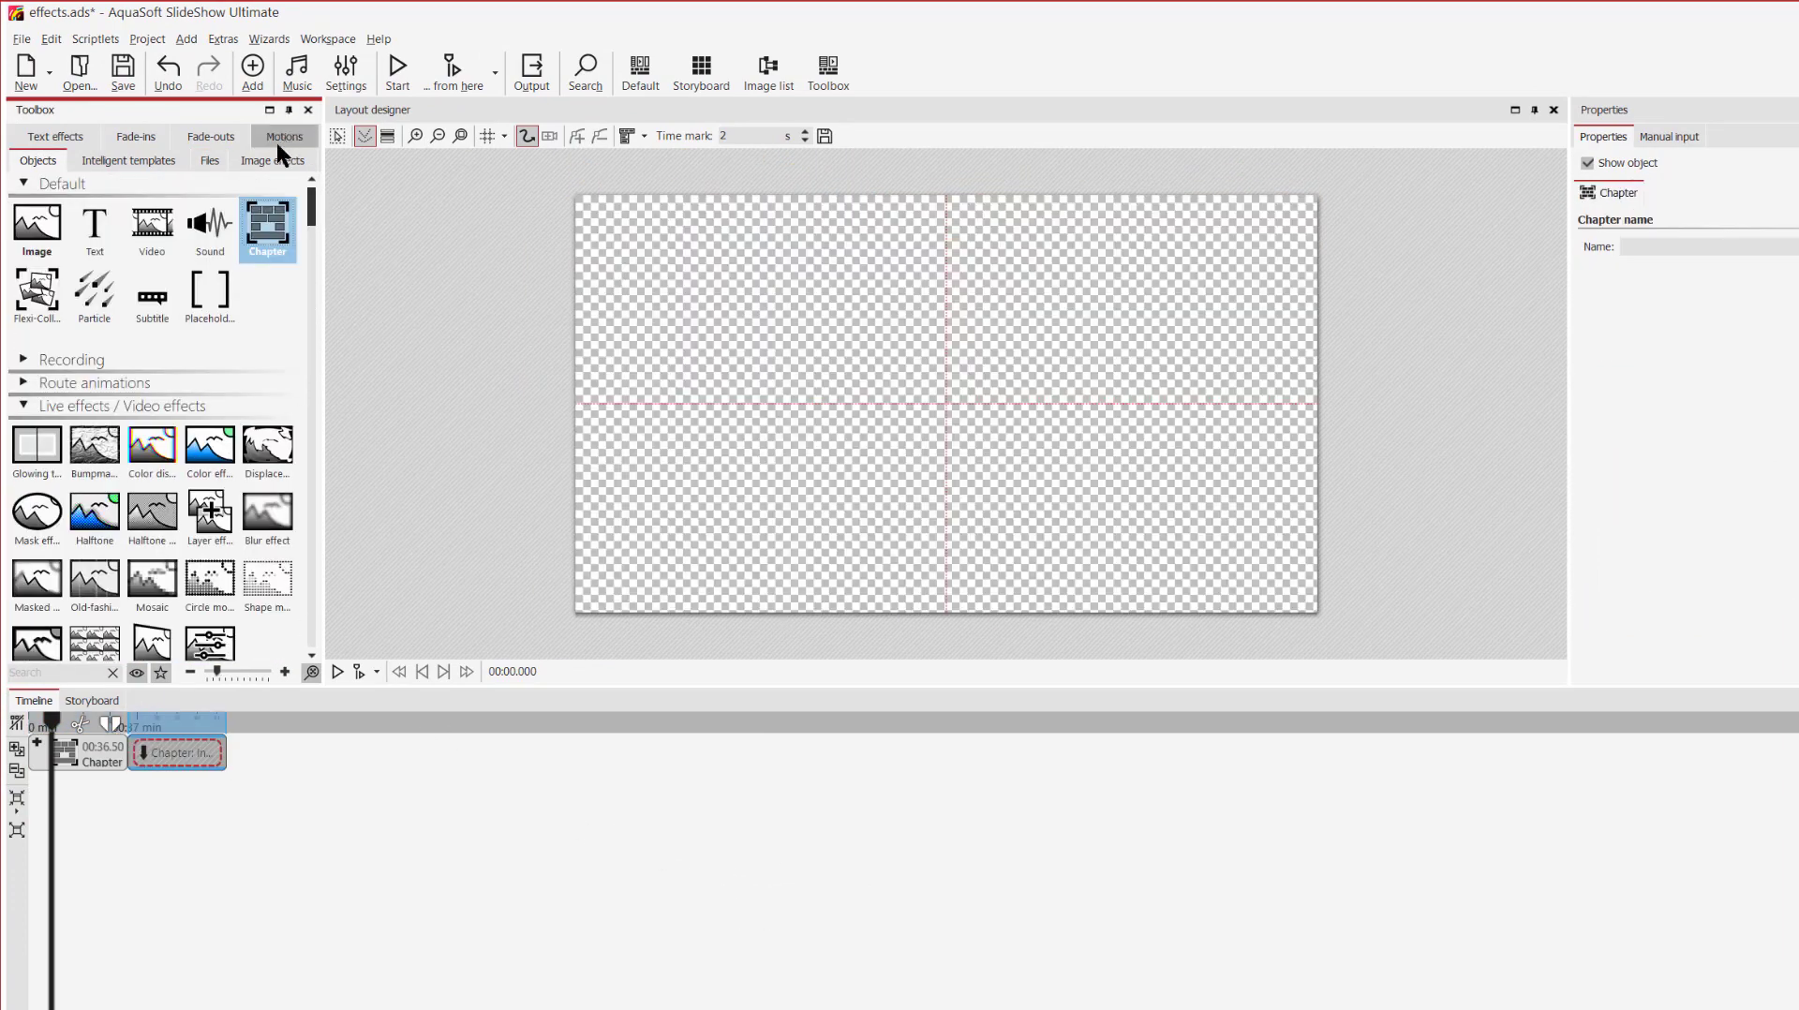
# - Place the flower-field portrait in the new chapter, stretched to fill the frame, with a Grow fade-in
pyautogui.click(210, 161)
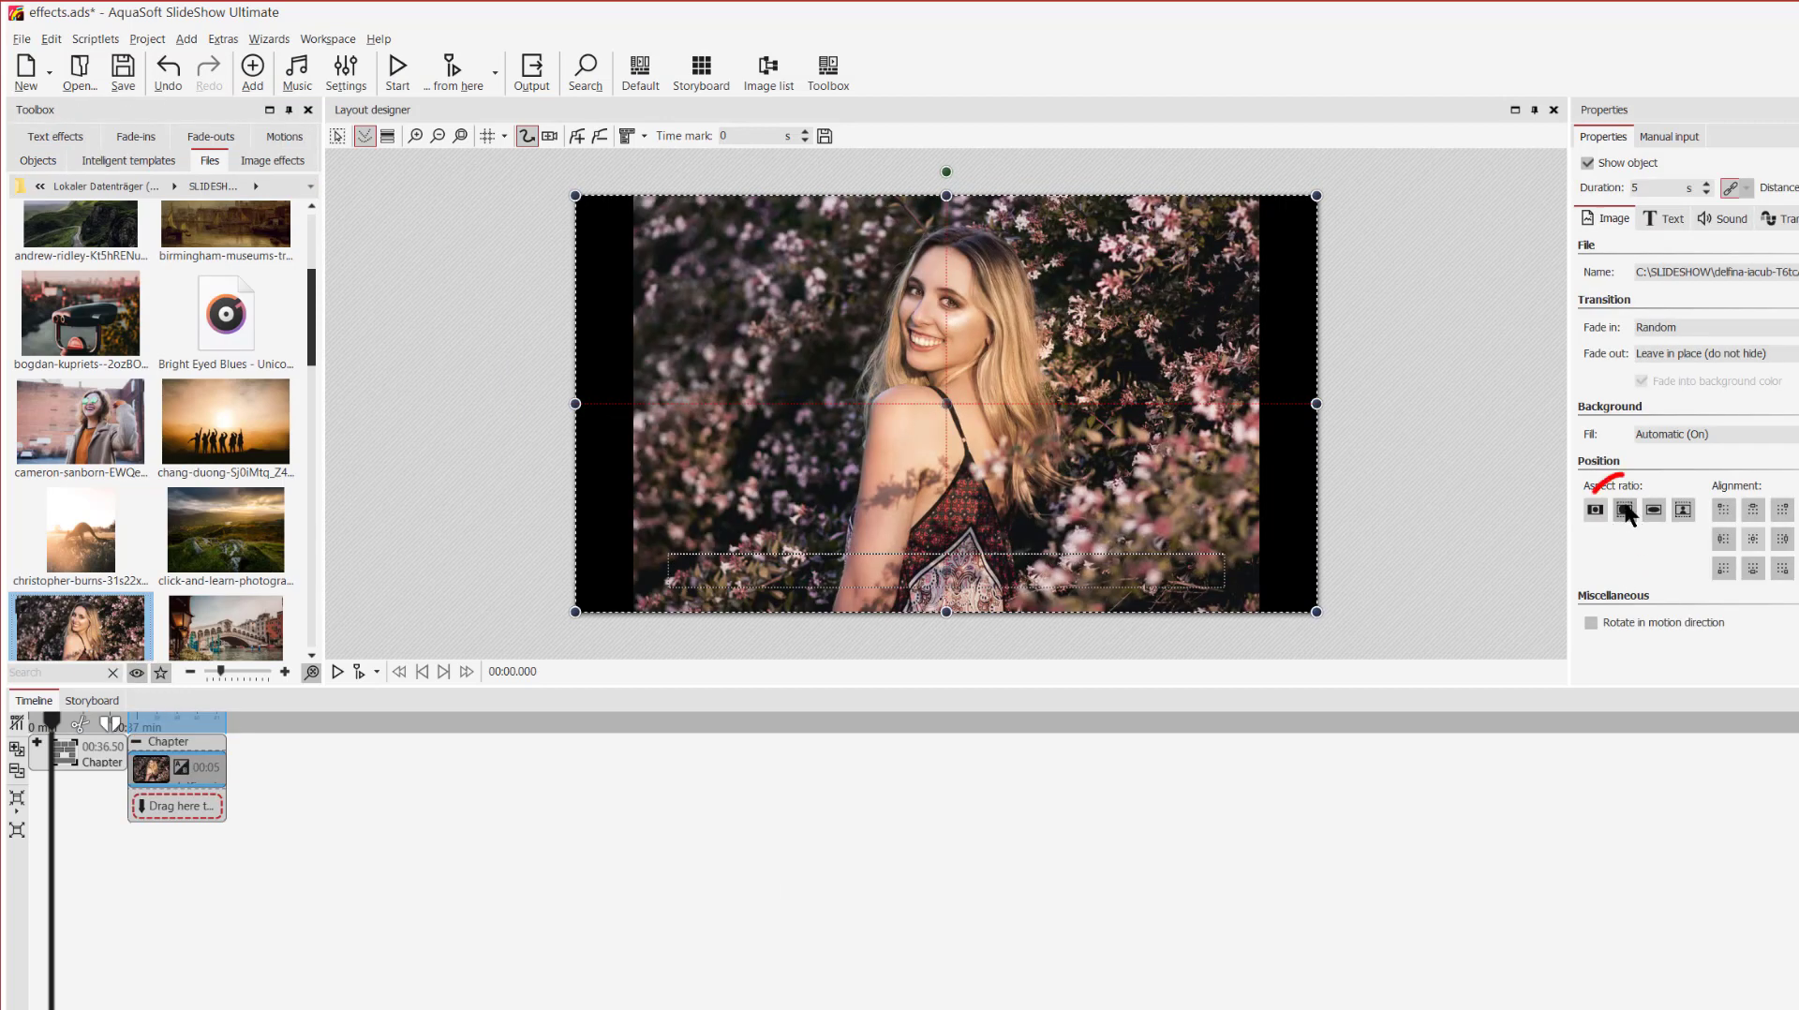
pyautogui.click(1623, 510)
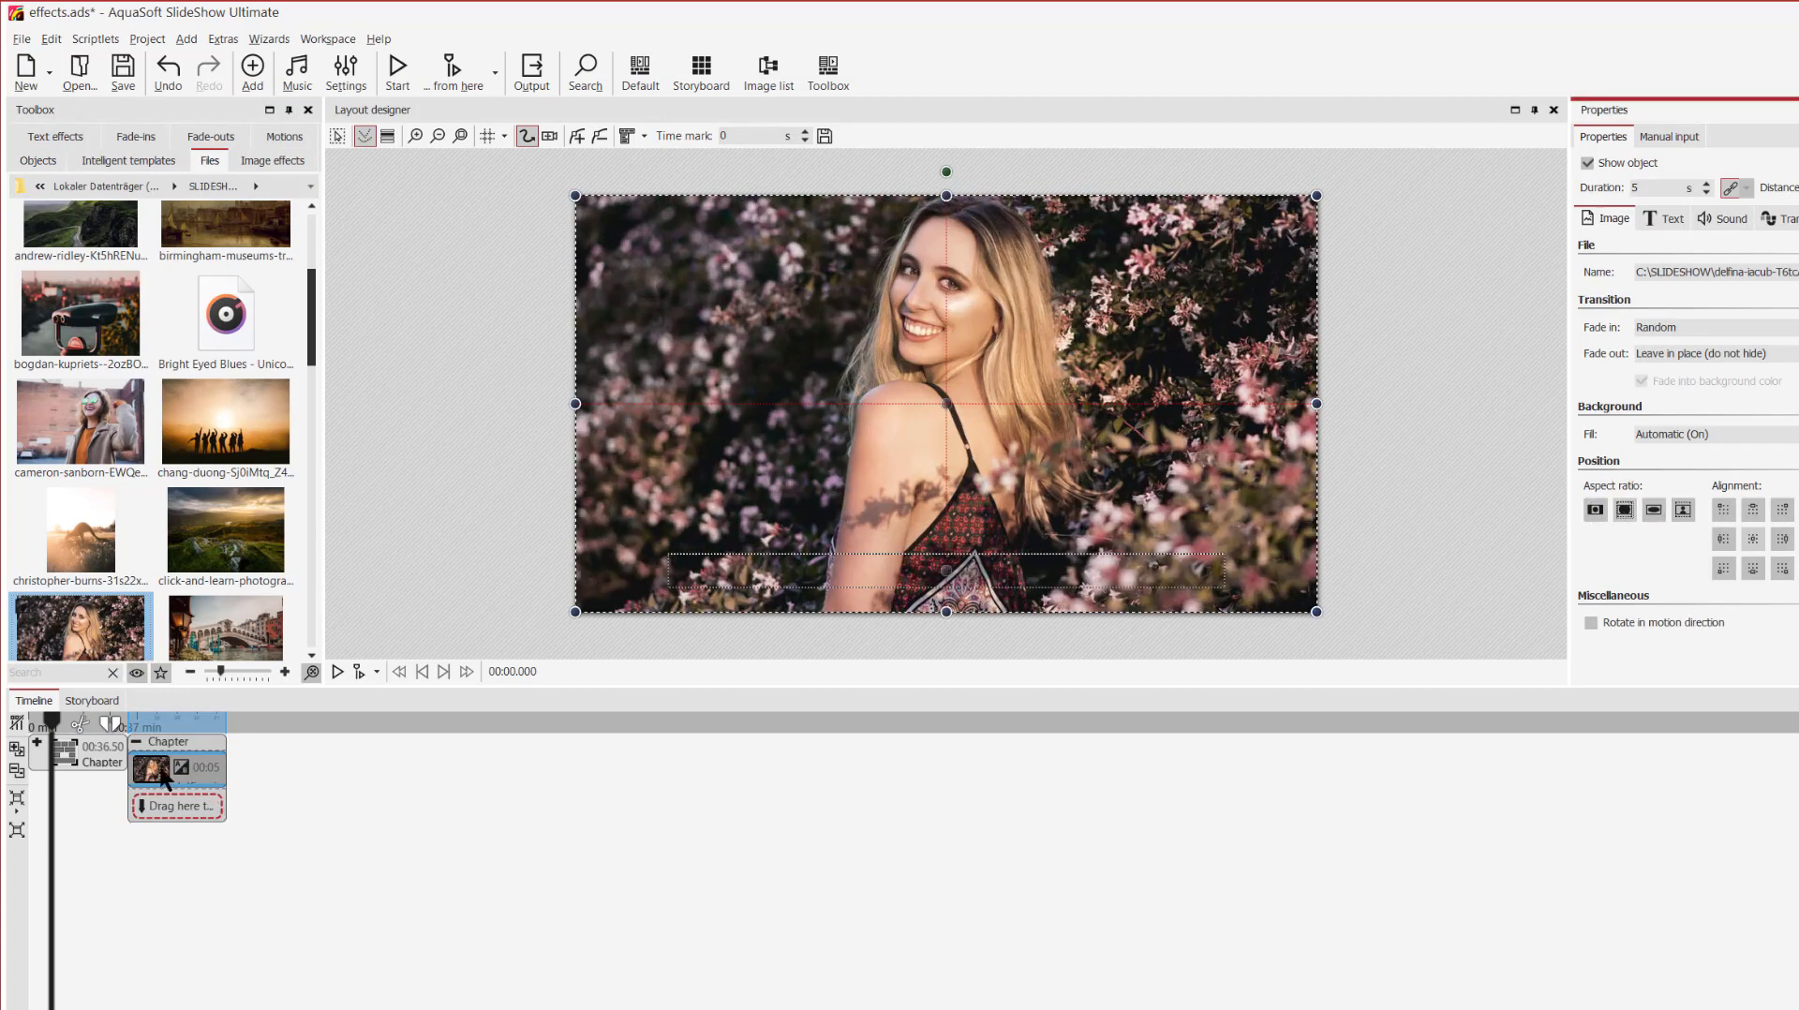
pyautogui.moveTo(189, 774)
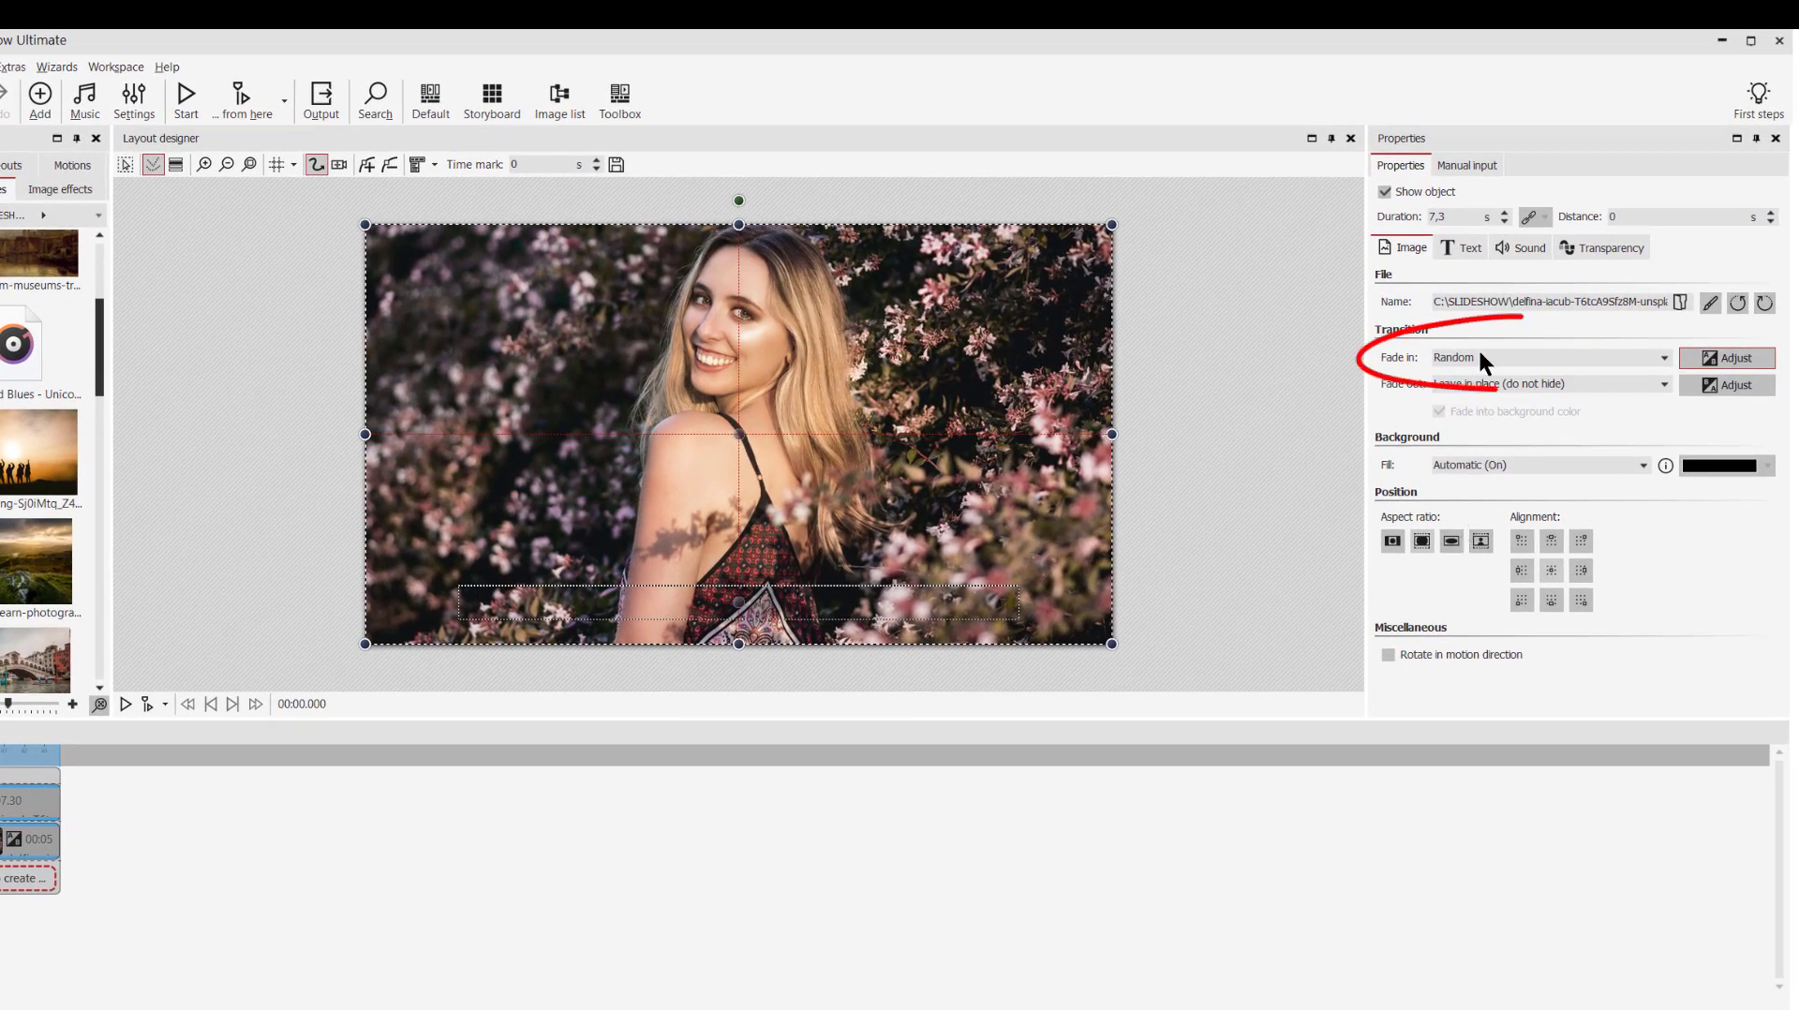
pyautogui.click(1550, 356)
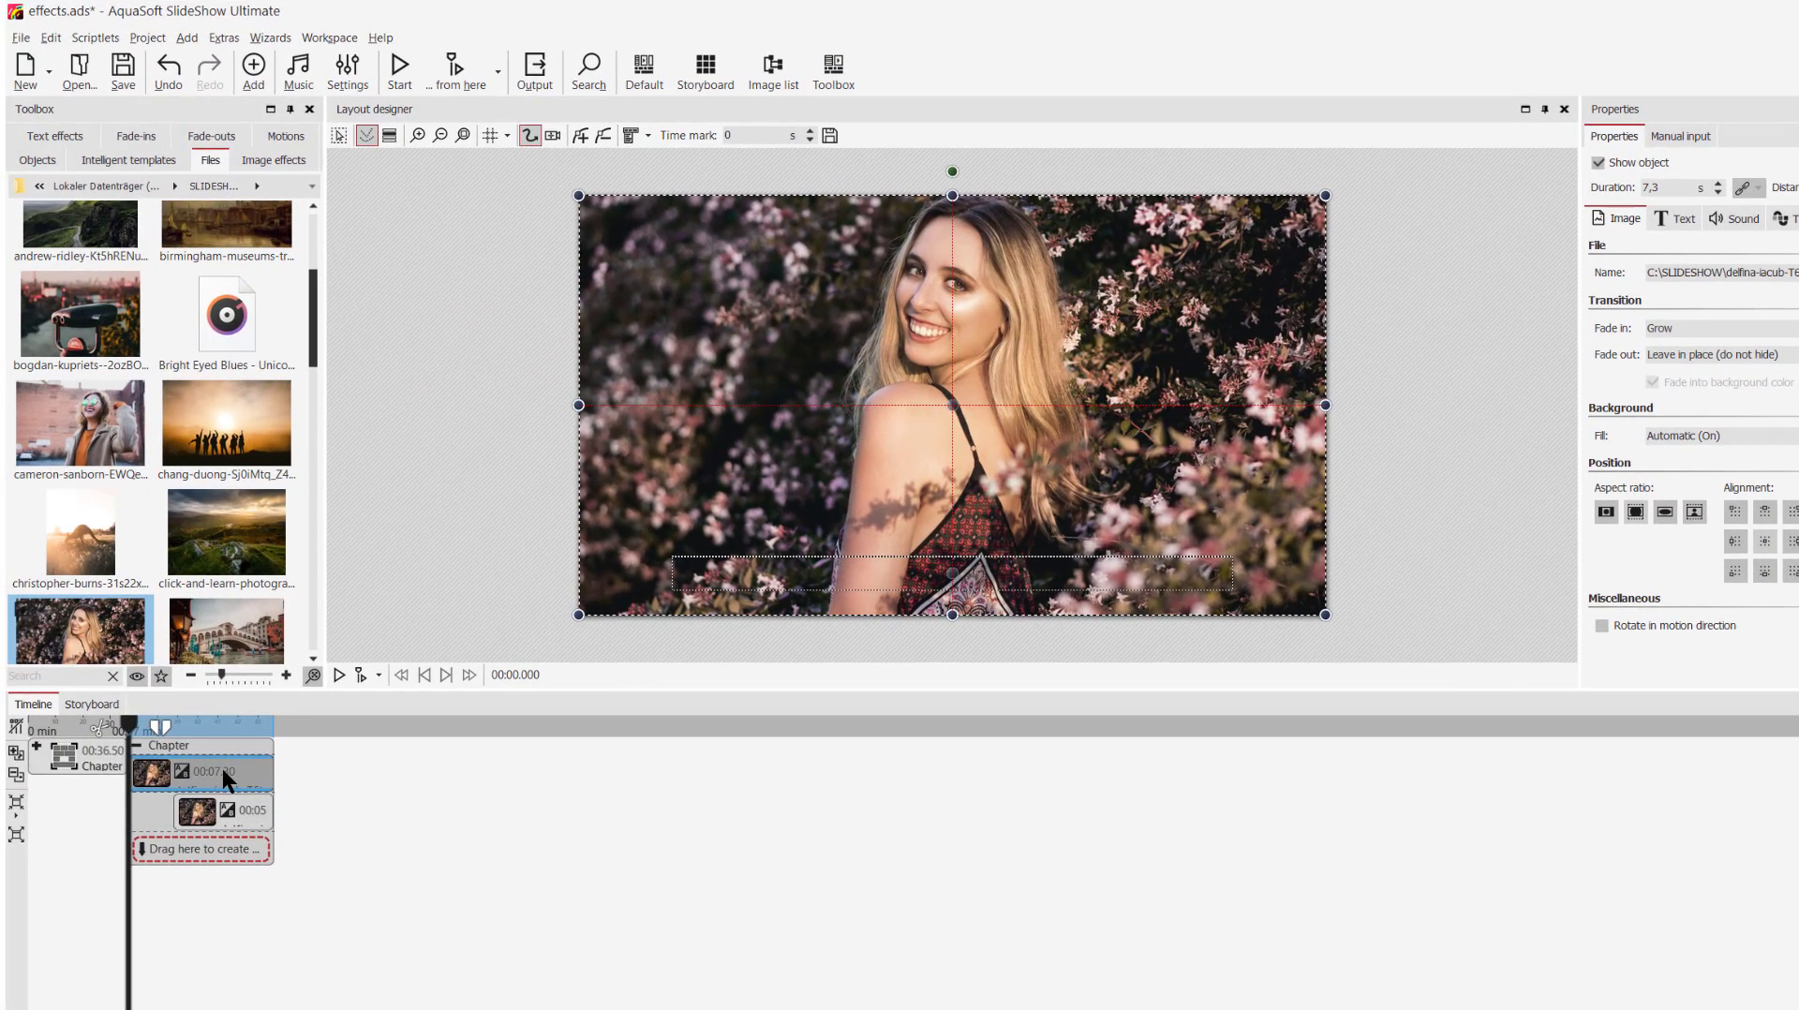
pyautogui.moveTo(135, 135)
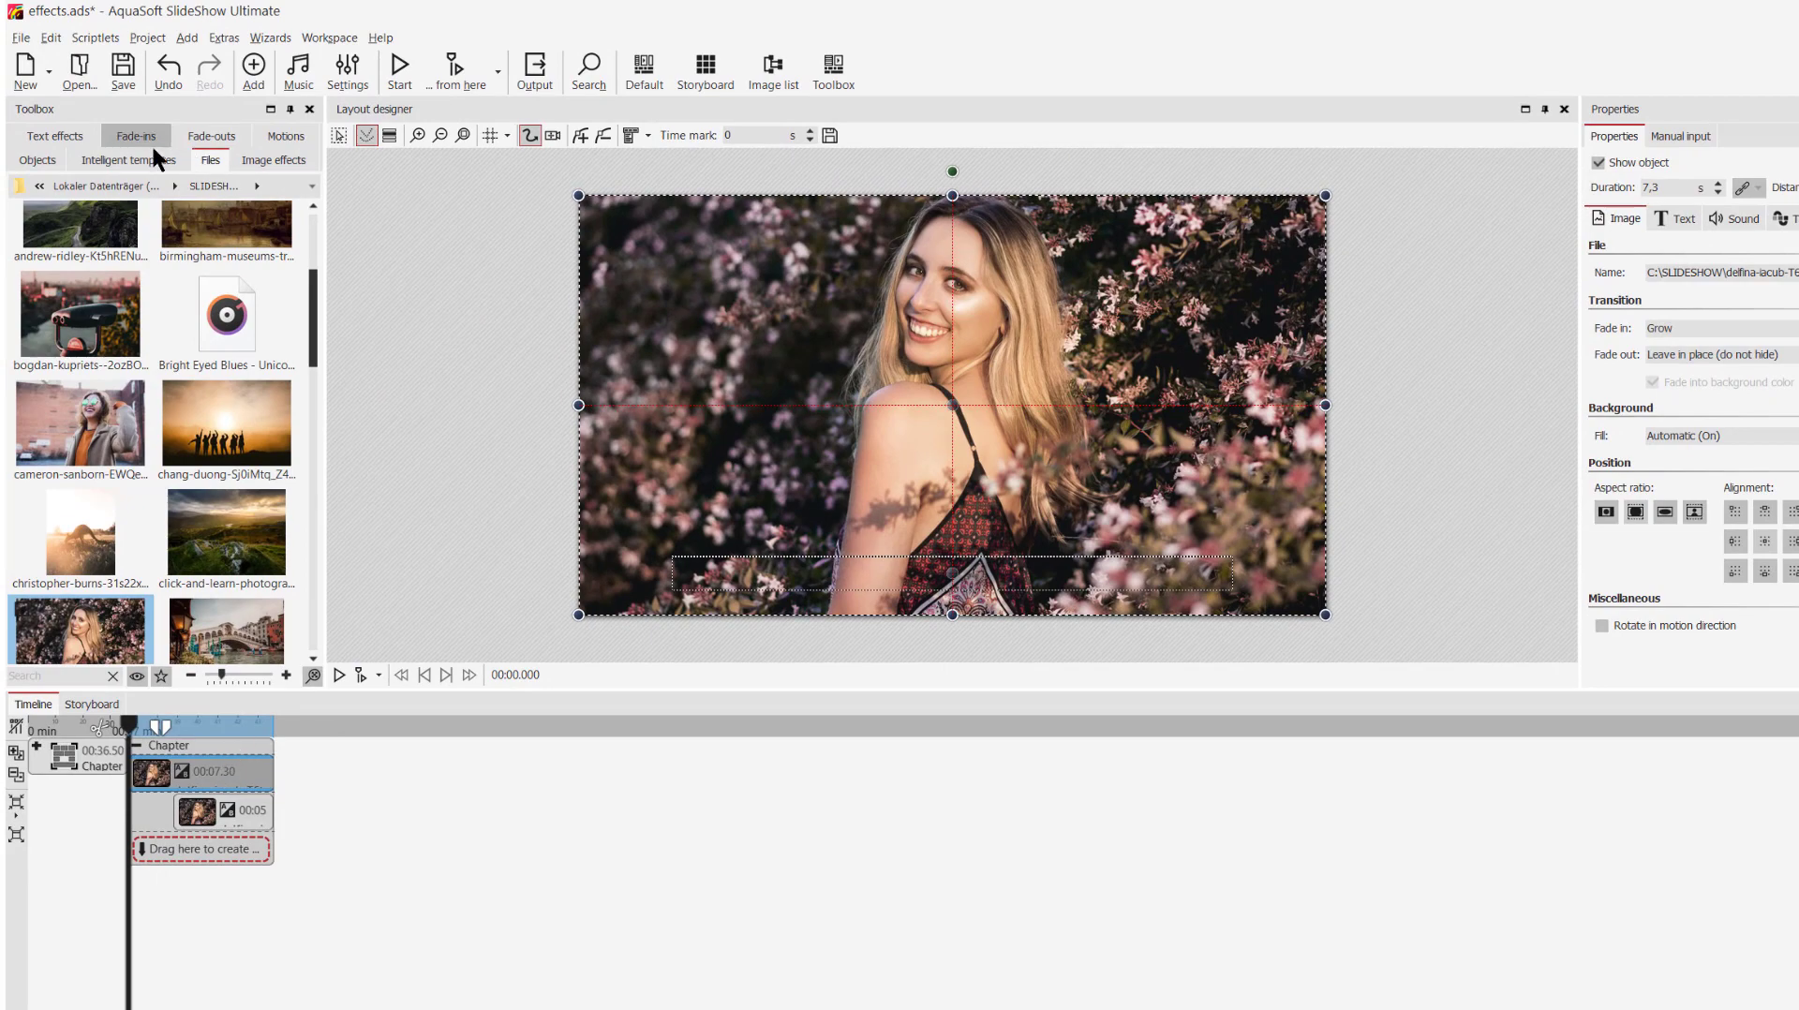
# - Apply the Retro Bleach Bypass effect to the second copy and play the chapter back
pyautogui.click(274, 159)
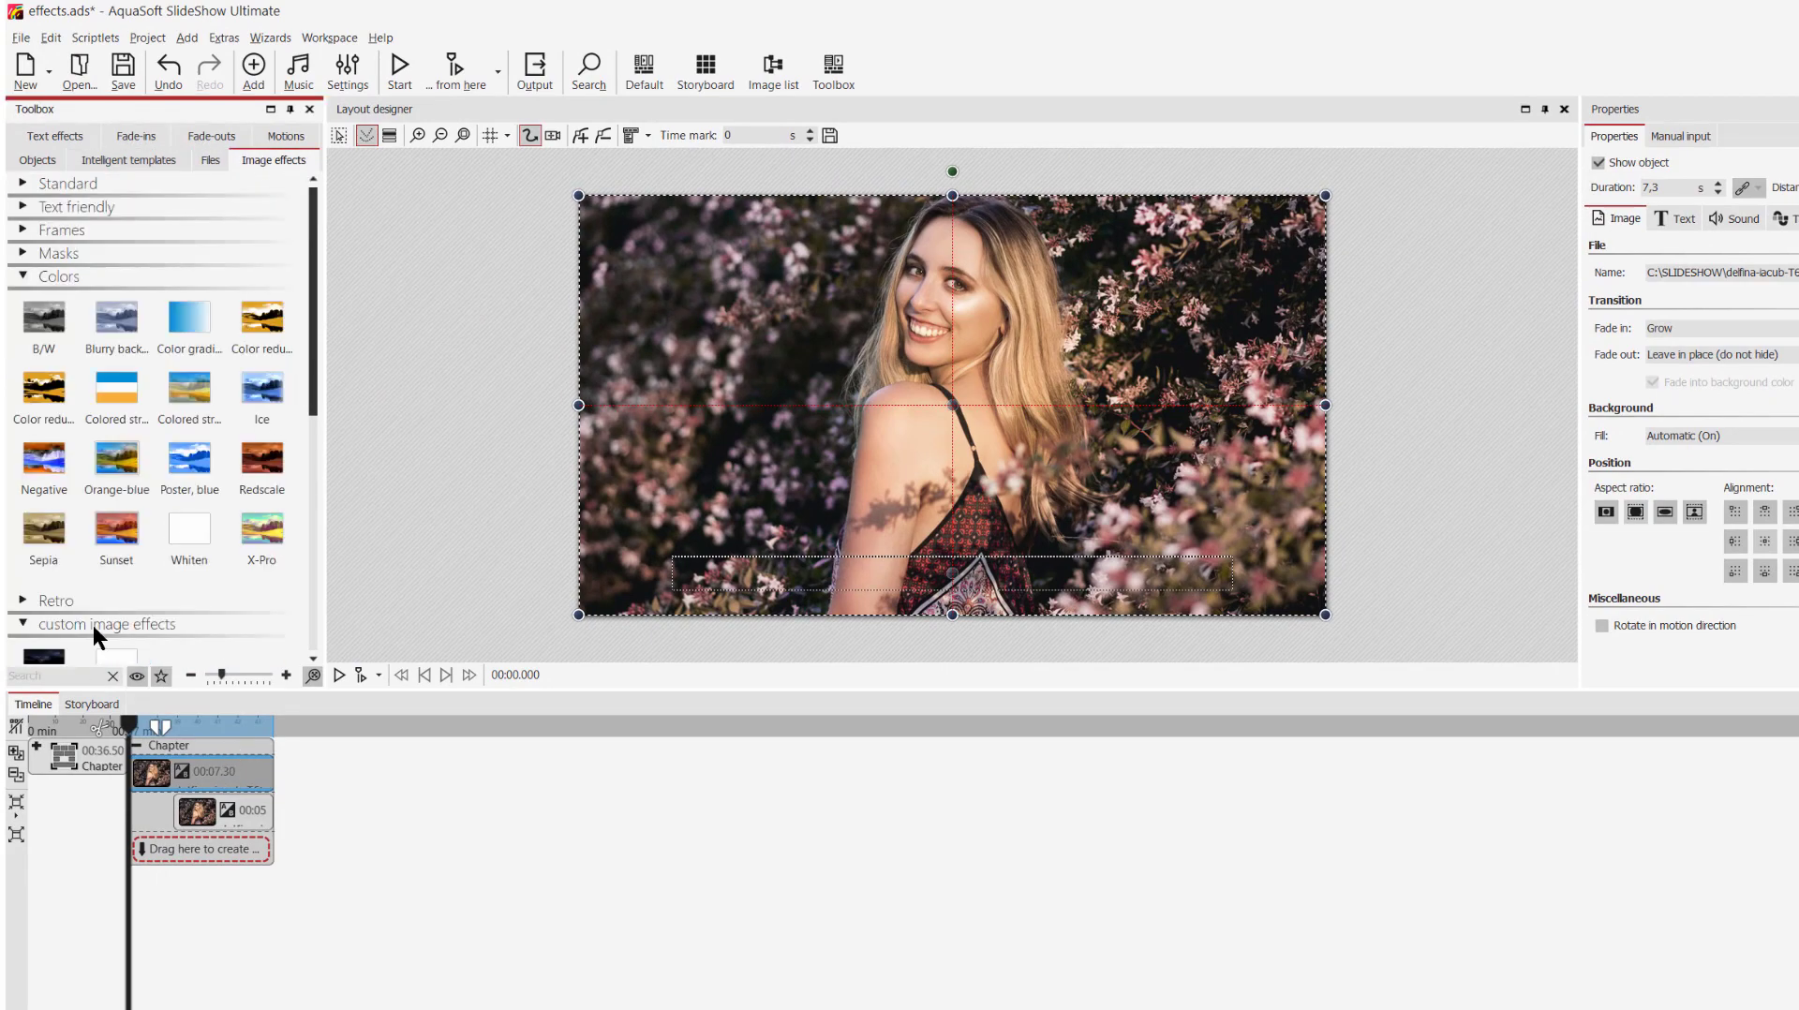
pyautogui.click(55, 600)
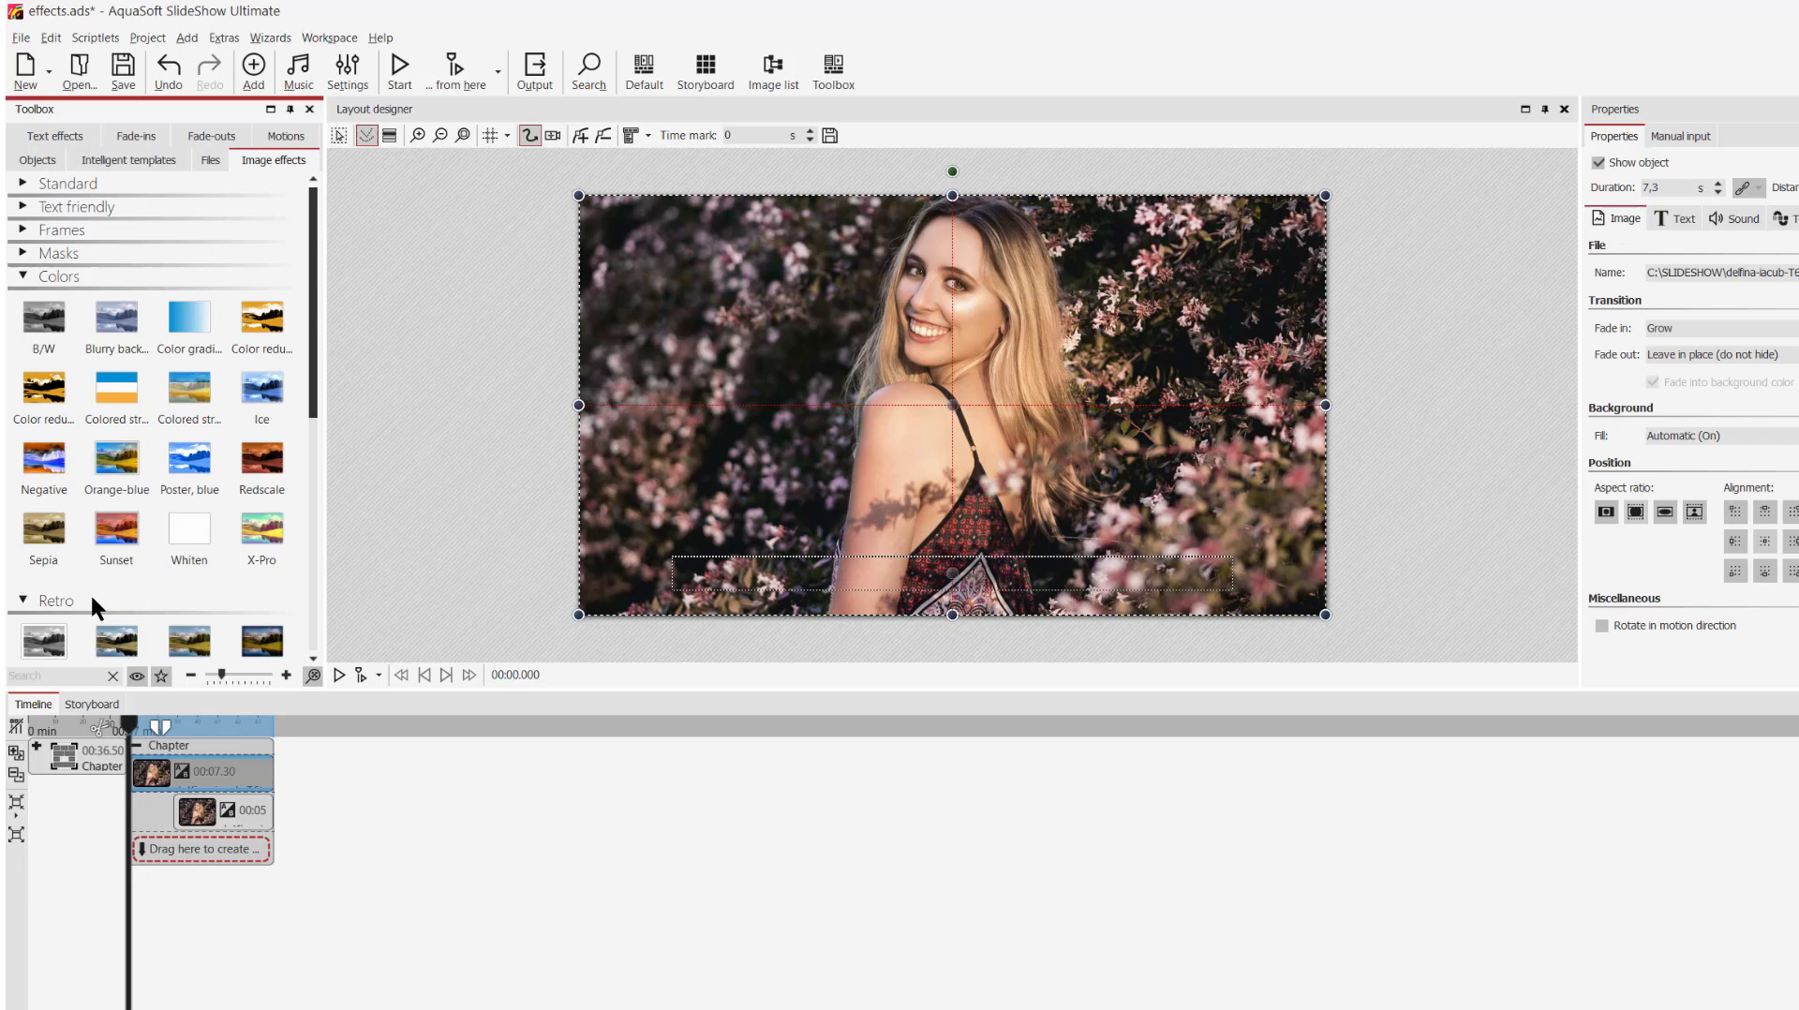
pyautogui.scroll(-3)
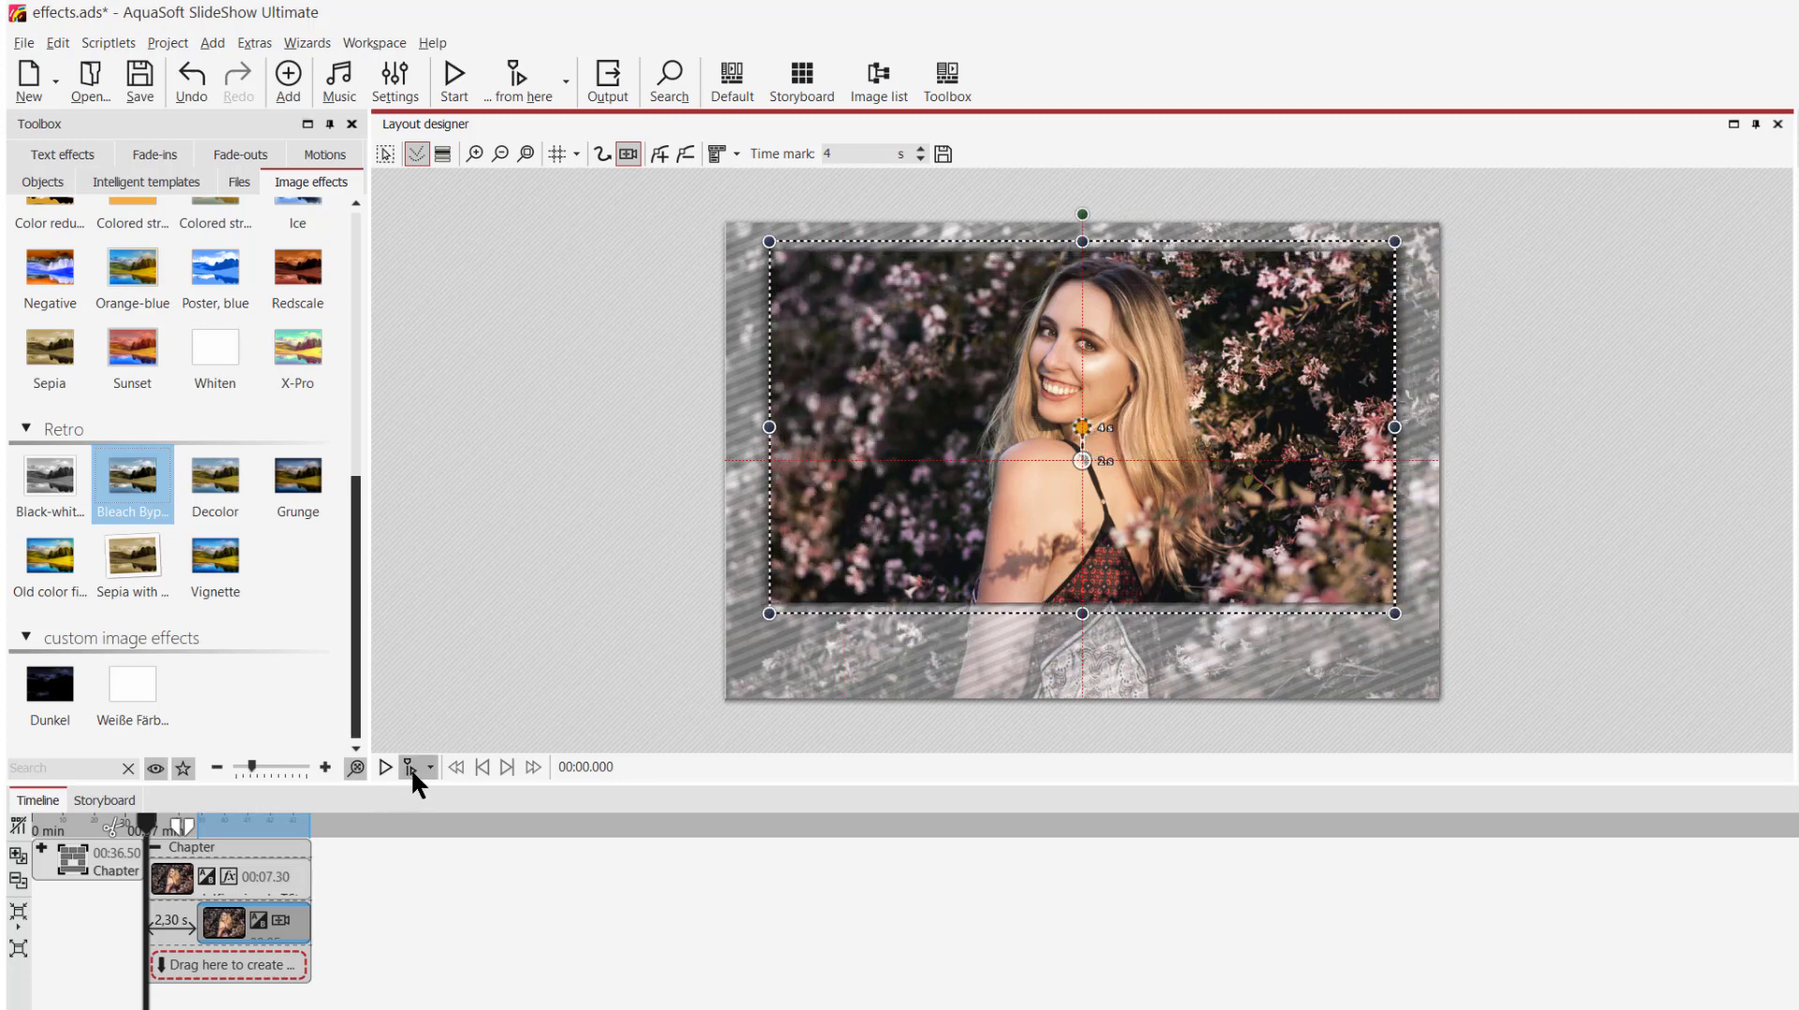
pyautogui.click(385, 767)
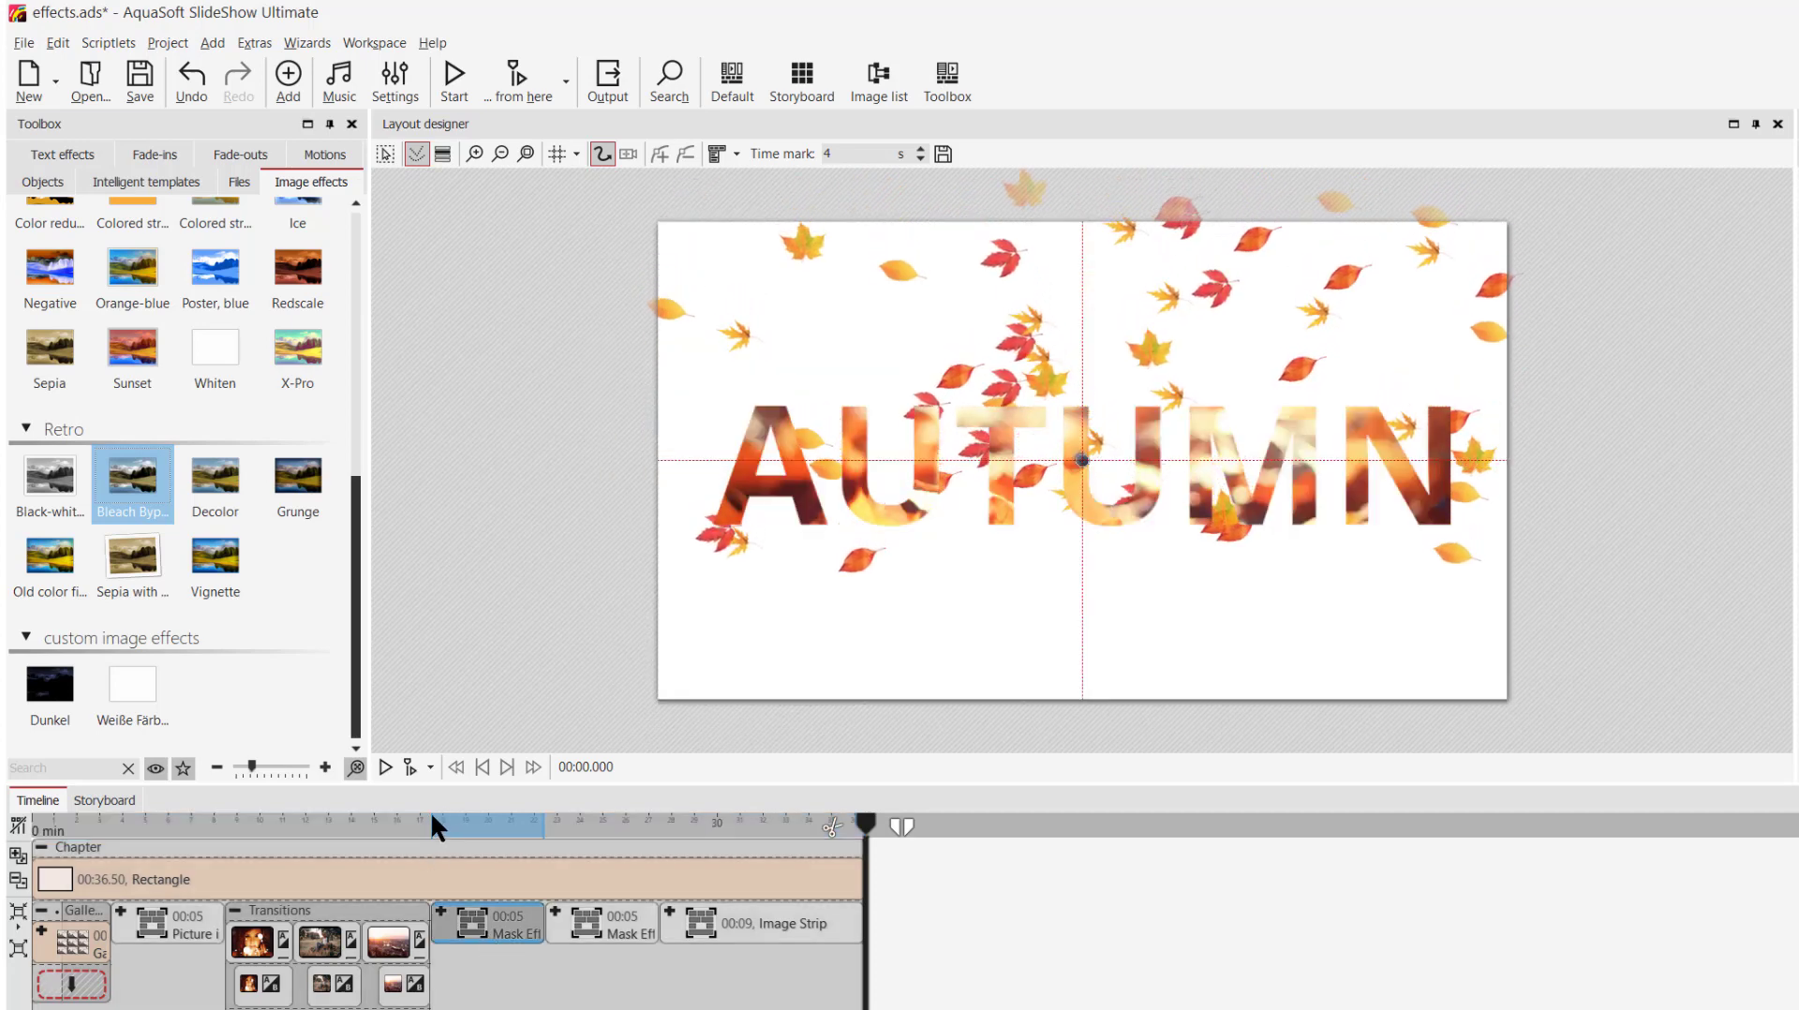
# - Play the AUTUMN text-mask chapter with falling leaves, then stop the preview
pyautogui.click(410, 766)
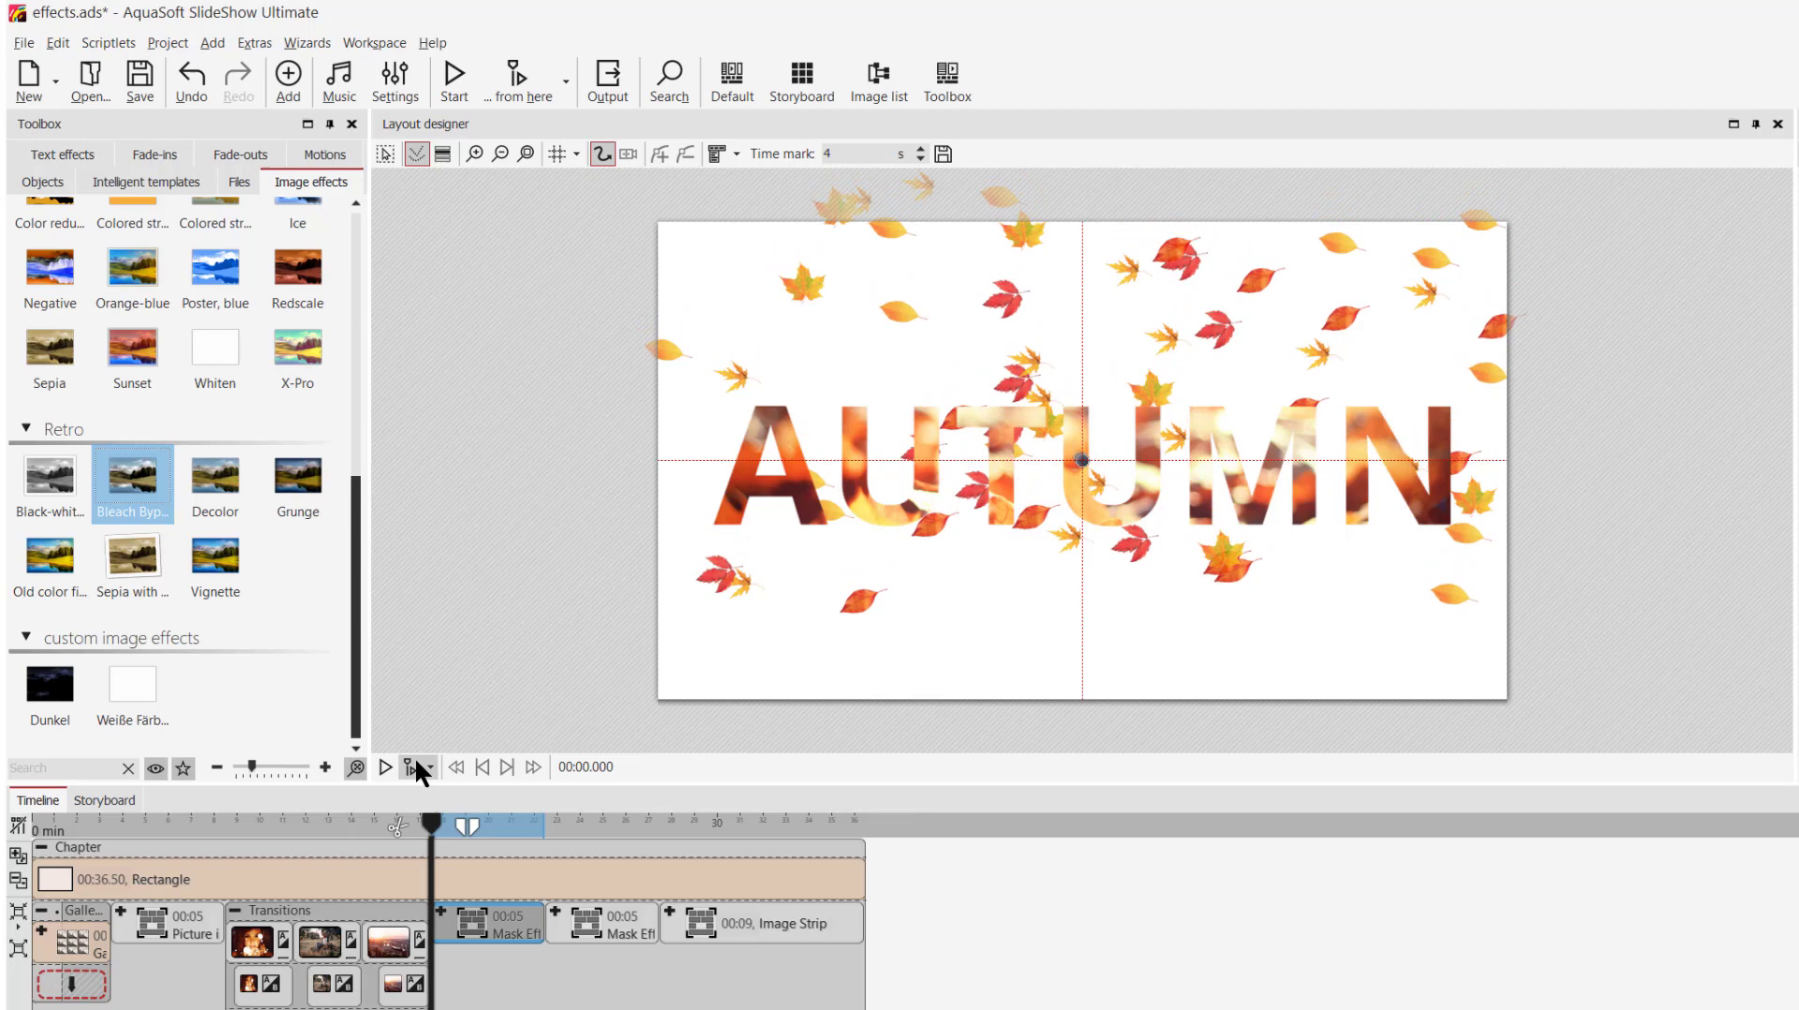
pyautogui.click(384, 766)
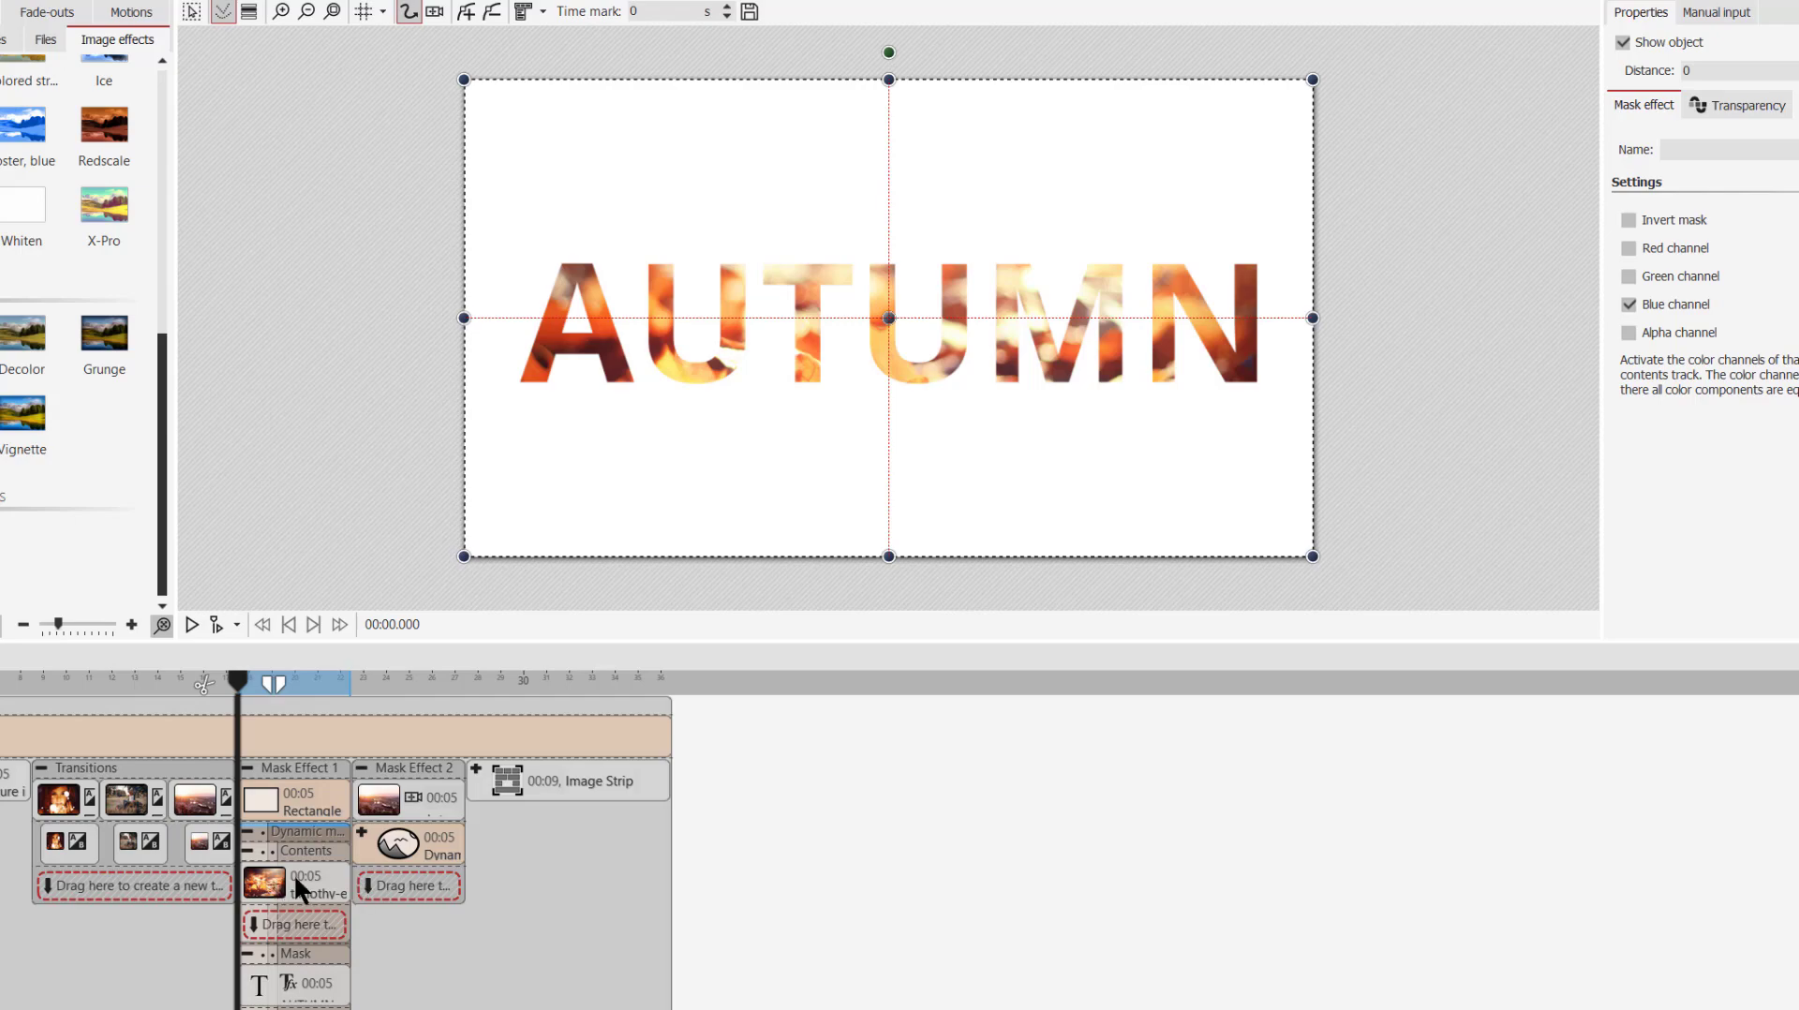
pyautogui.click(300, 881)
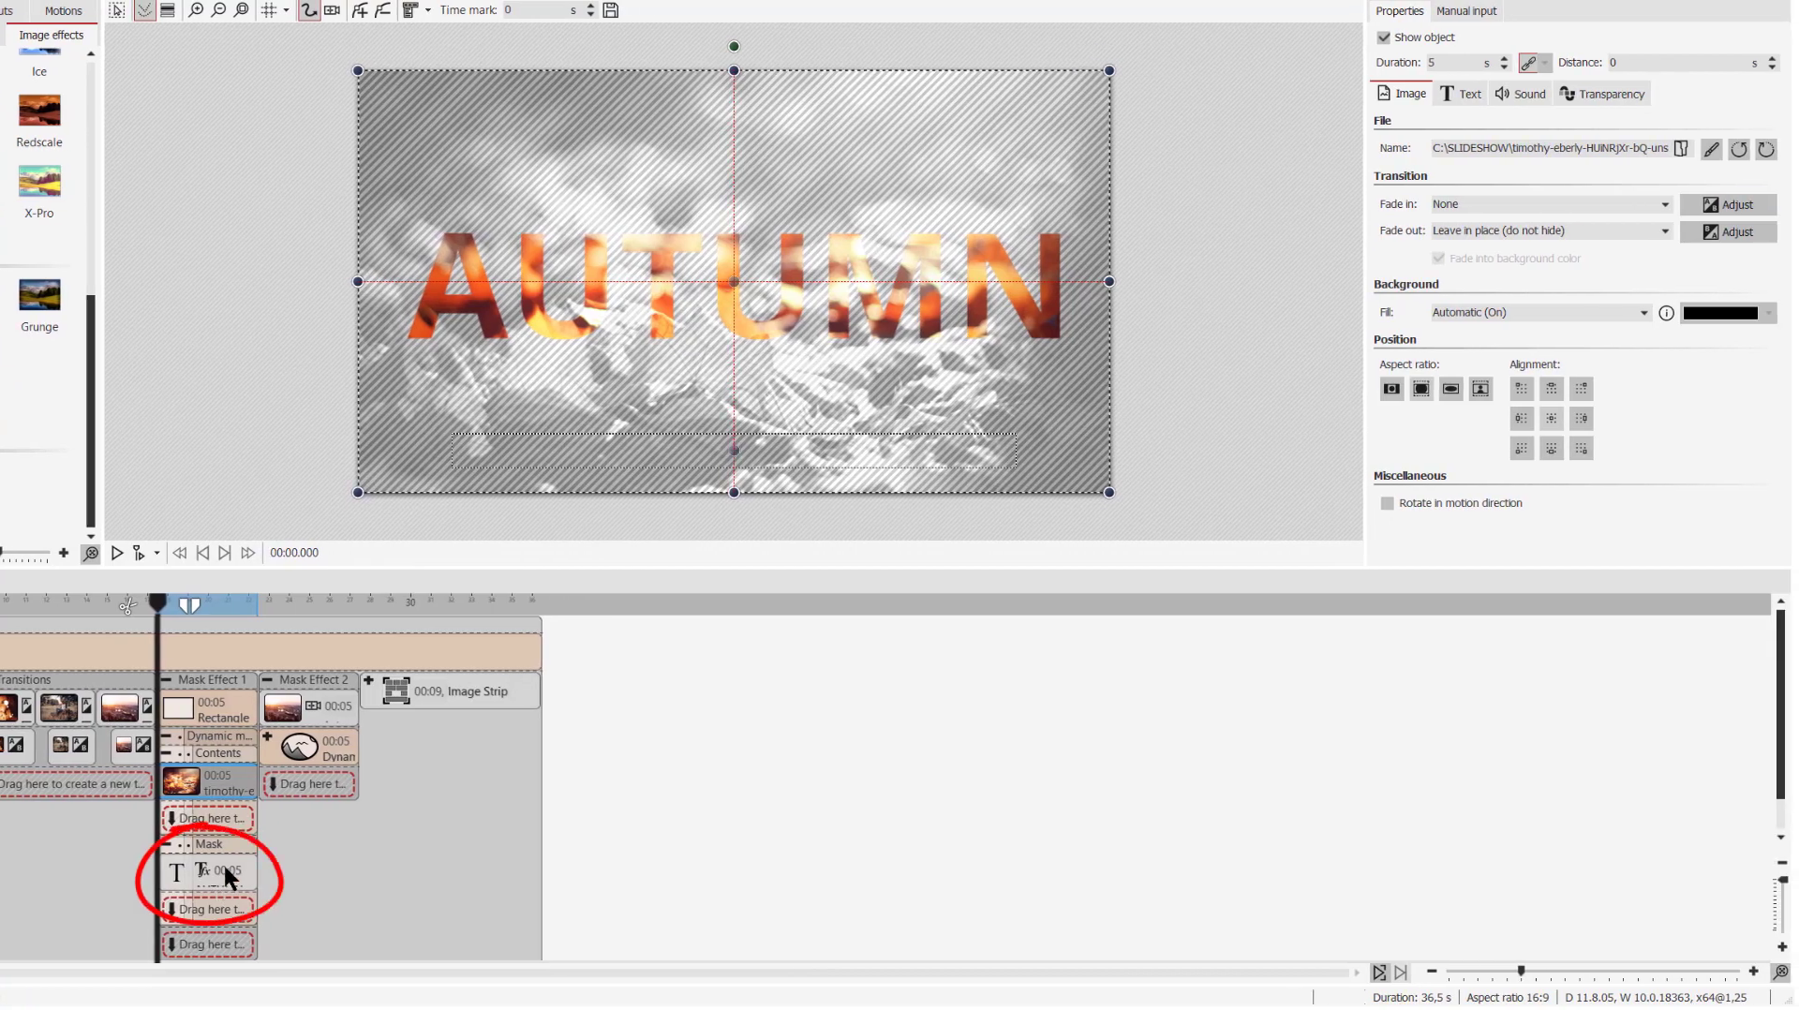
pyautogui.click(206, 874)
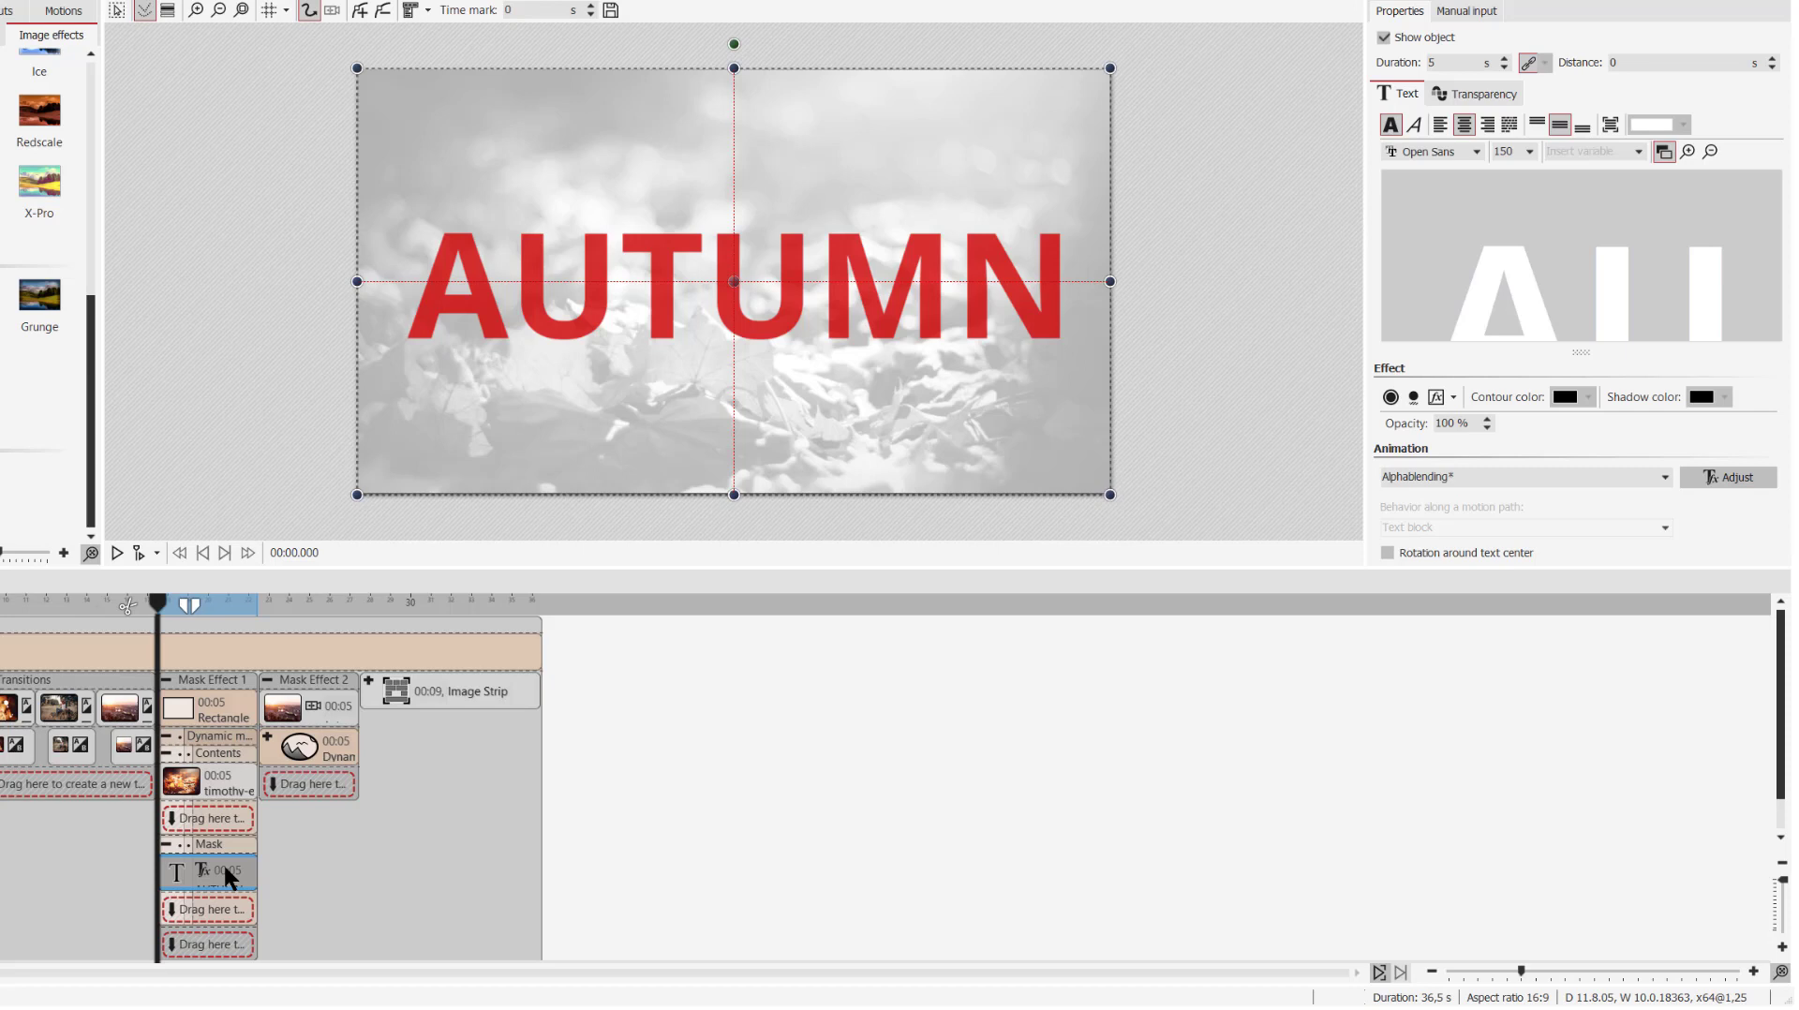
pyautogui.click(1710, 150)
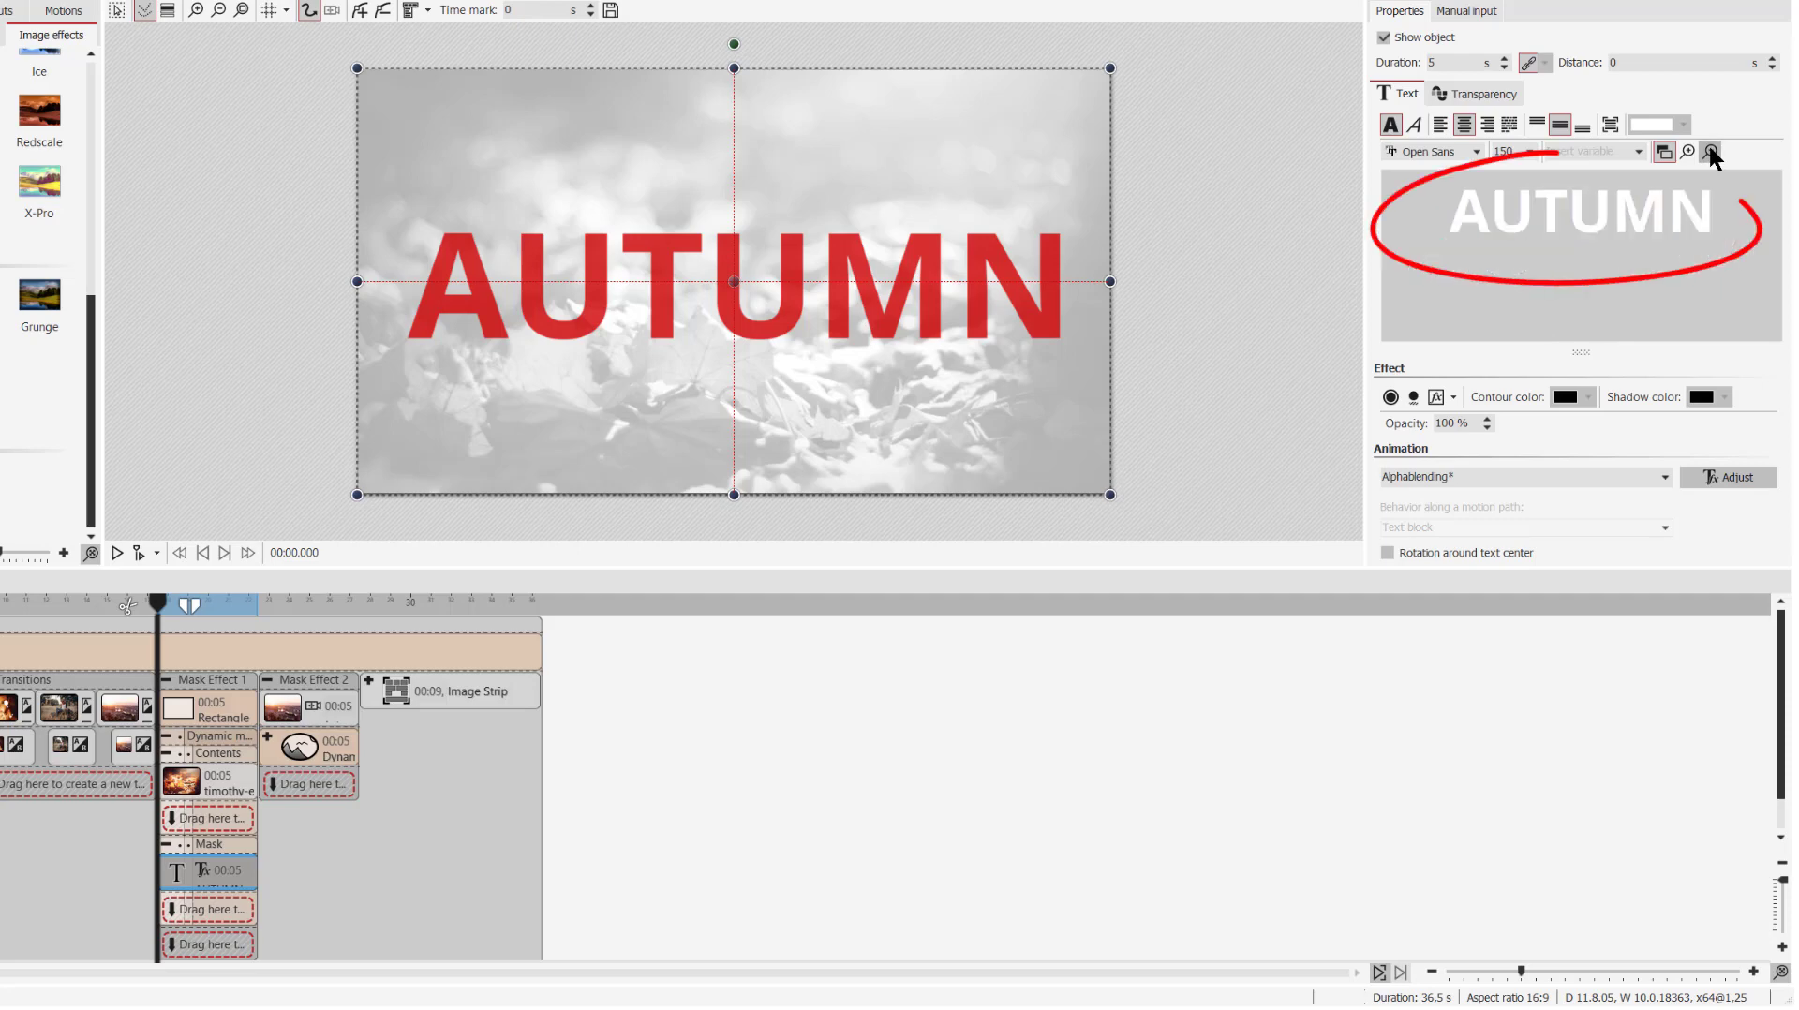
pyautogui.click(1712, 150)
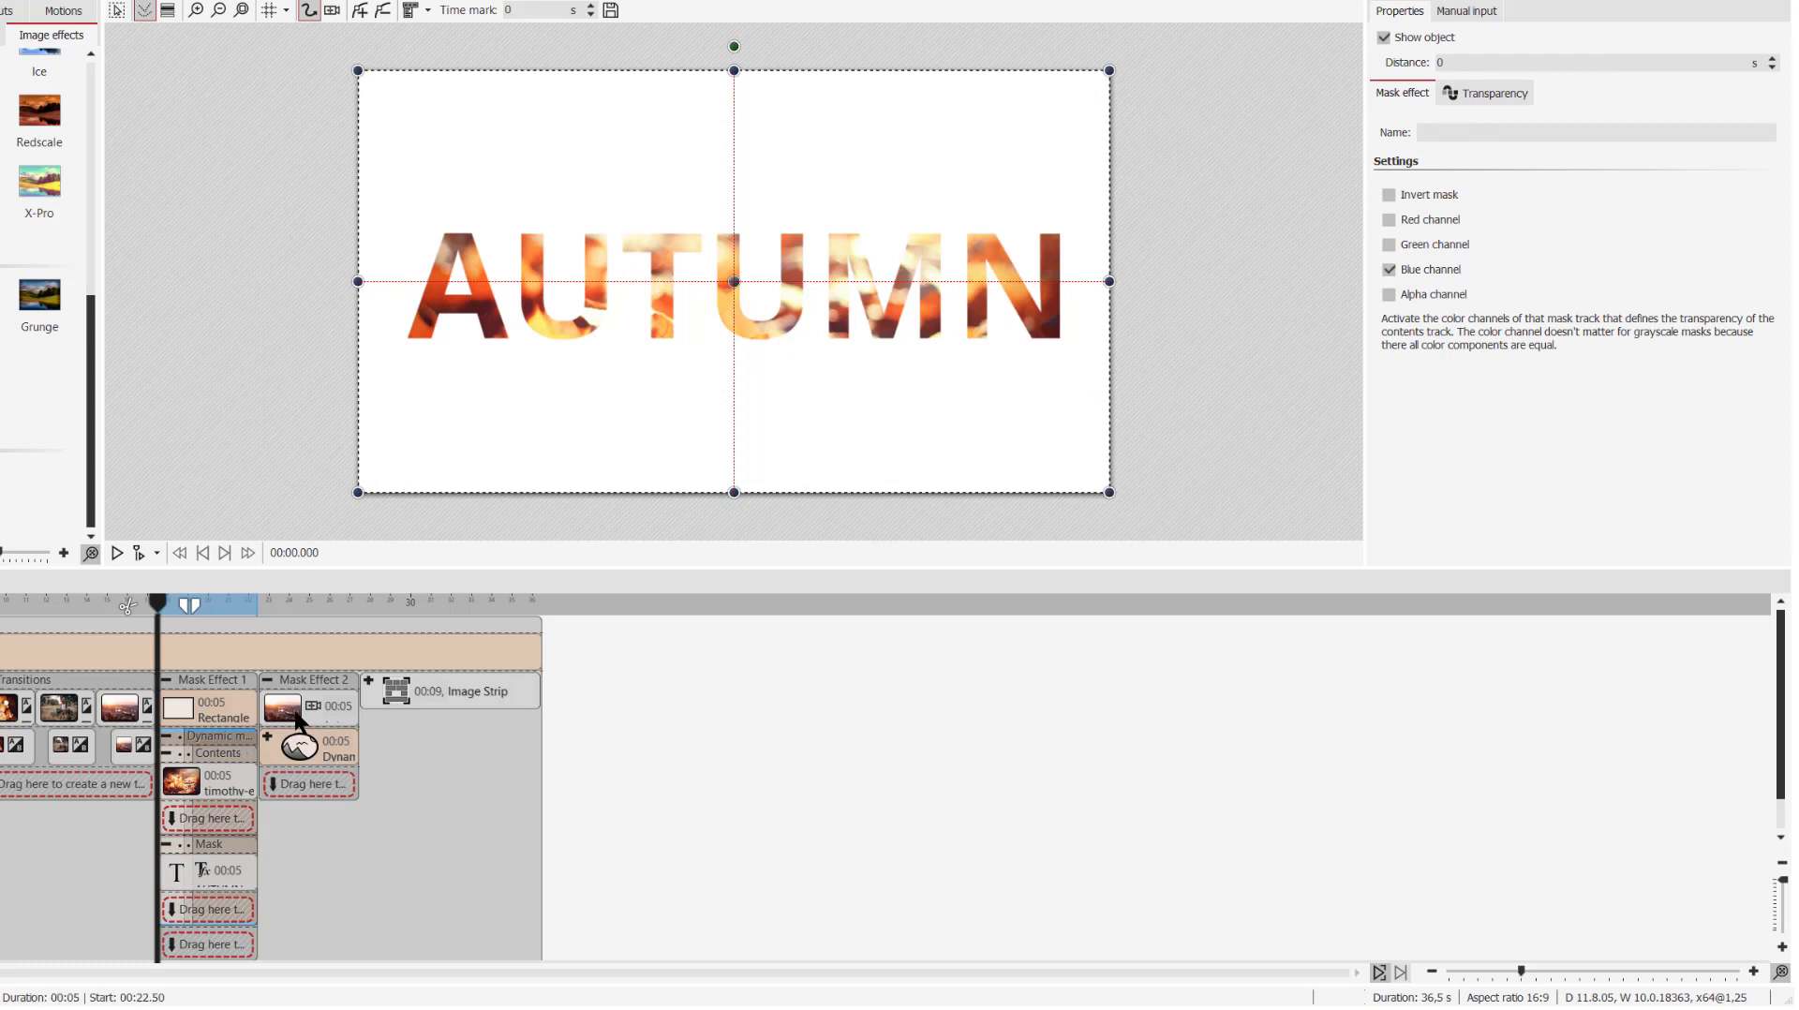
pyautogui.click(309, 680)
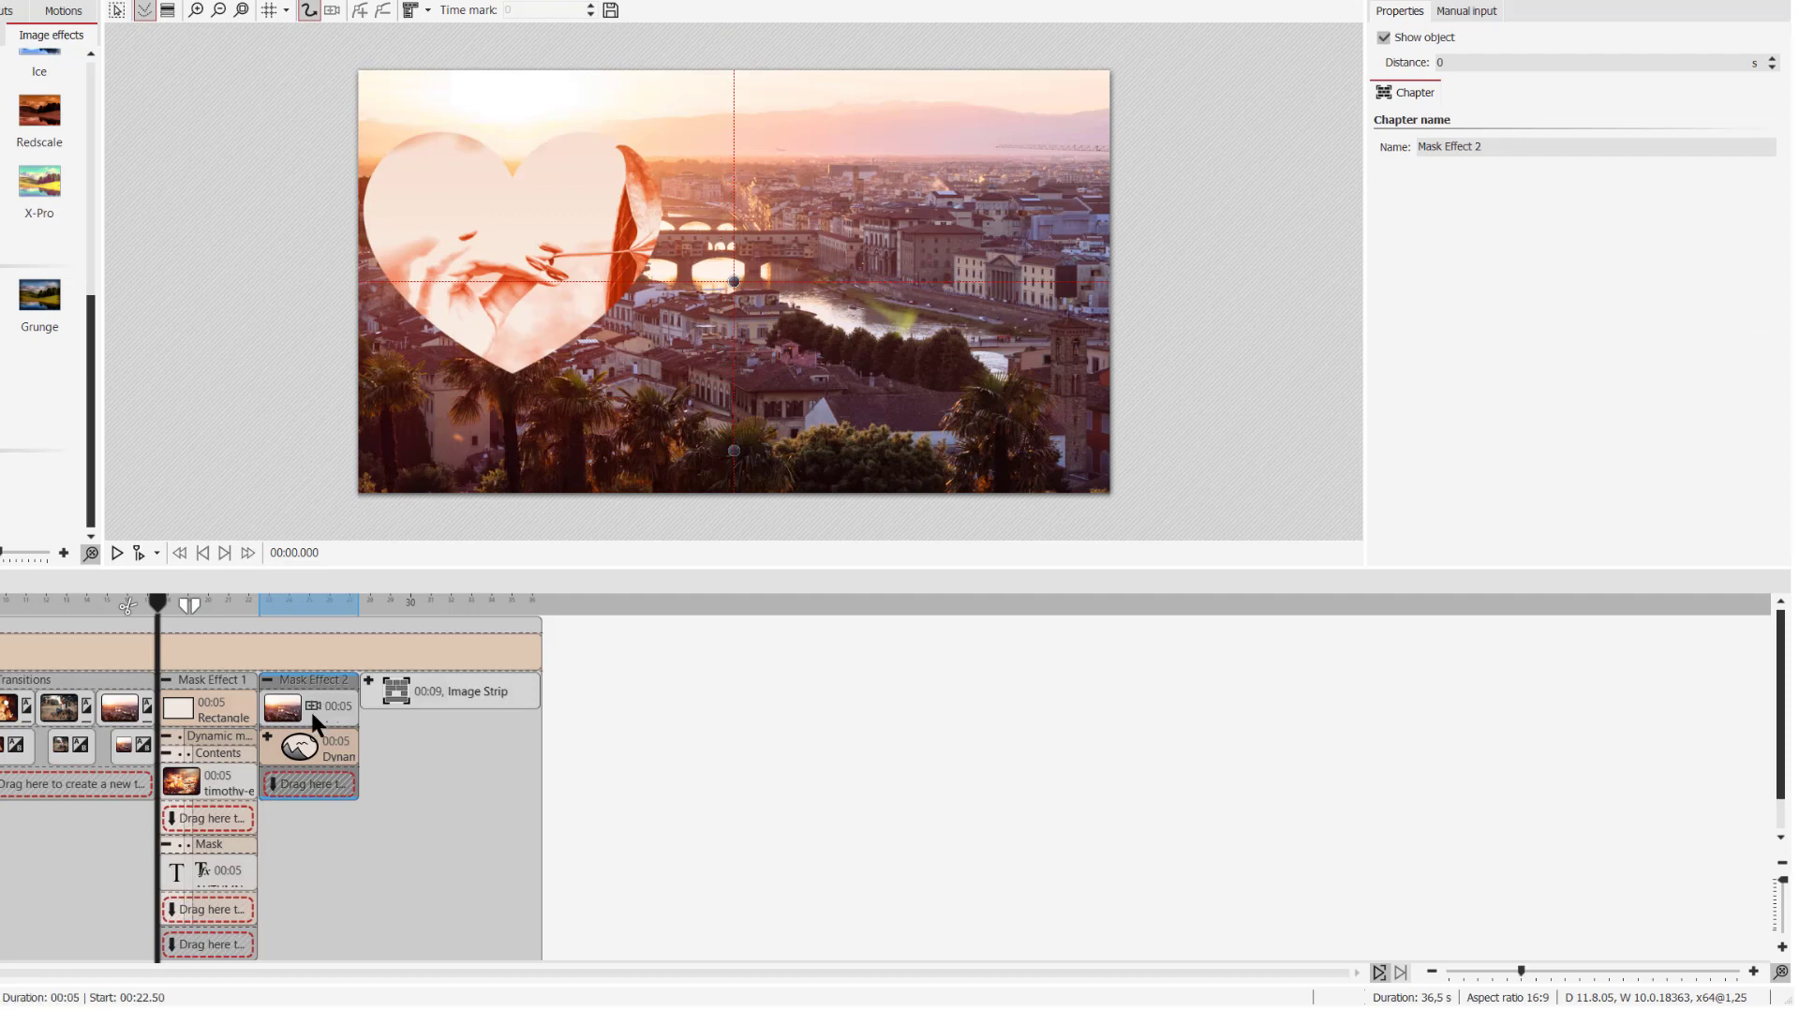
pyautogui.click(266, 736)
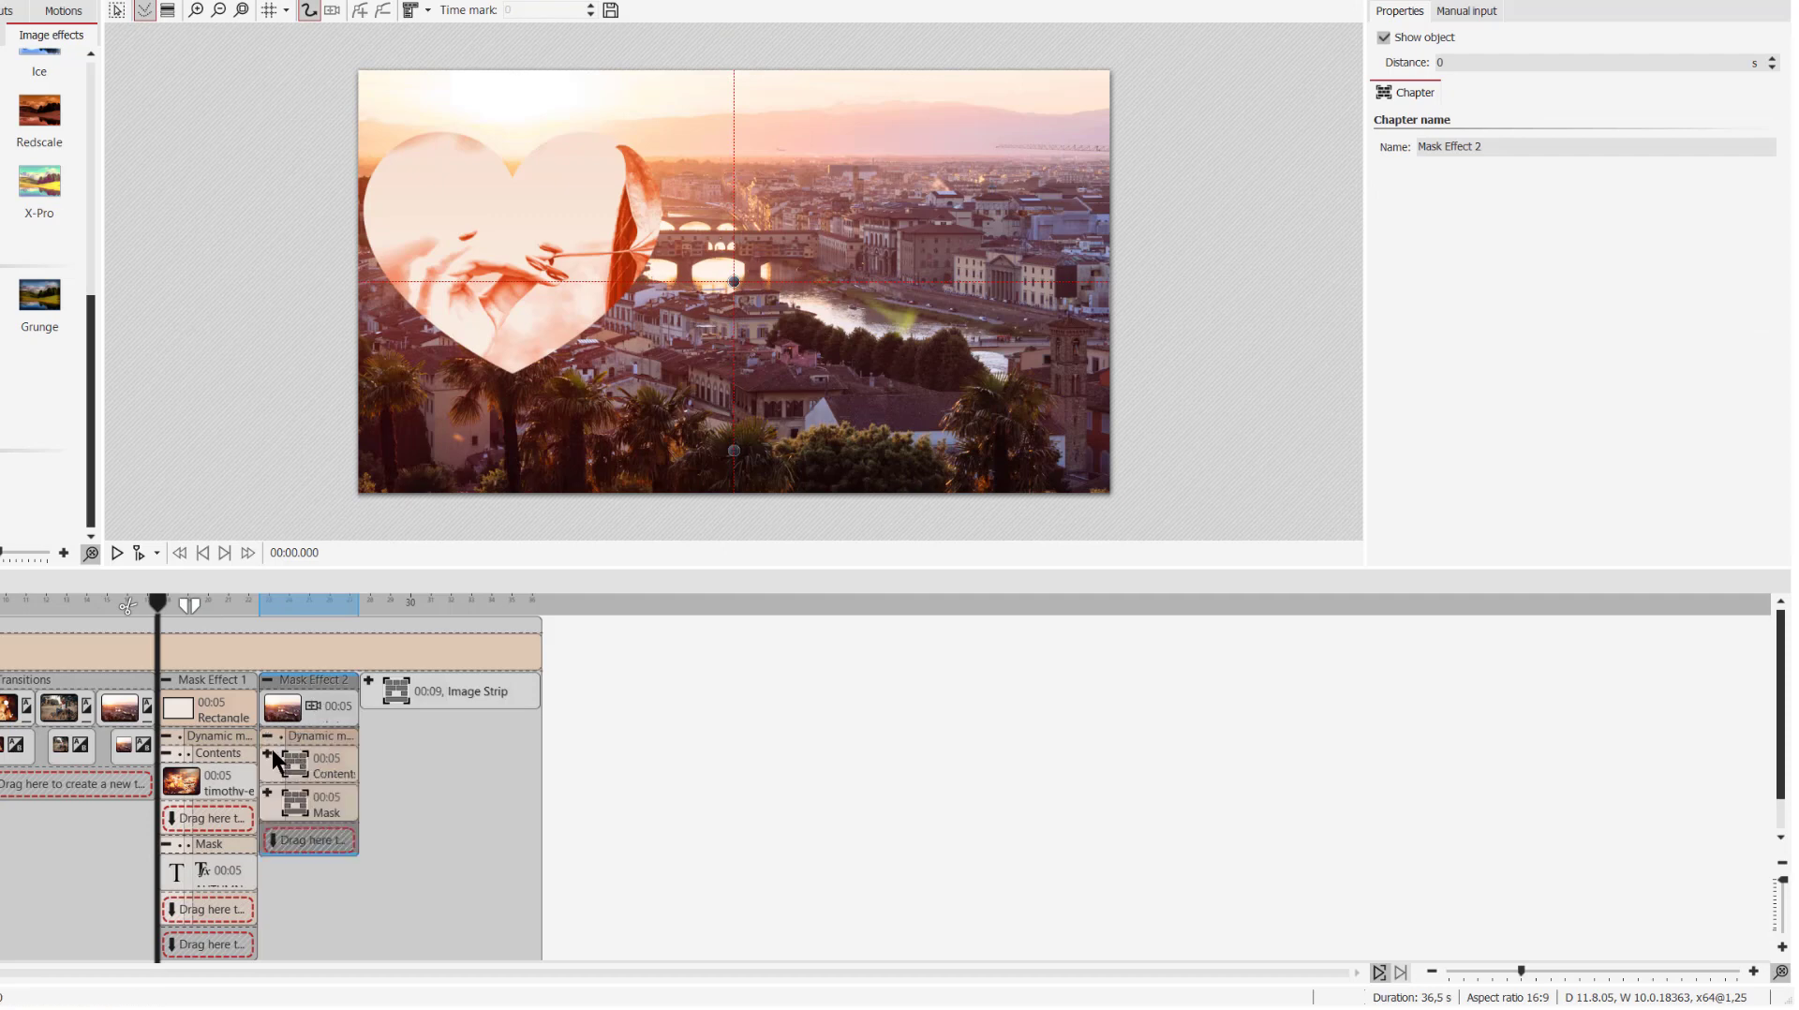
pyautogui.click(307, 779)
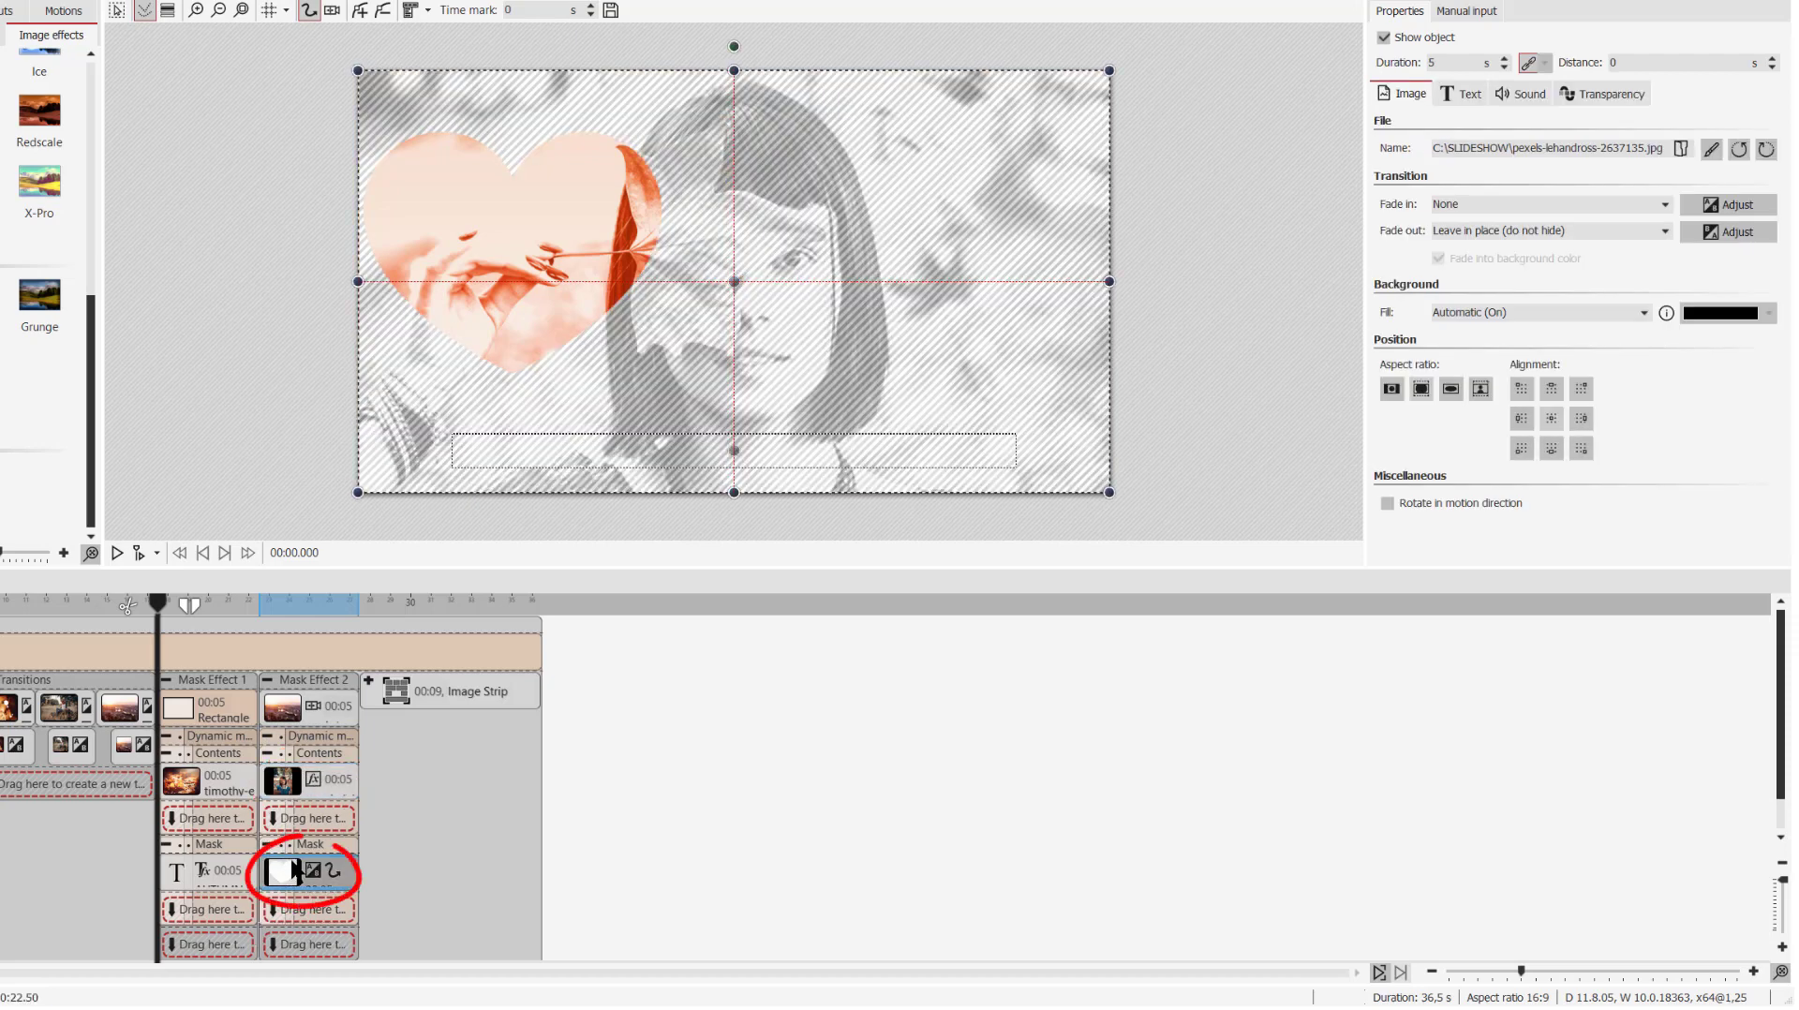
pyautogui.click(283, 872)
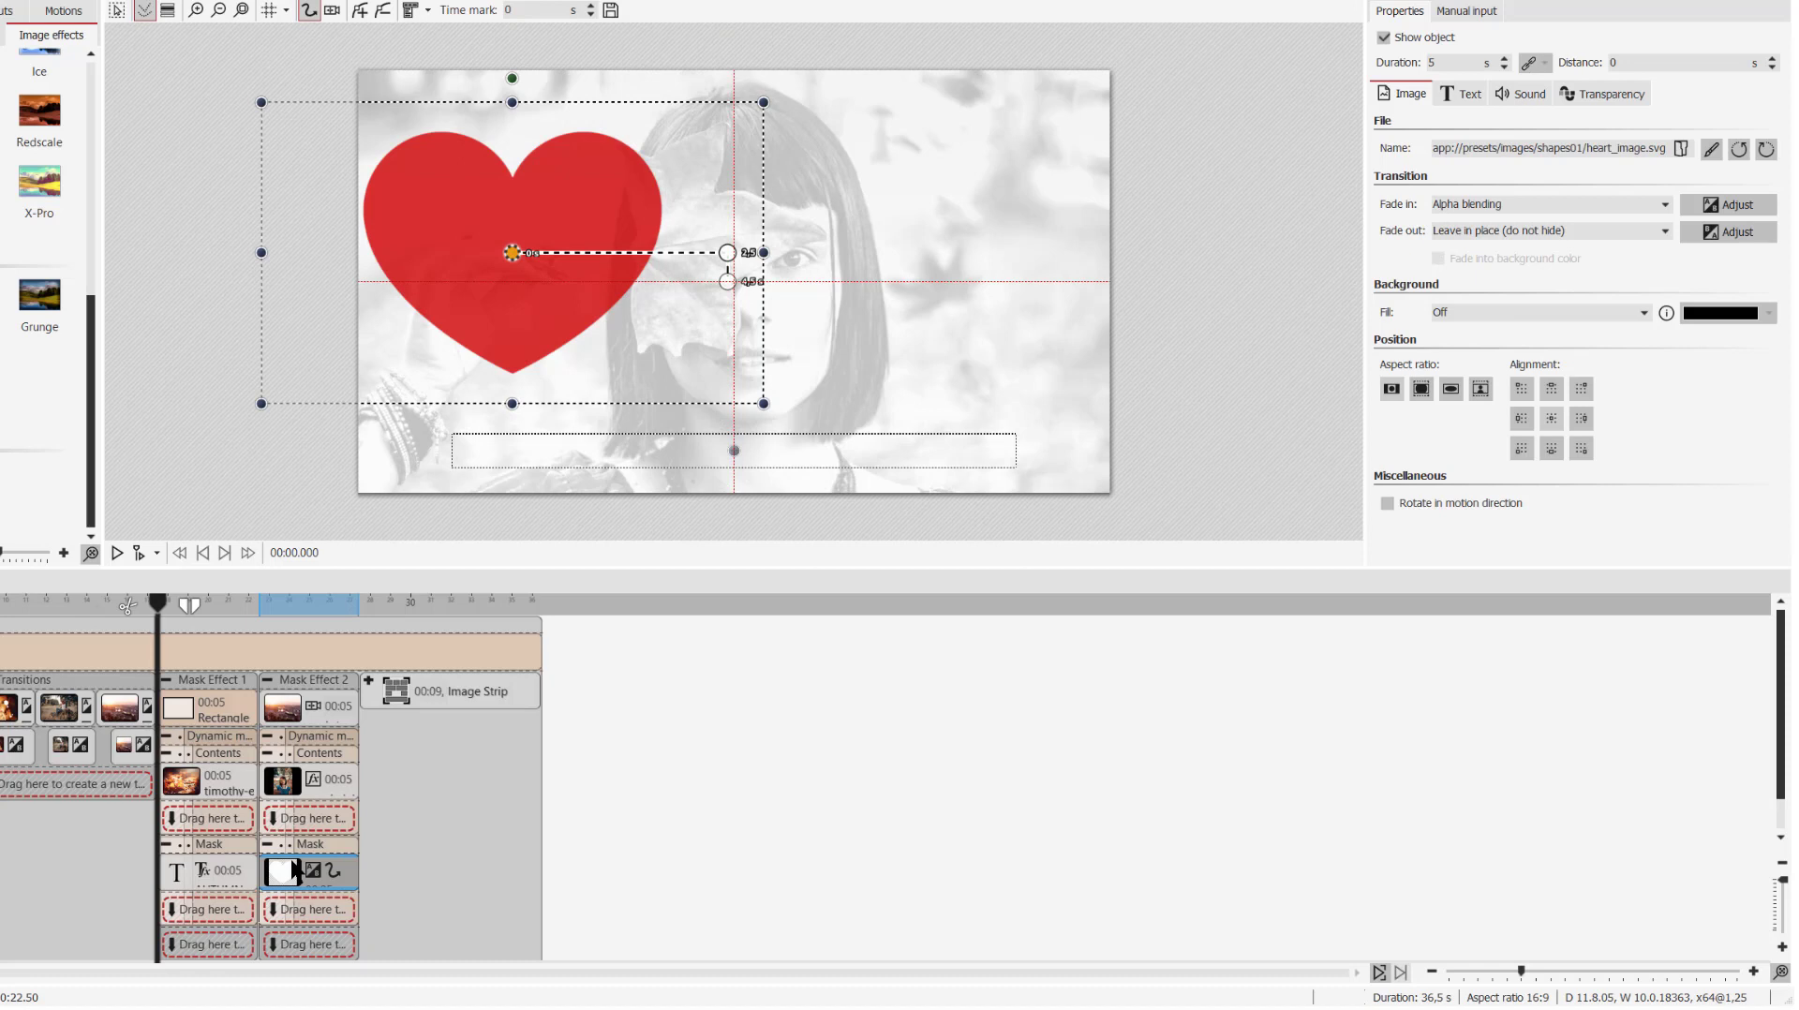
pyautogui.moveTo(471, 270)
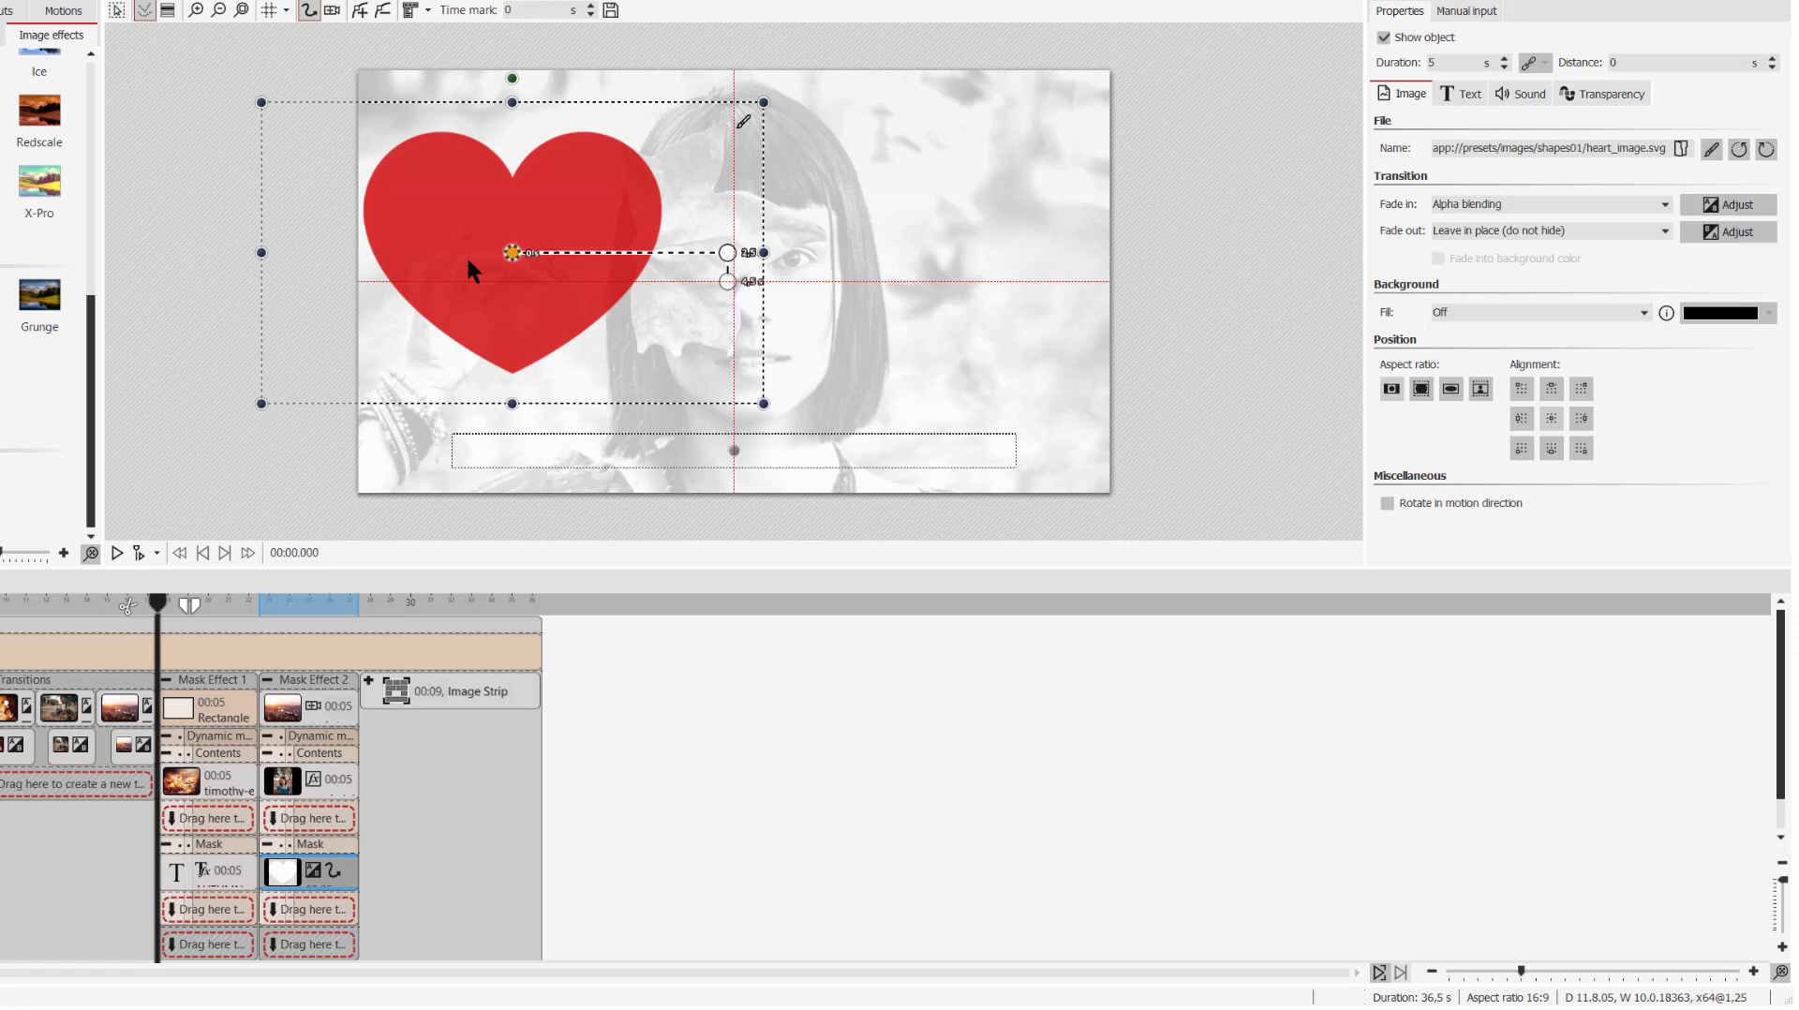
pyautogui.moveTo(669, 290)
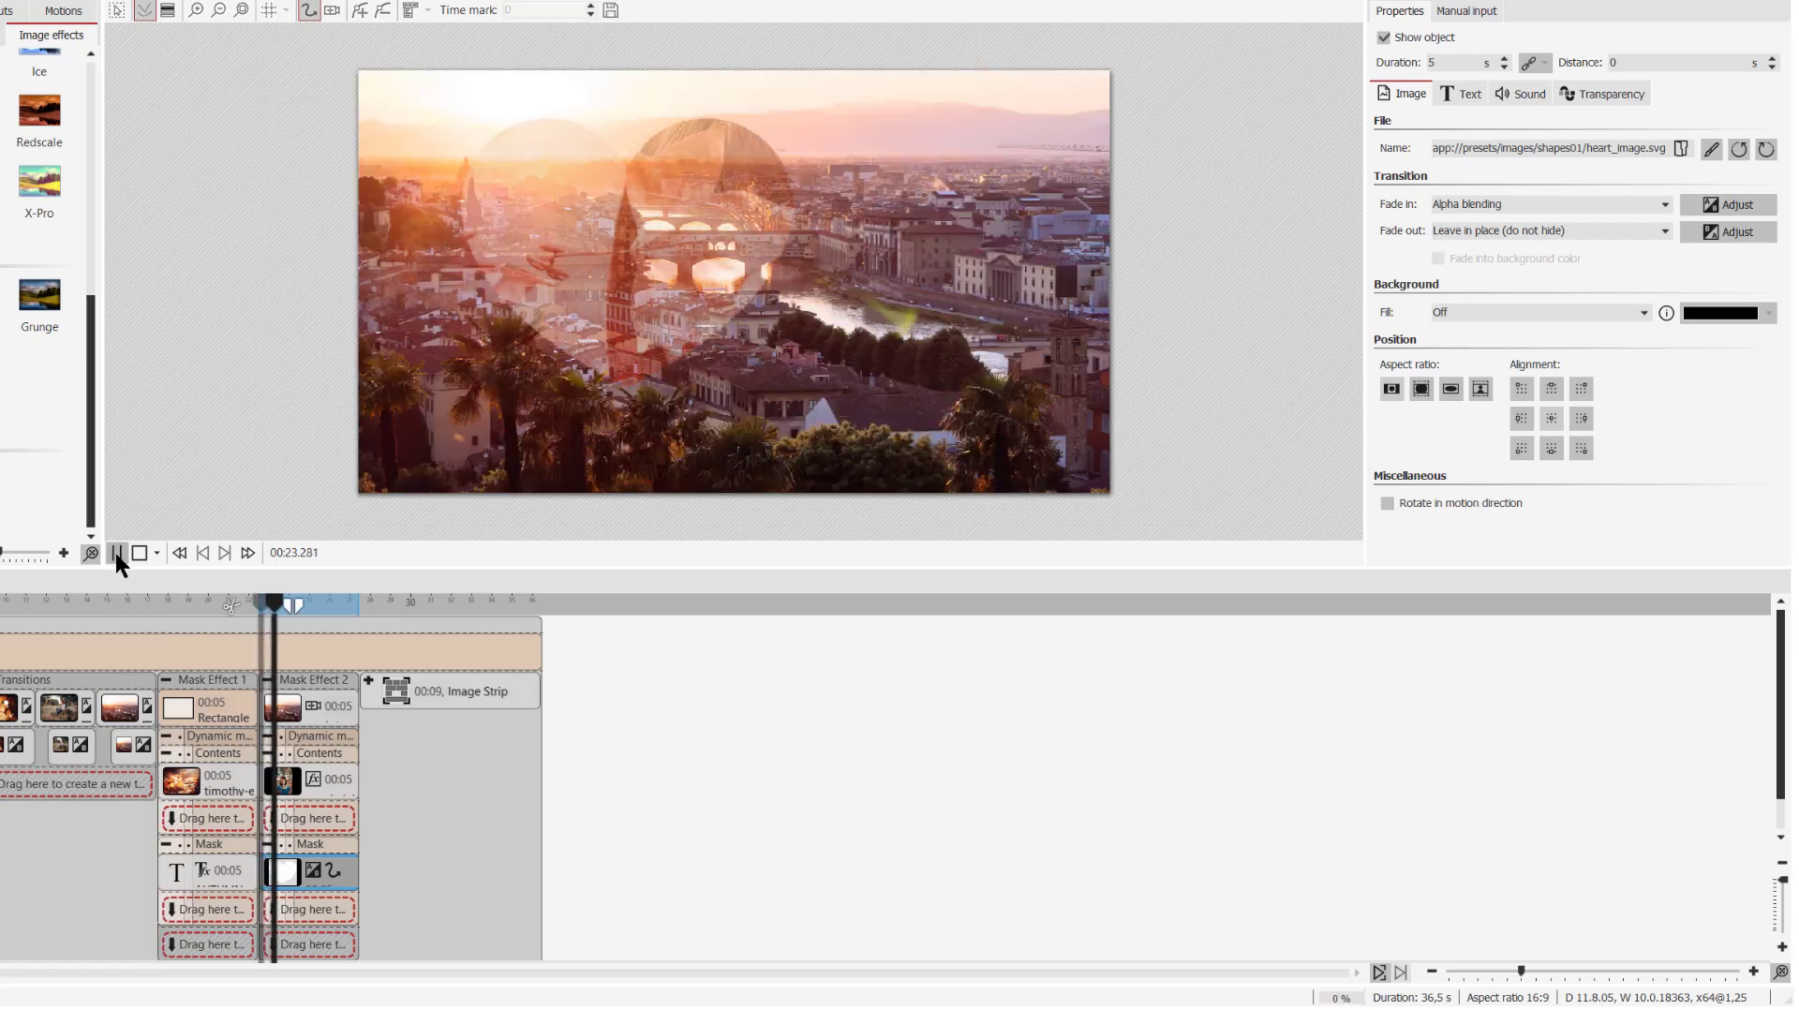
pyautogui.click(116, 553)
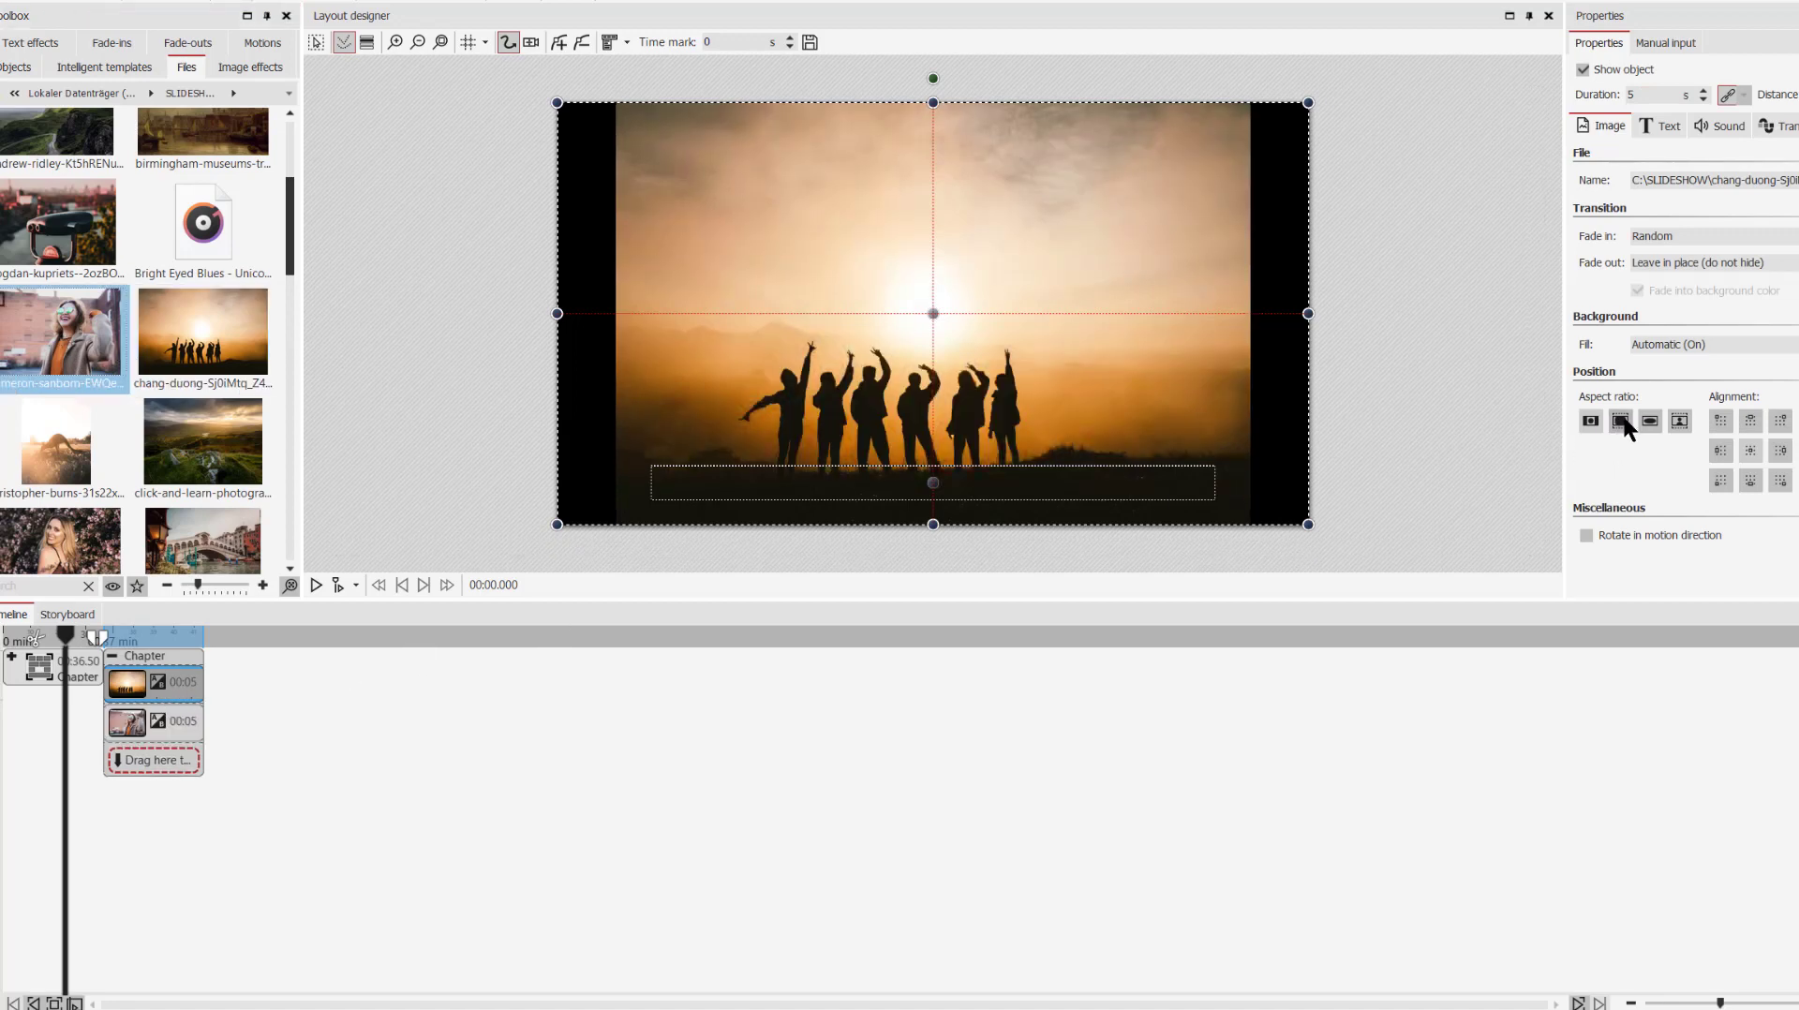
# - Set the sunset photo's aspect ratio to fill and add the laughing woman's portrait as mask contents
pyautogui.click(1620, 420)
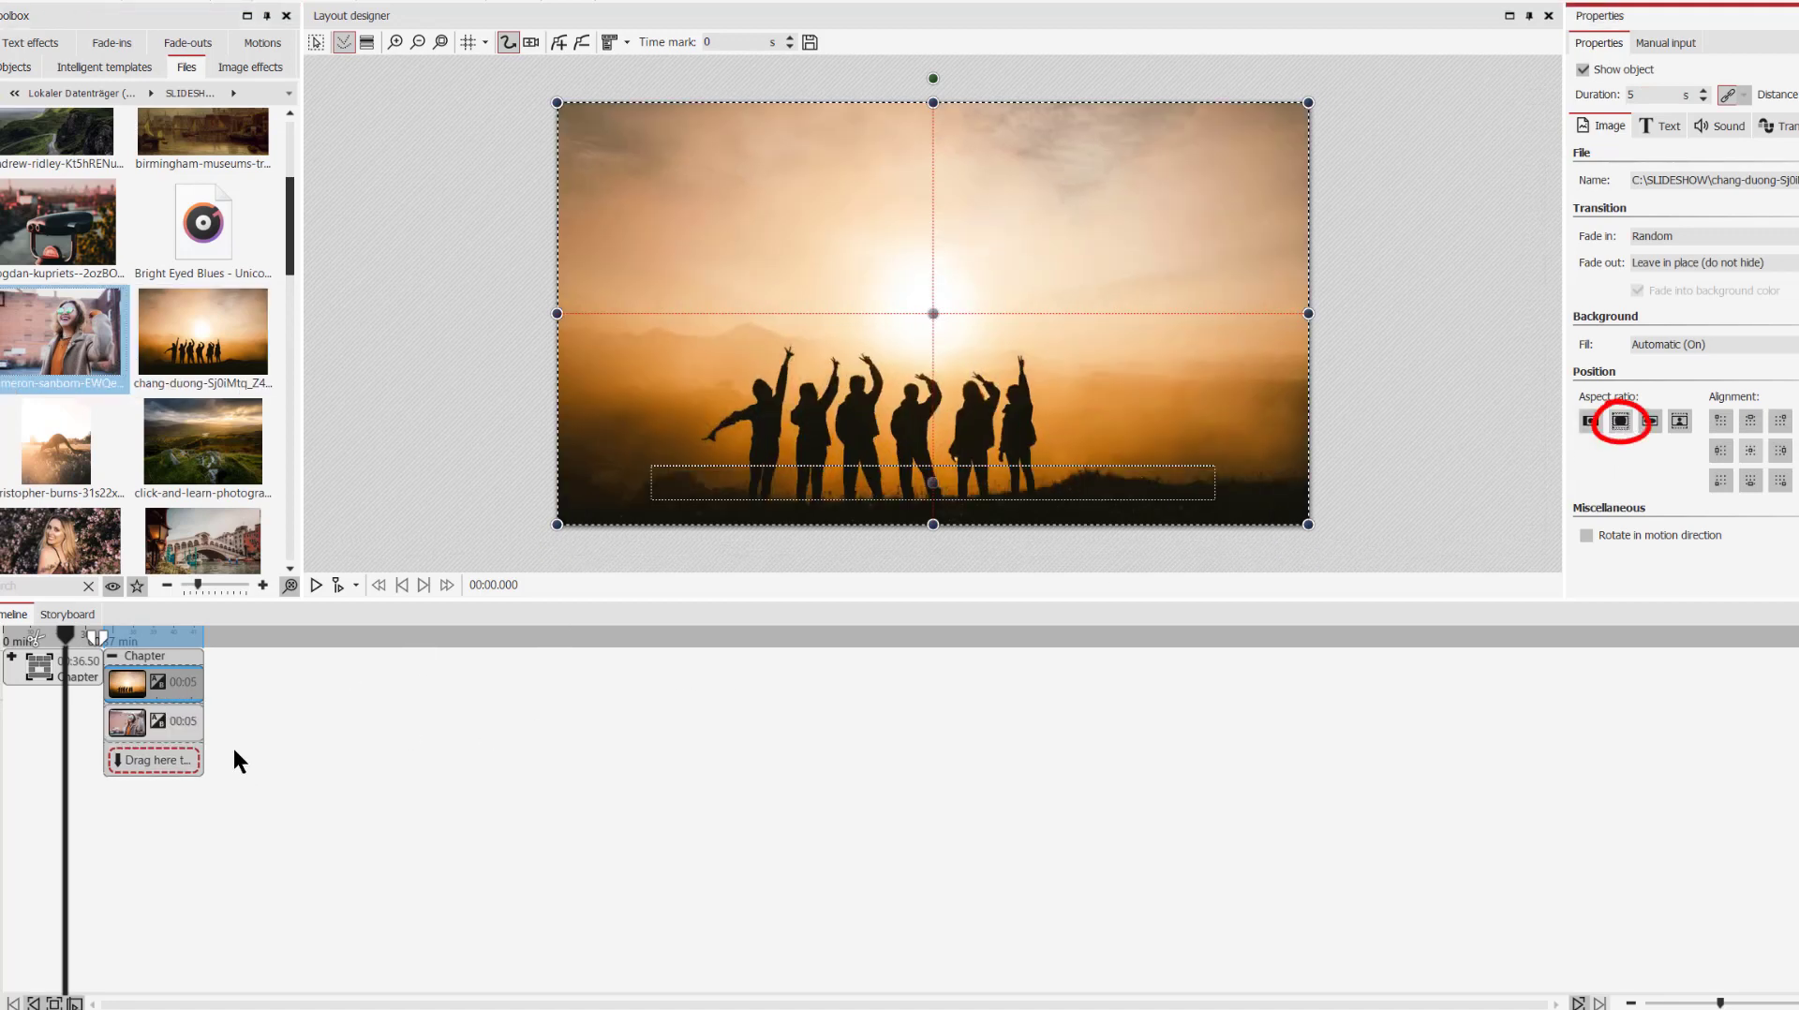
pyautogui.click(152, 721)
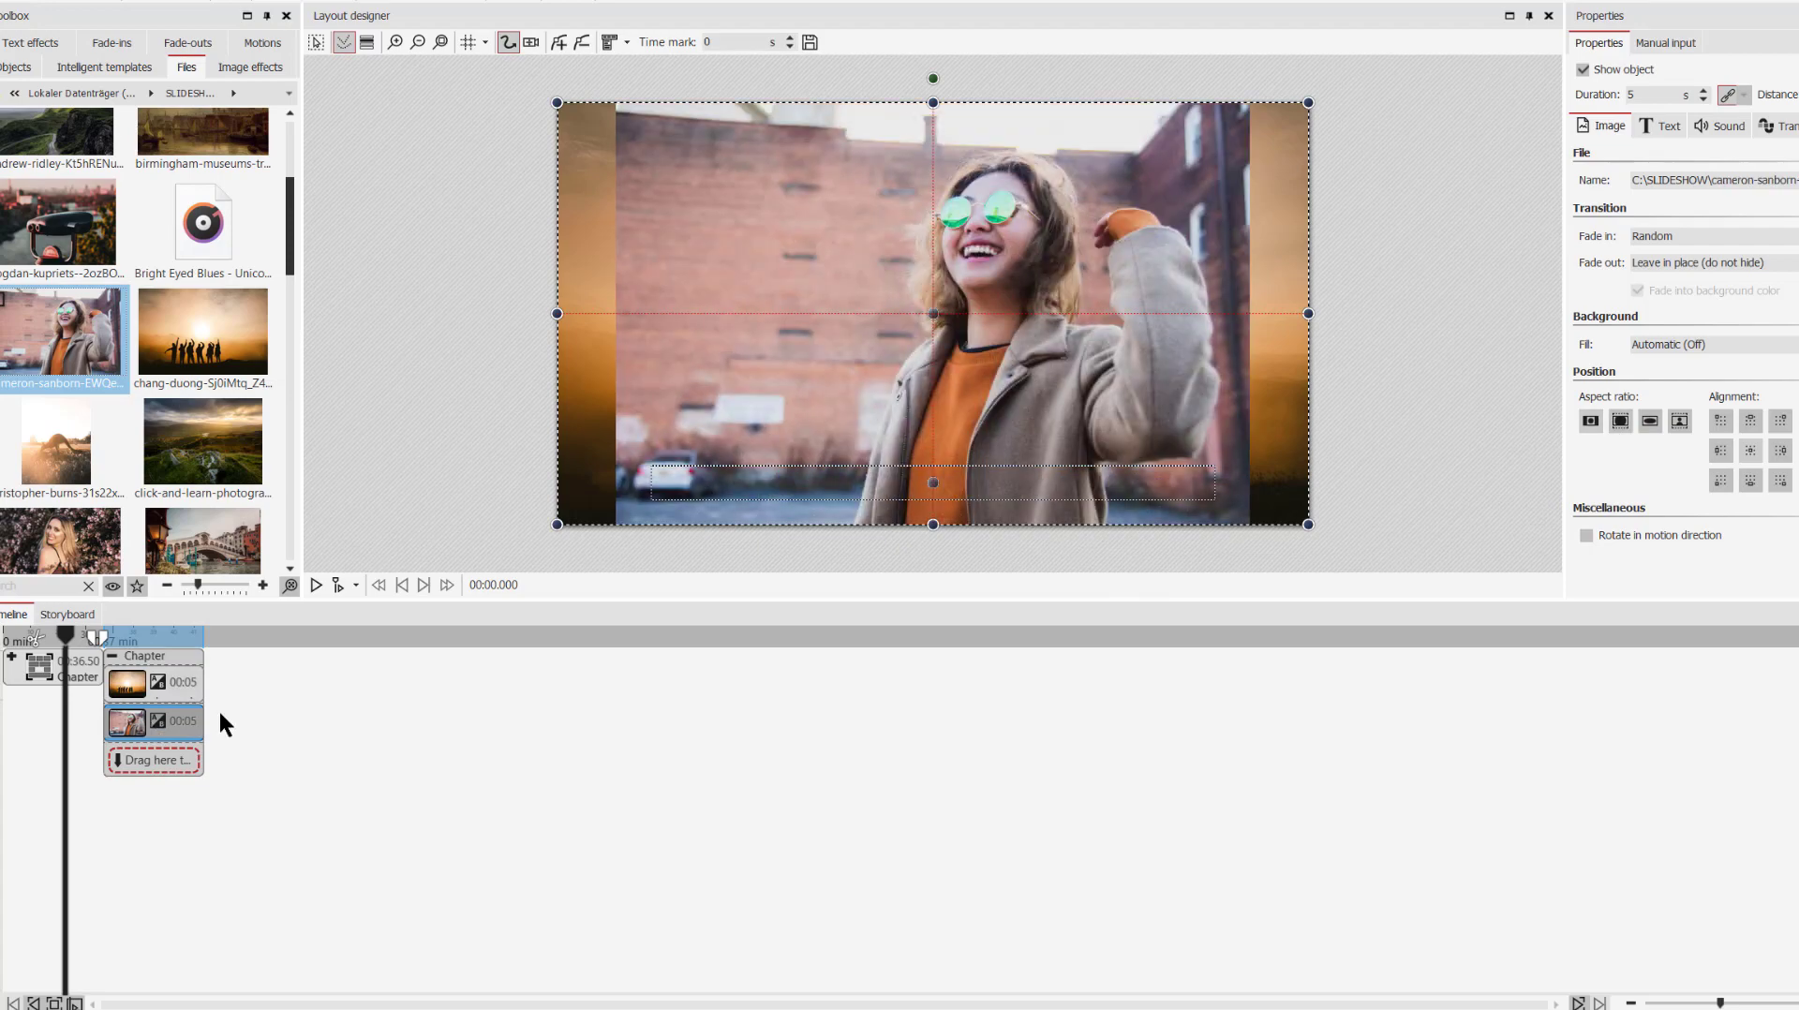
pyautogui.moveTo(882, 343)
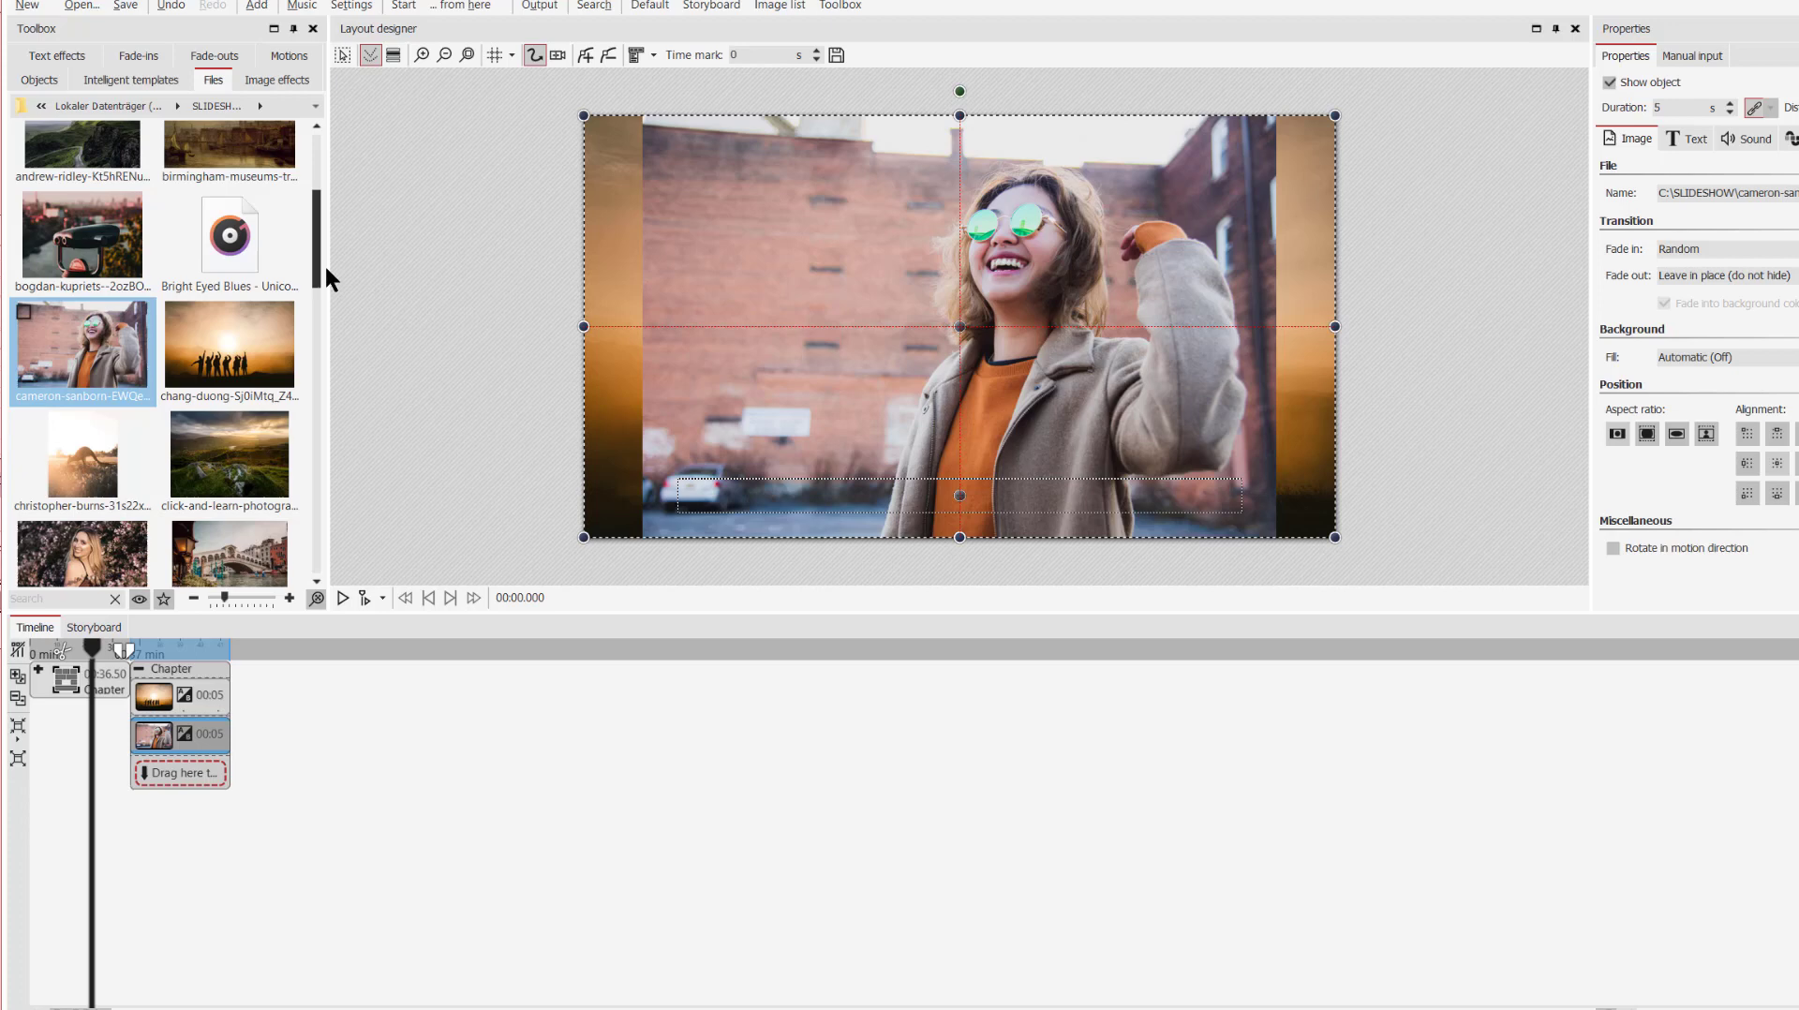
# - Apply the 'Heart, soft' mask and select the whole mask effect to view the result
pyautogui.click(39, 79)
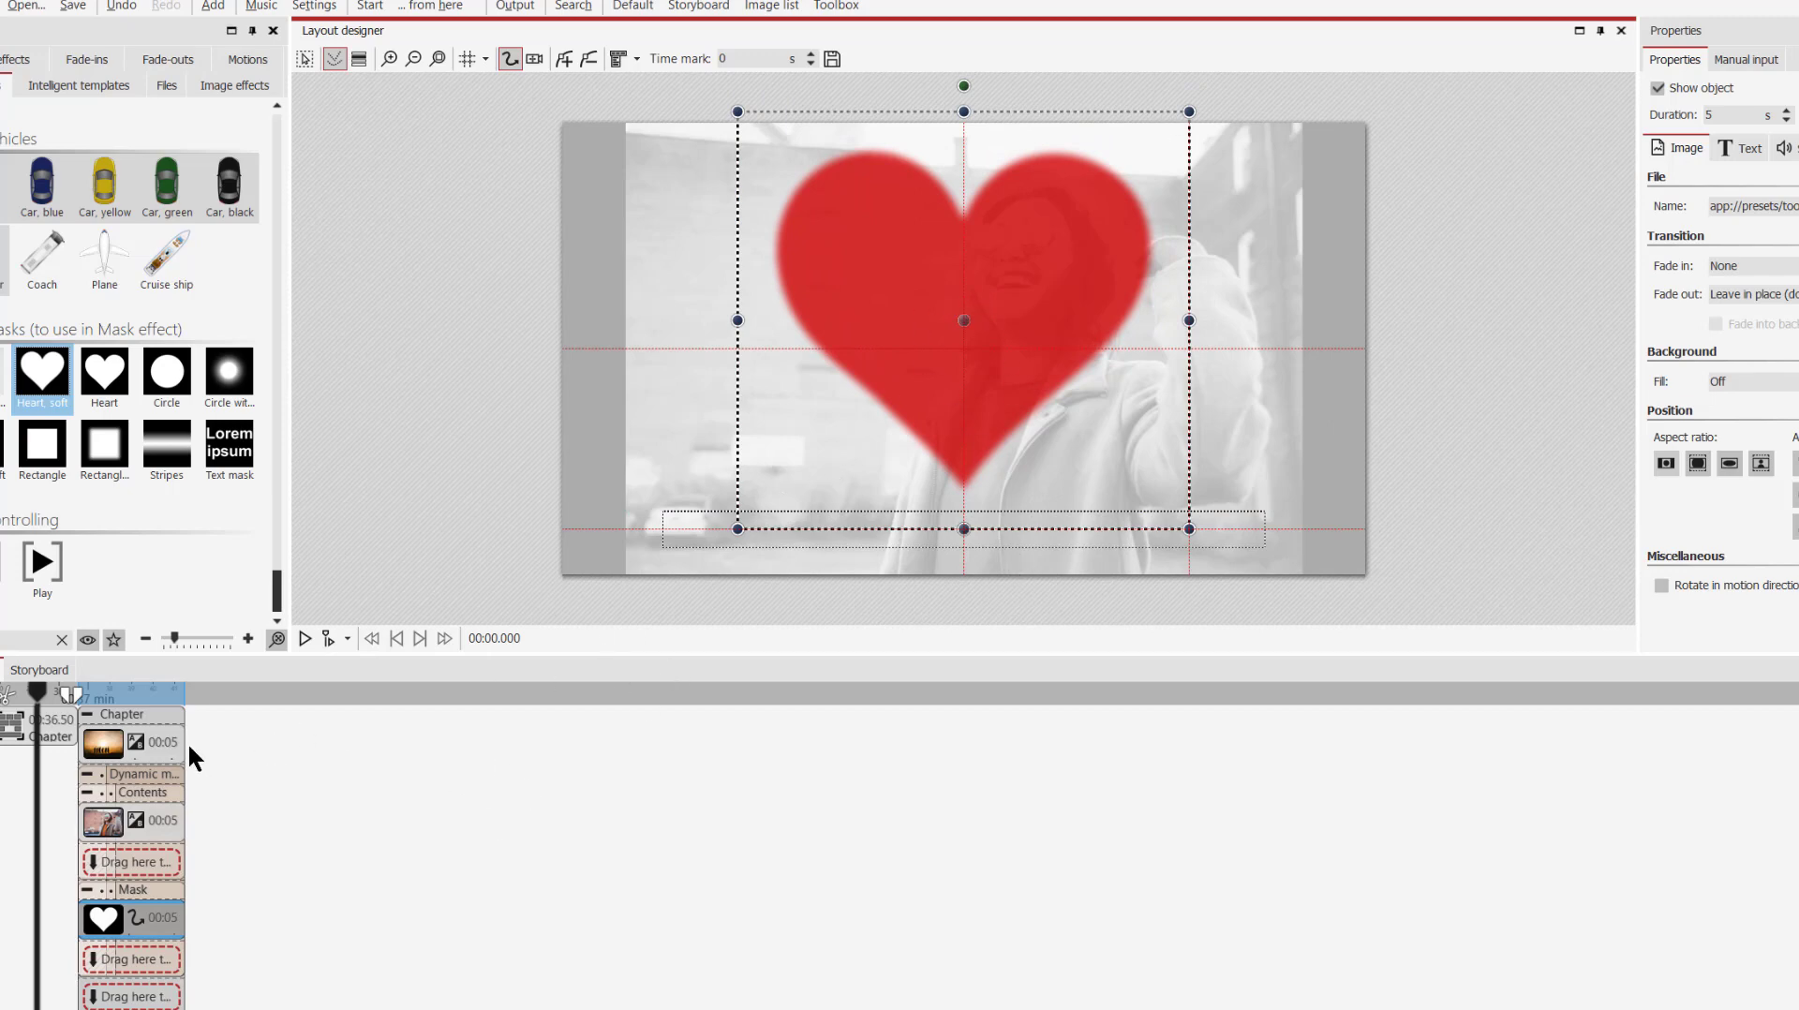
pyautogui.click(129, 780)
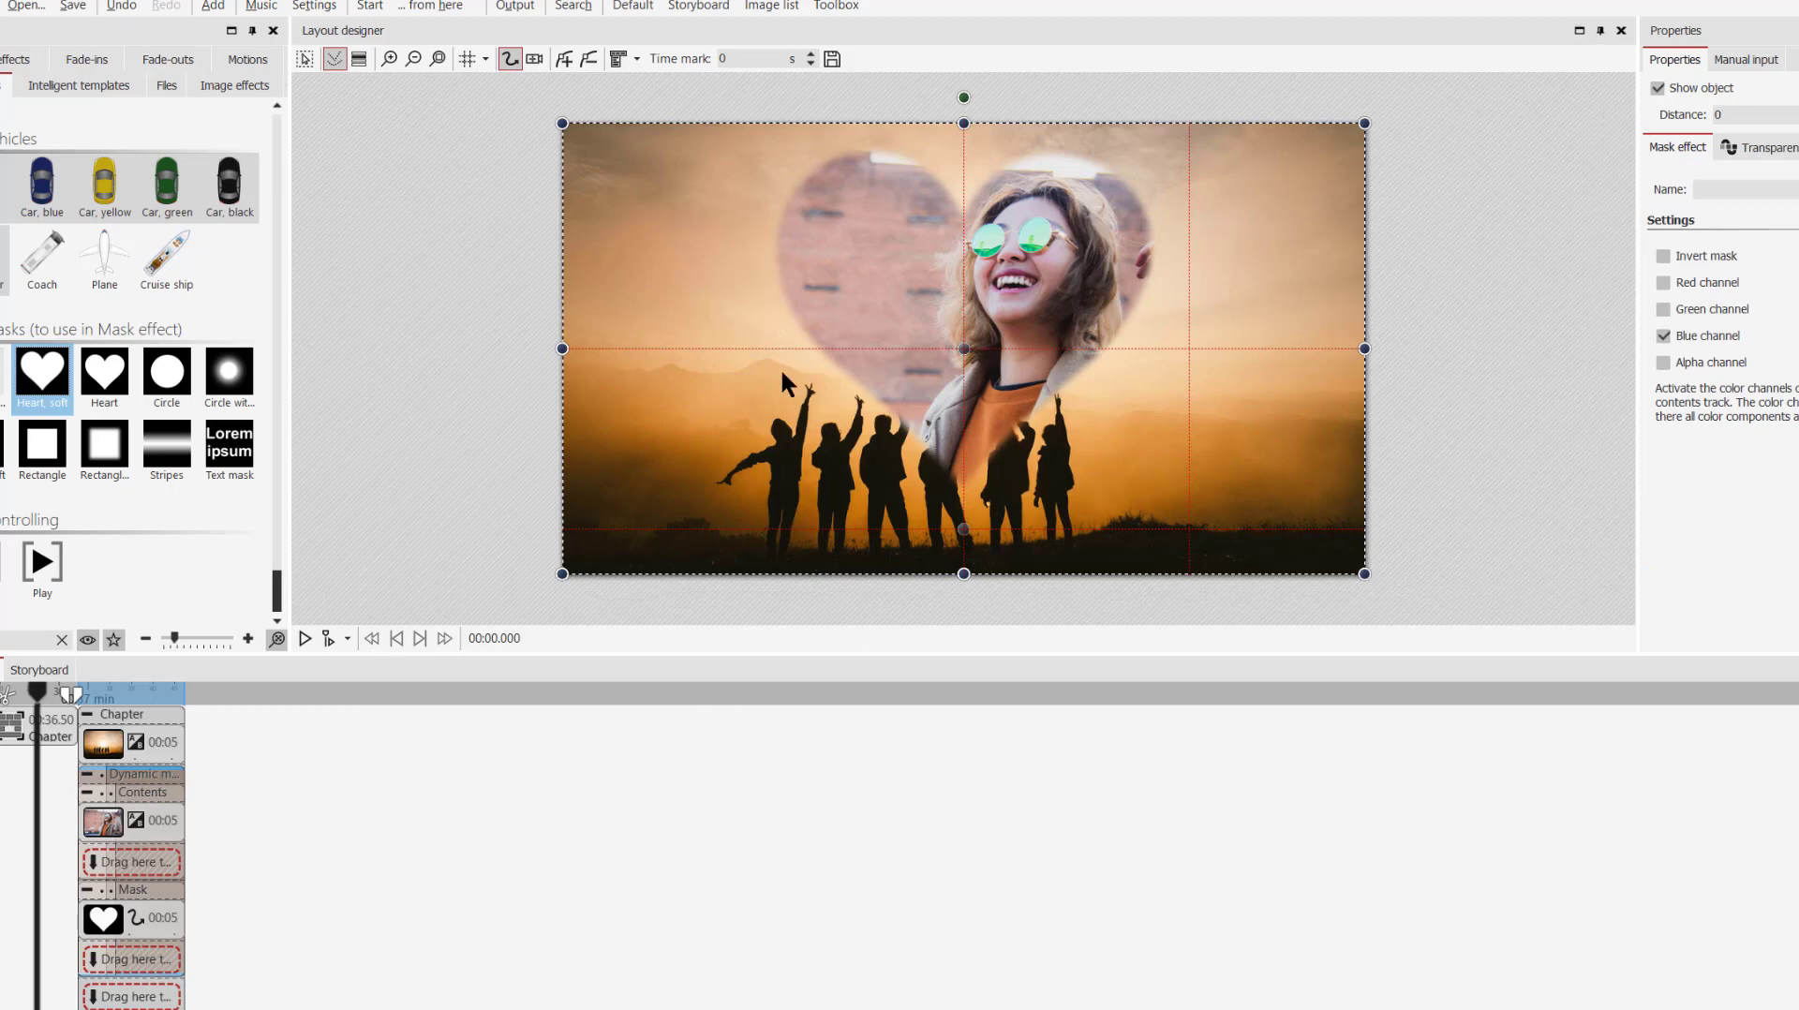
pyautogui.moveTo(1044, 145)
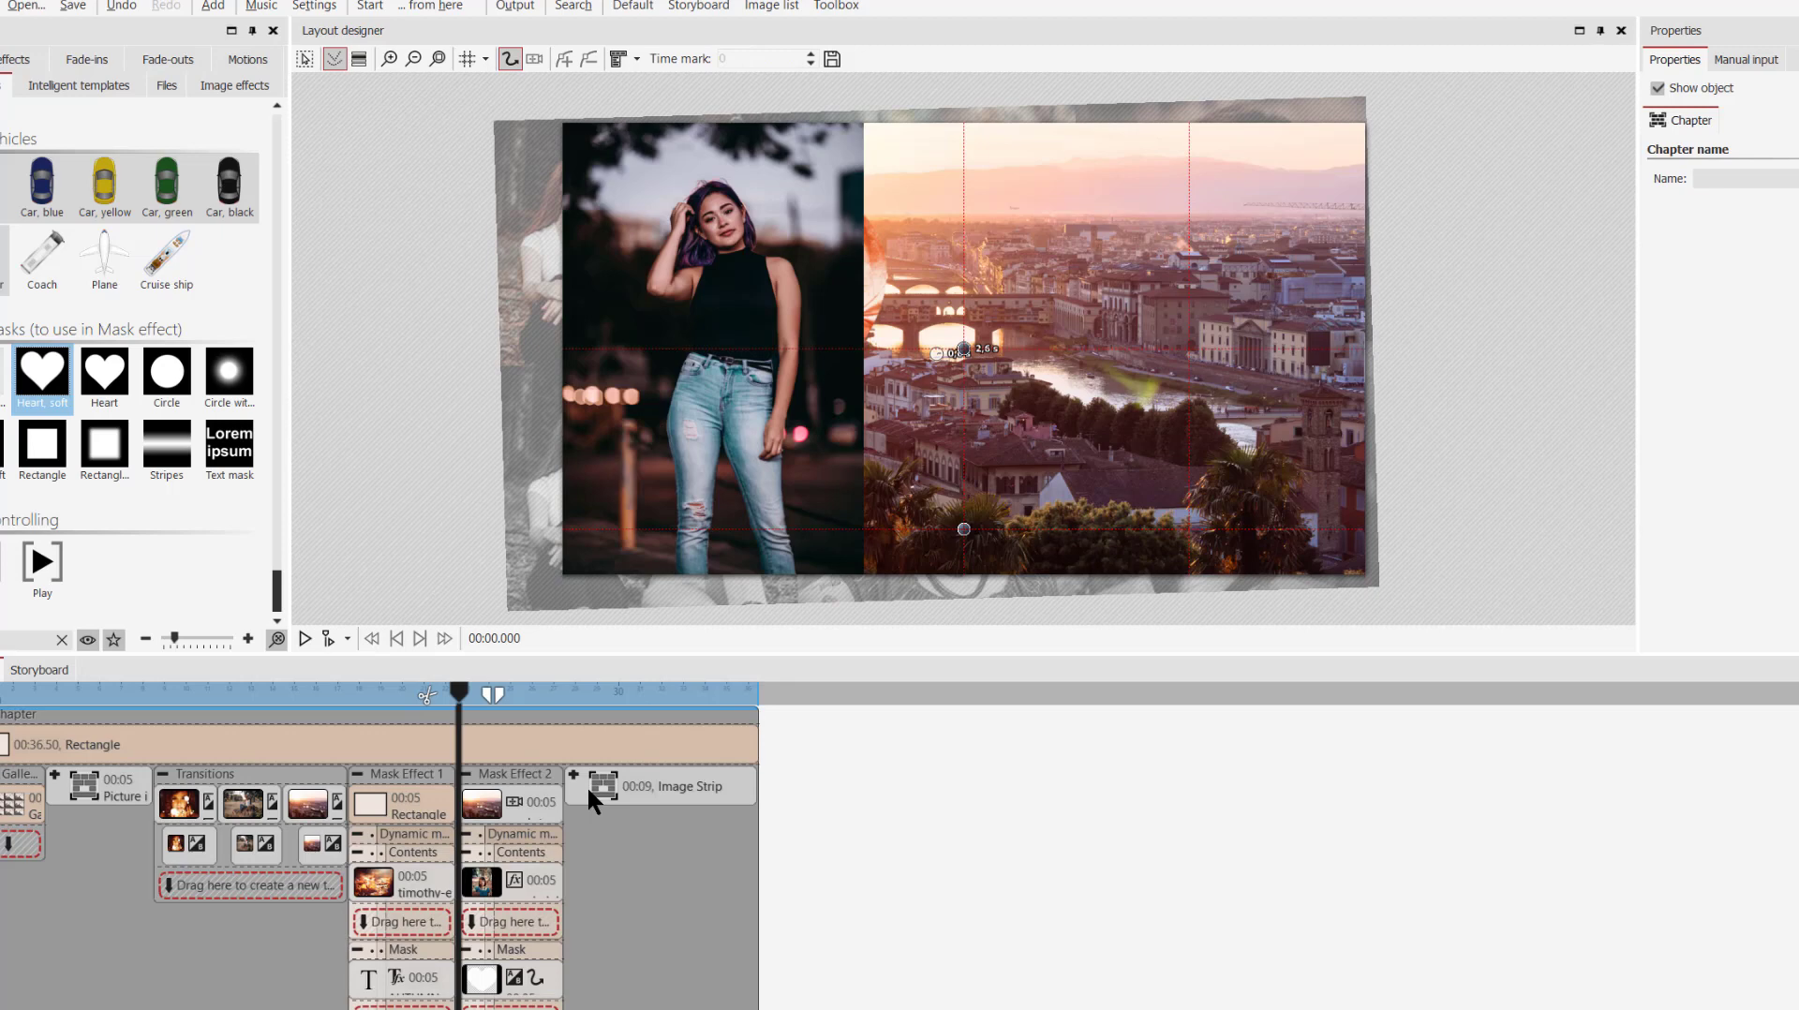
pyautogui.moveTo(605, 795)
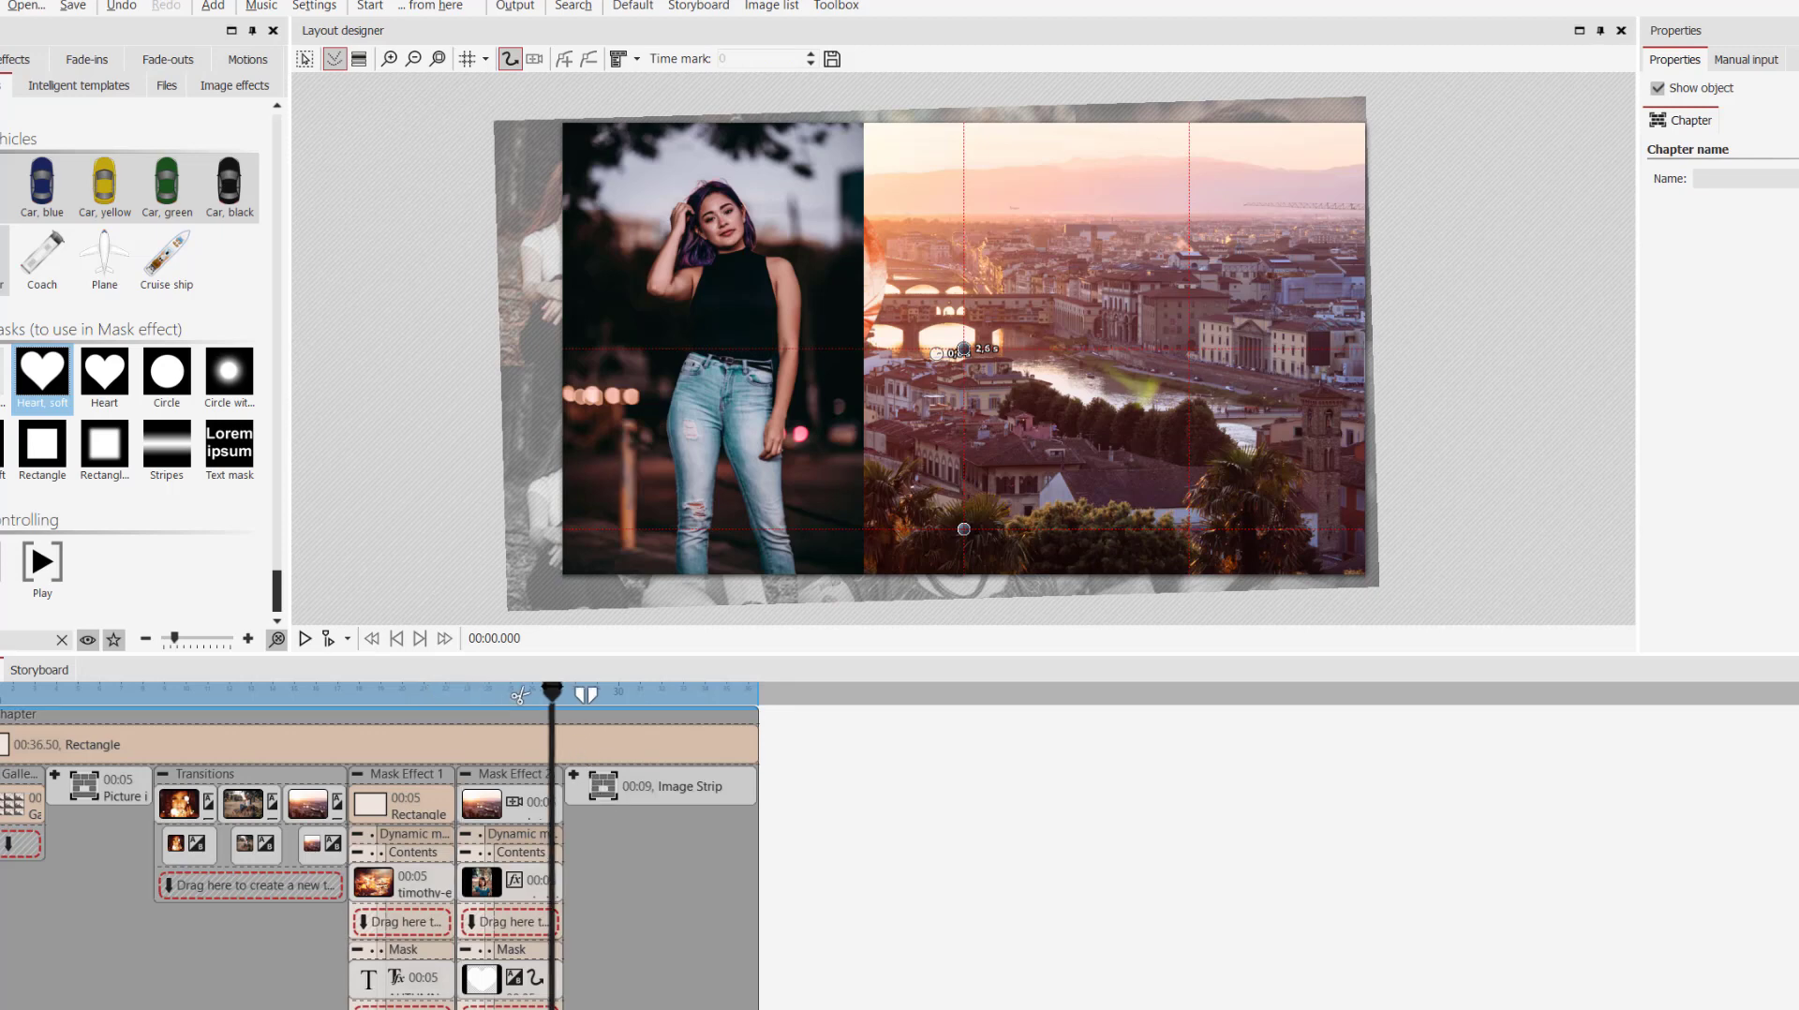
# - Play the image strip section to preview the three portraits, then stop playback
pyautogui.click(304, 639)
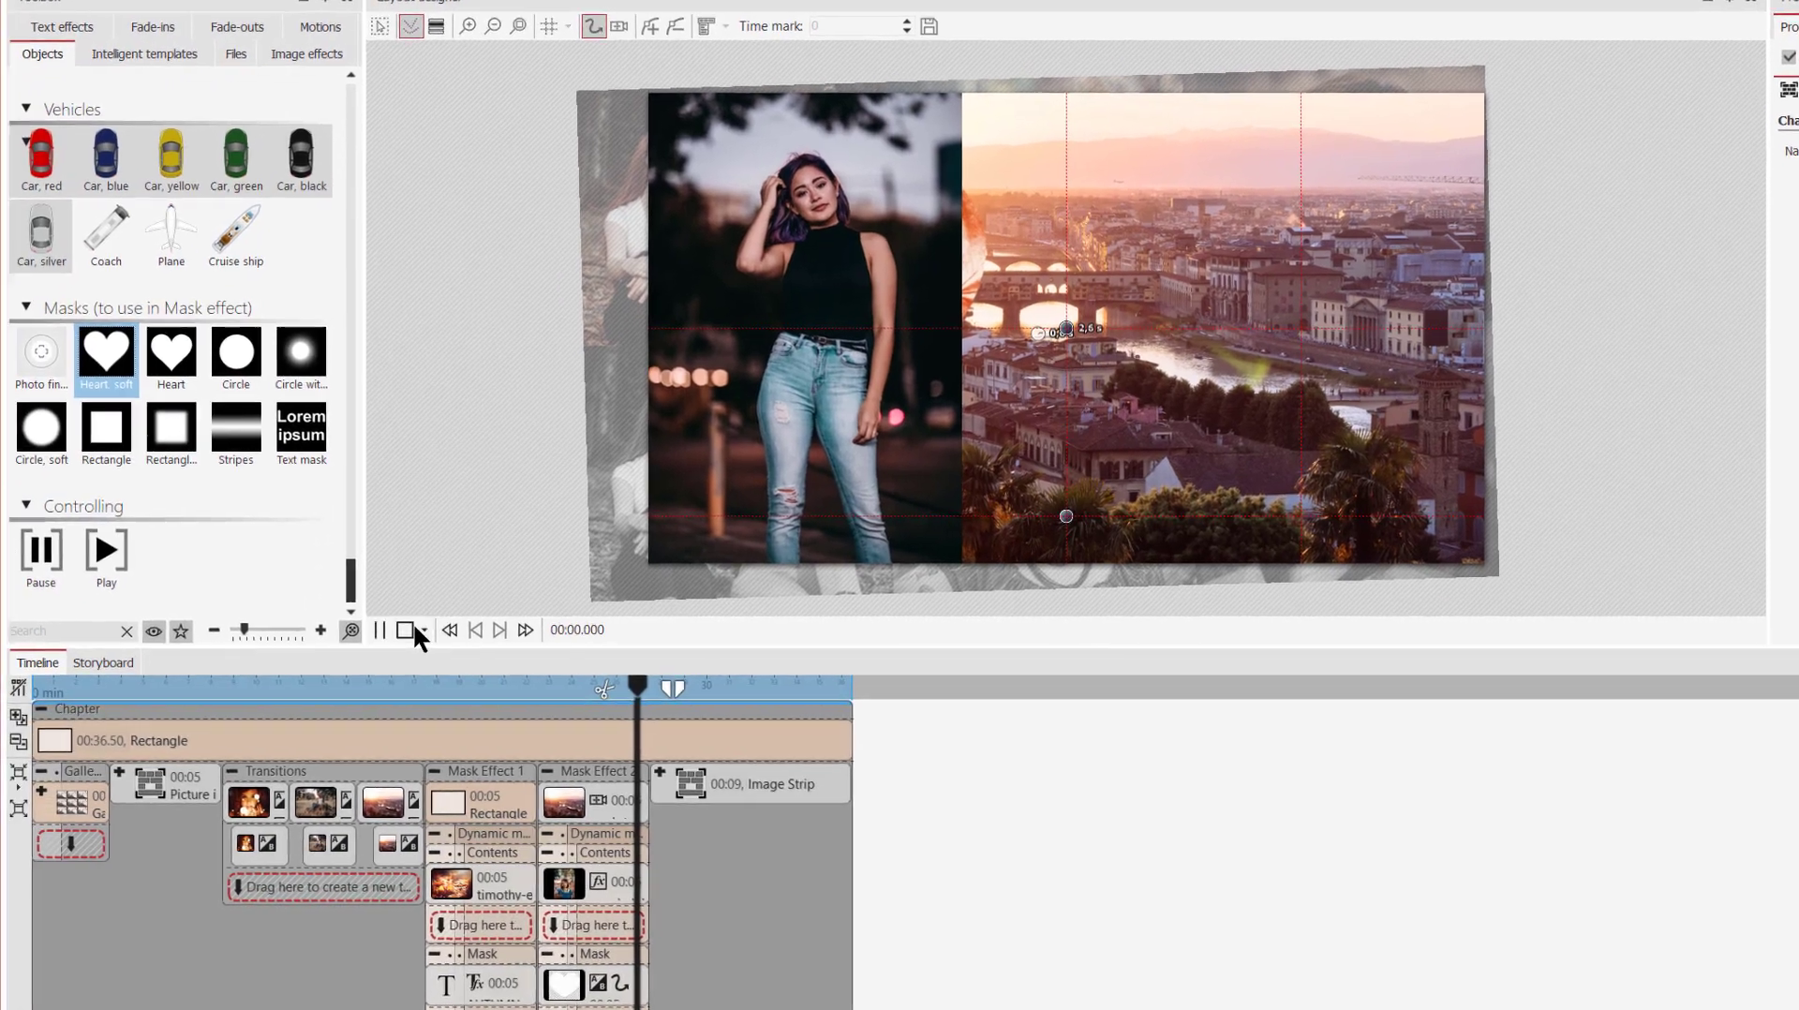
pyautogui.click(380, 630)
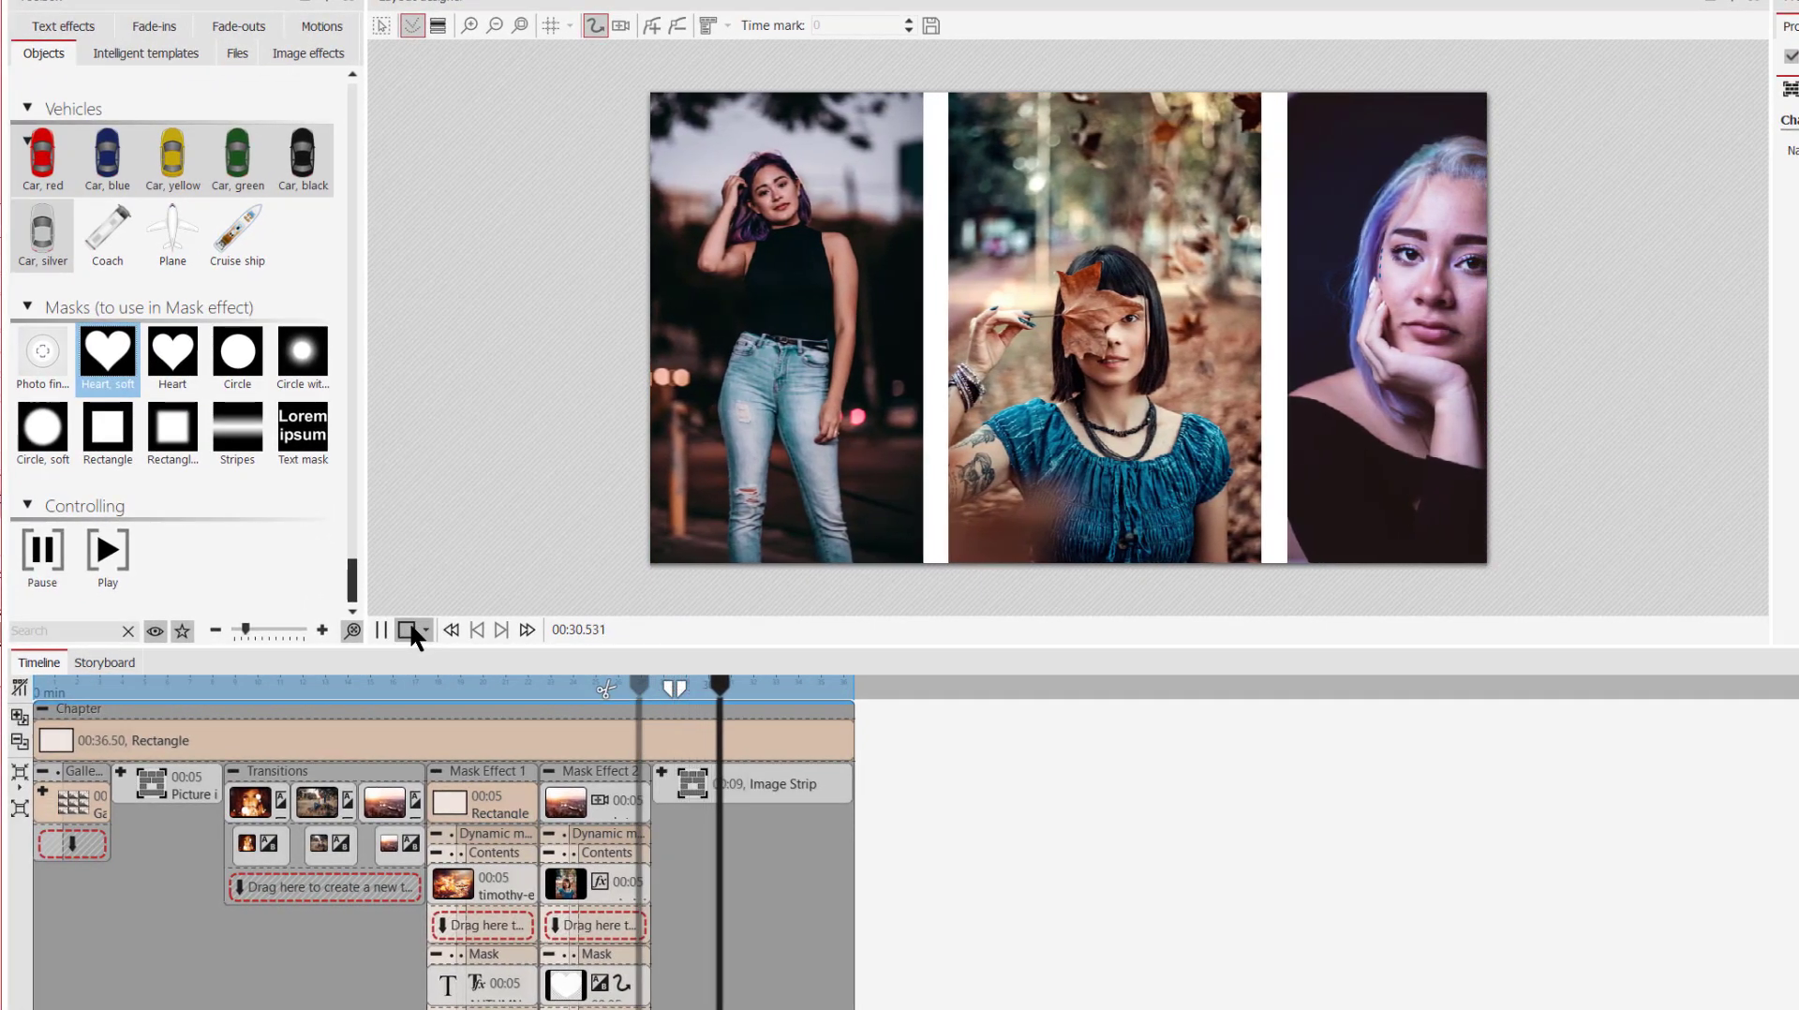
pyautogui.click(412, 630)
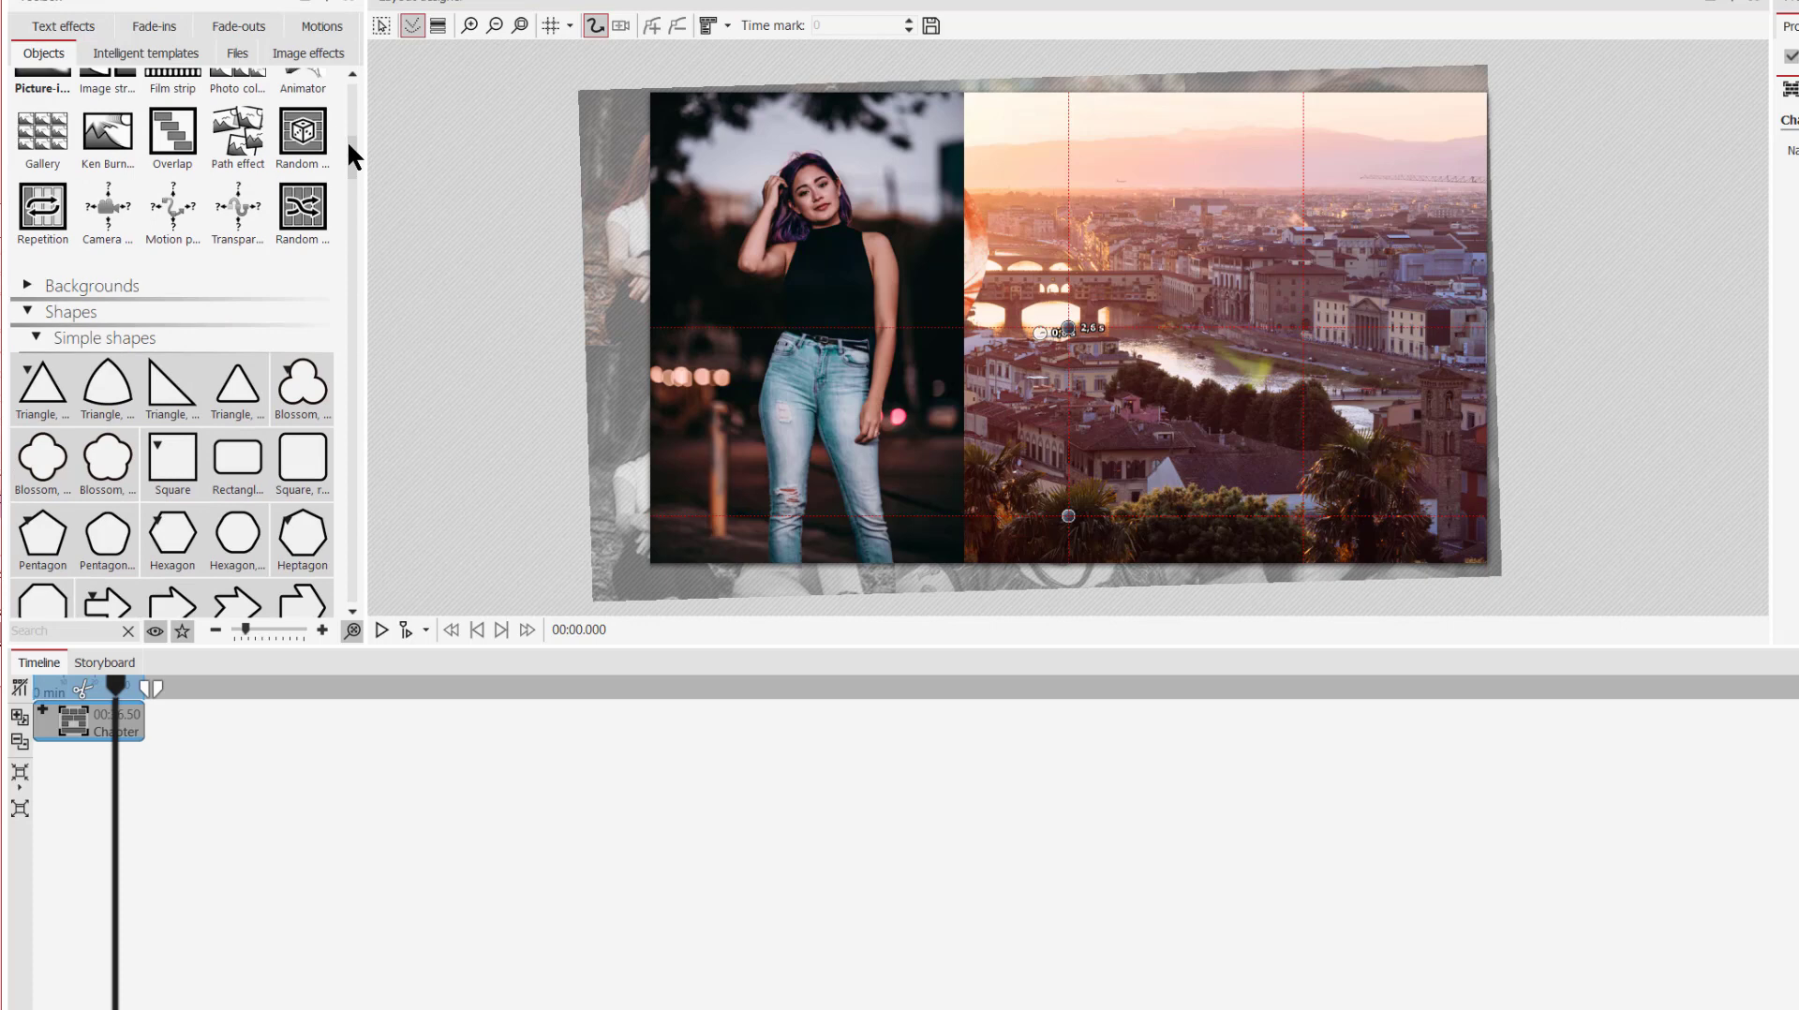
# - Add an Image strip object and fill it with the woman, sunset and valley photos
pyautogui.scroll(3)
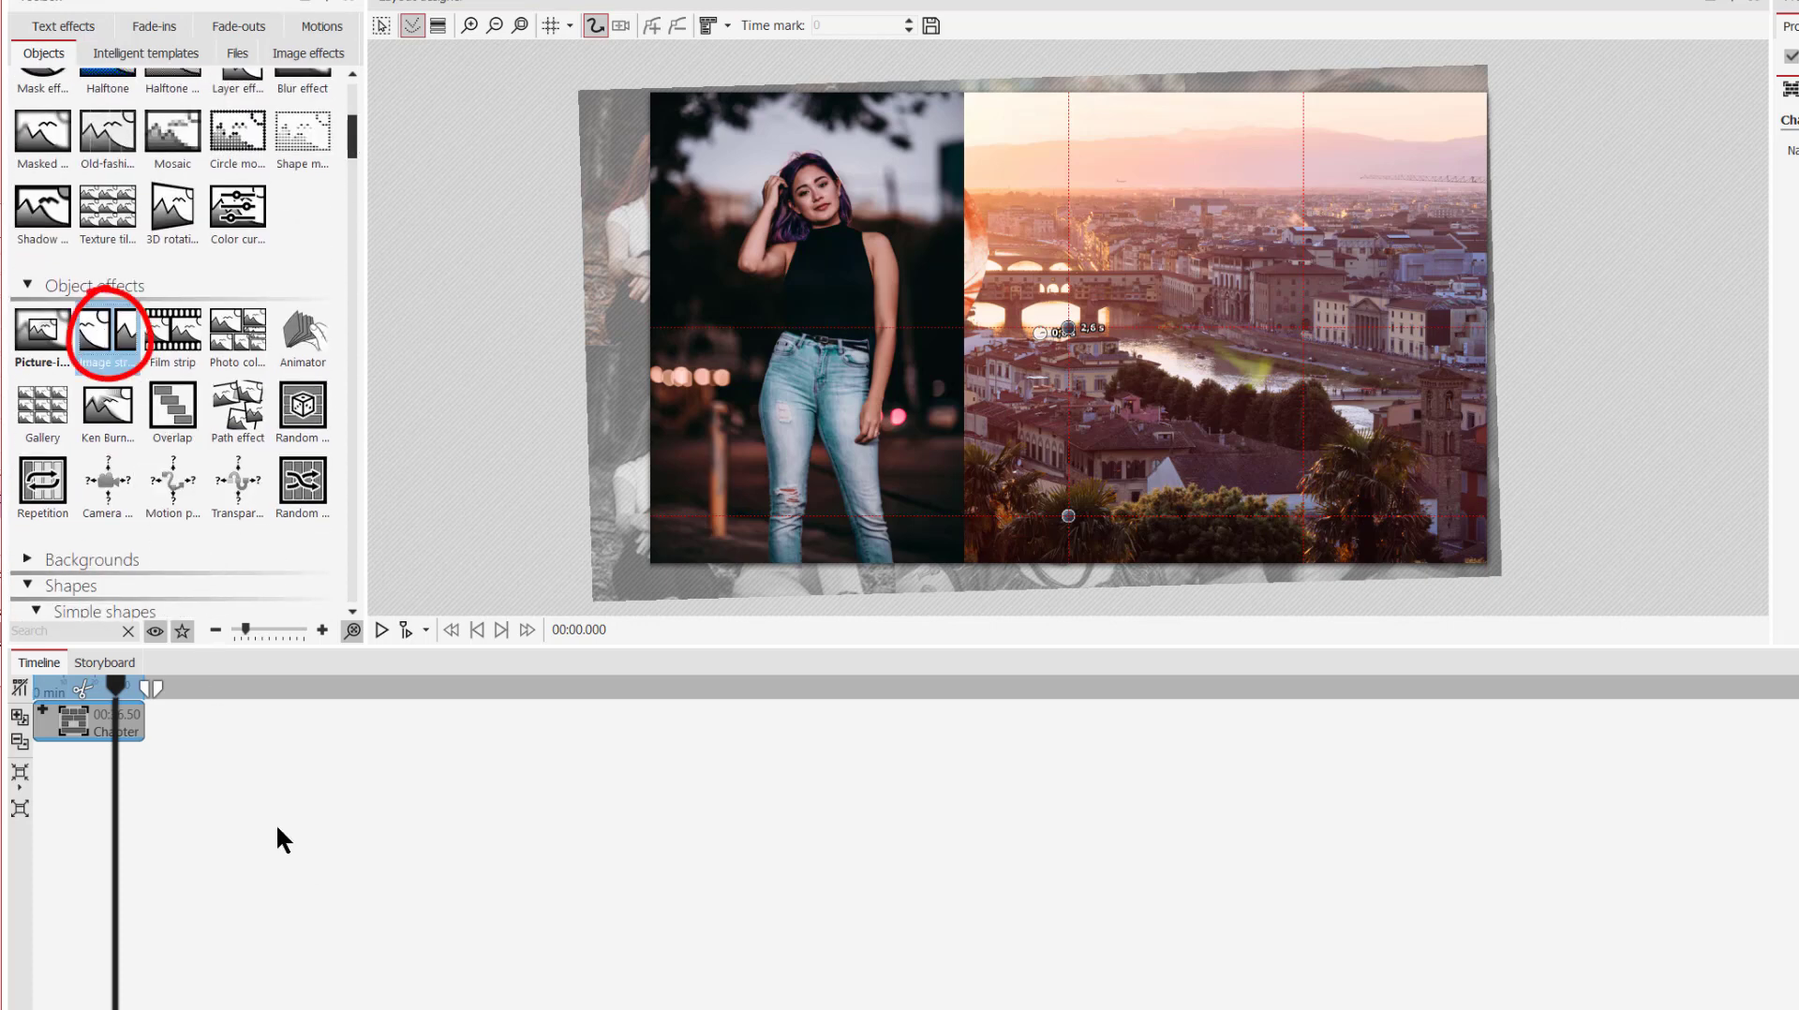
pyautogui.doubleClick(107, 328)
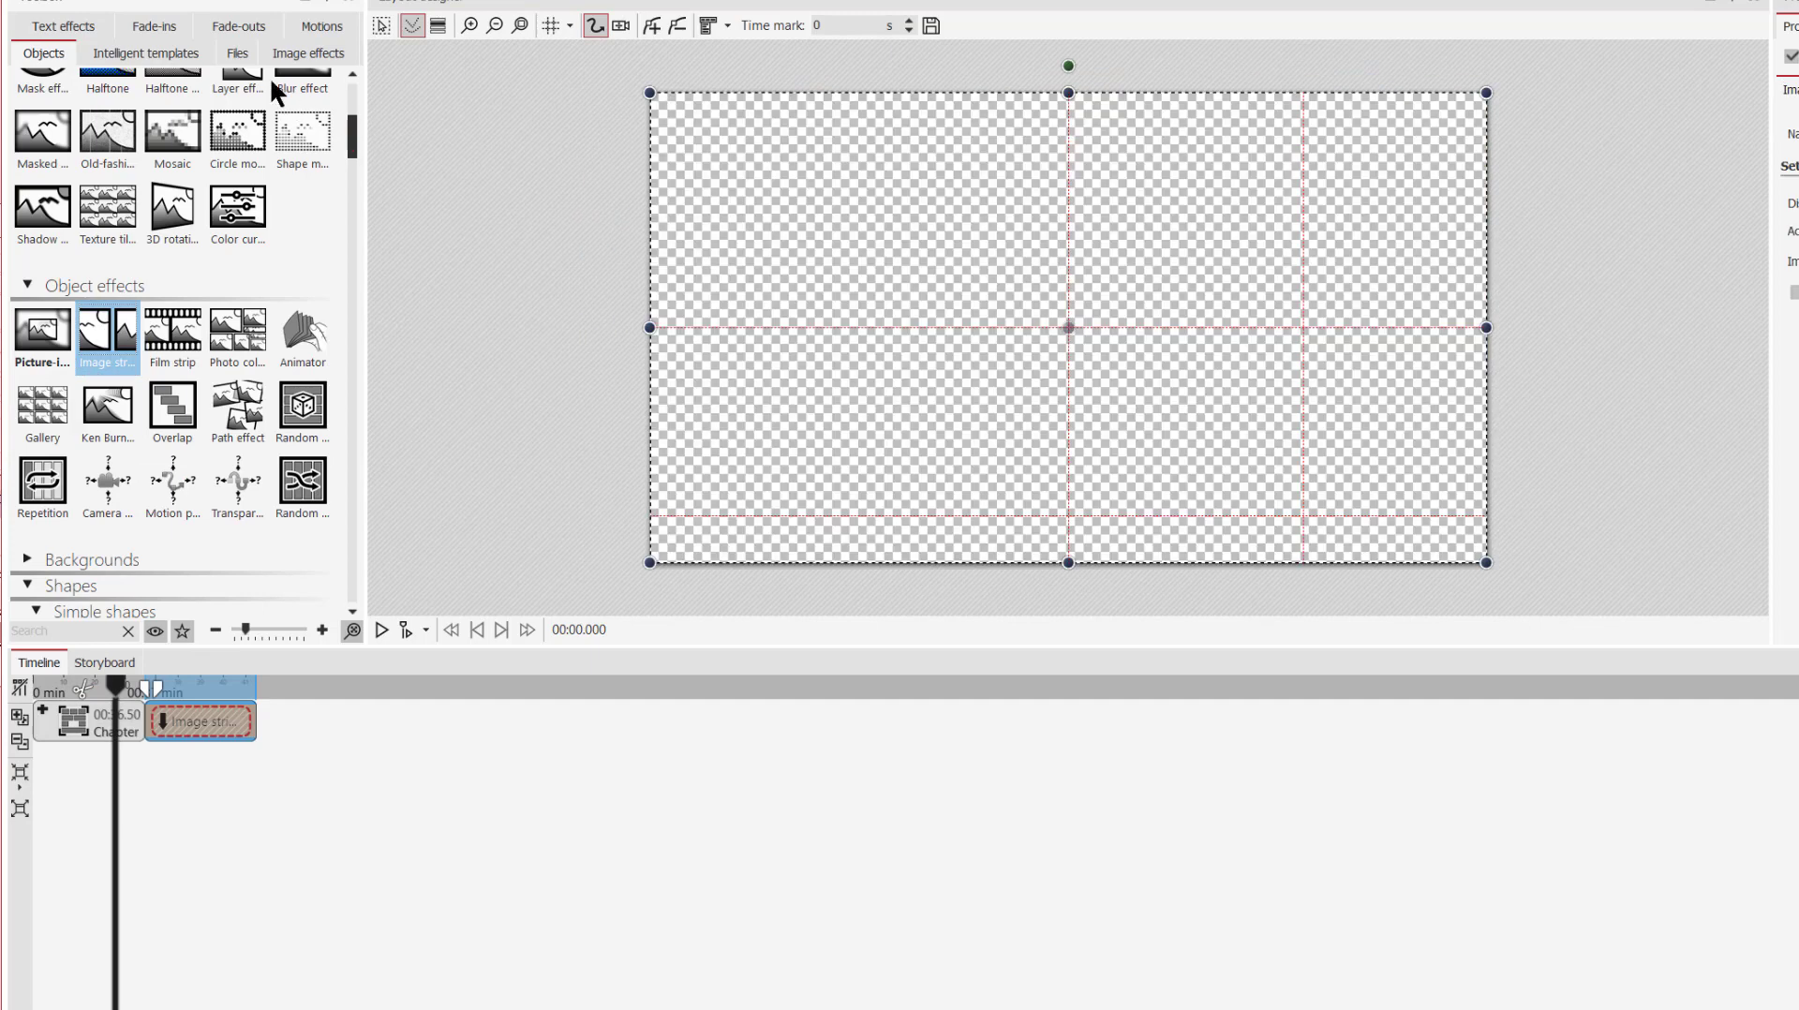
pyautogui.click(238, 53)
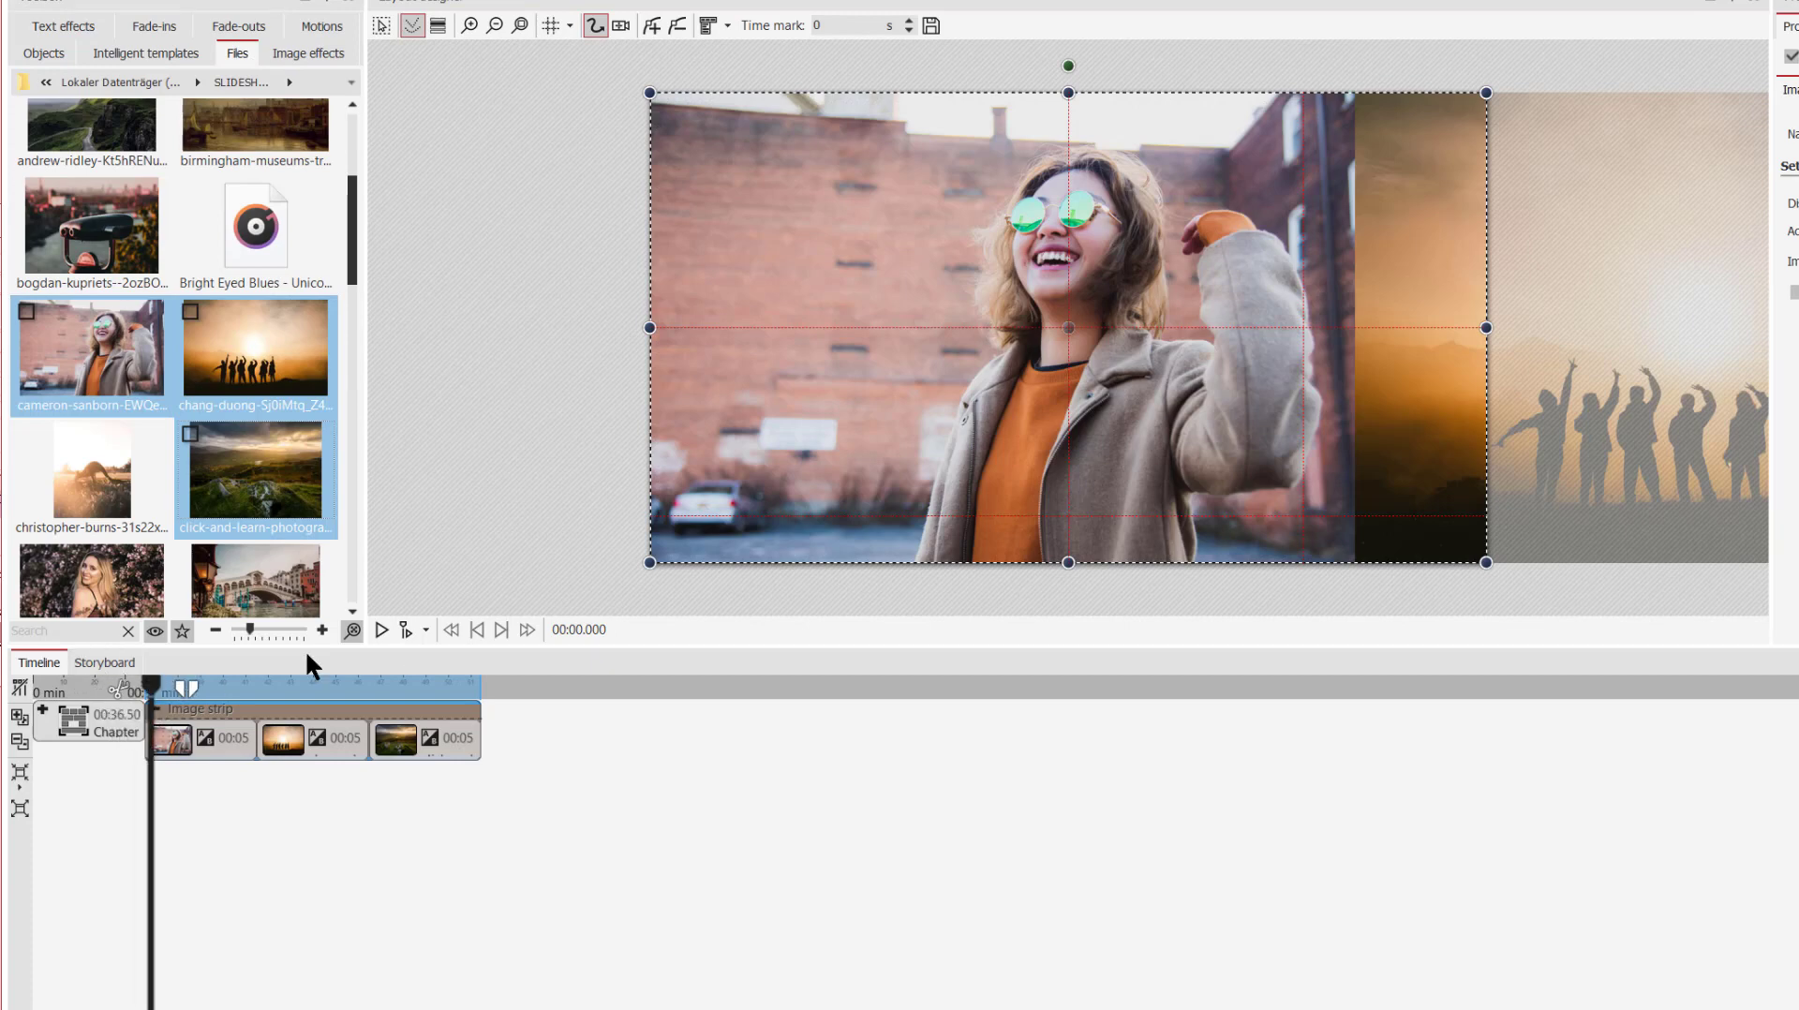
# - Play the new image strip to preview the three photos side by side, then stop
pyautogui.click(381, 629)
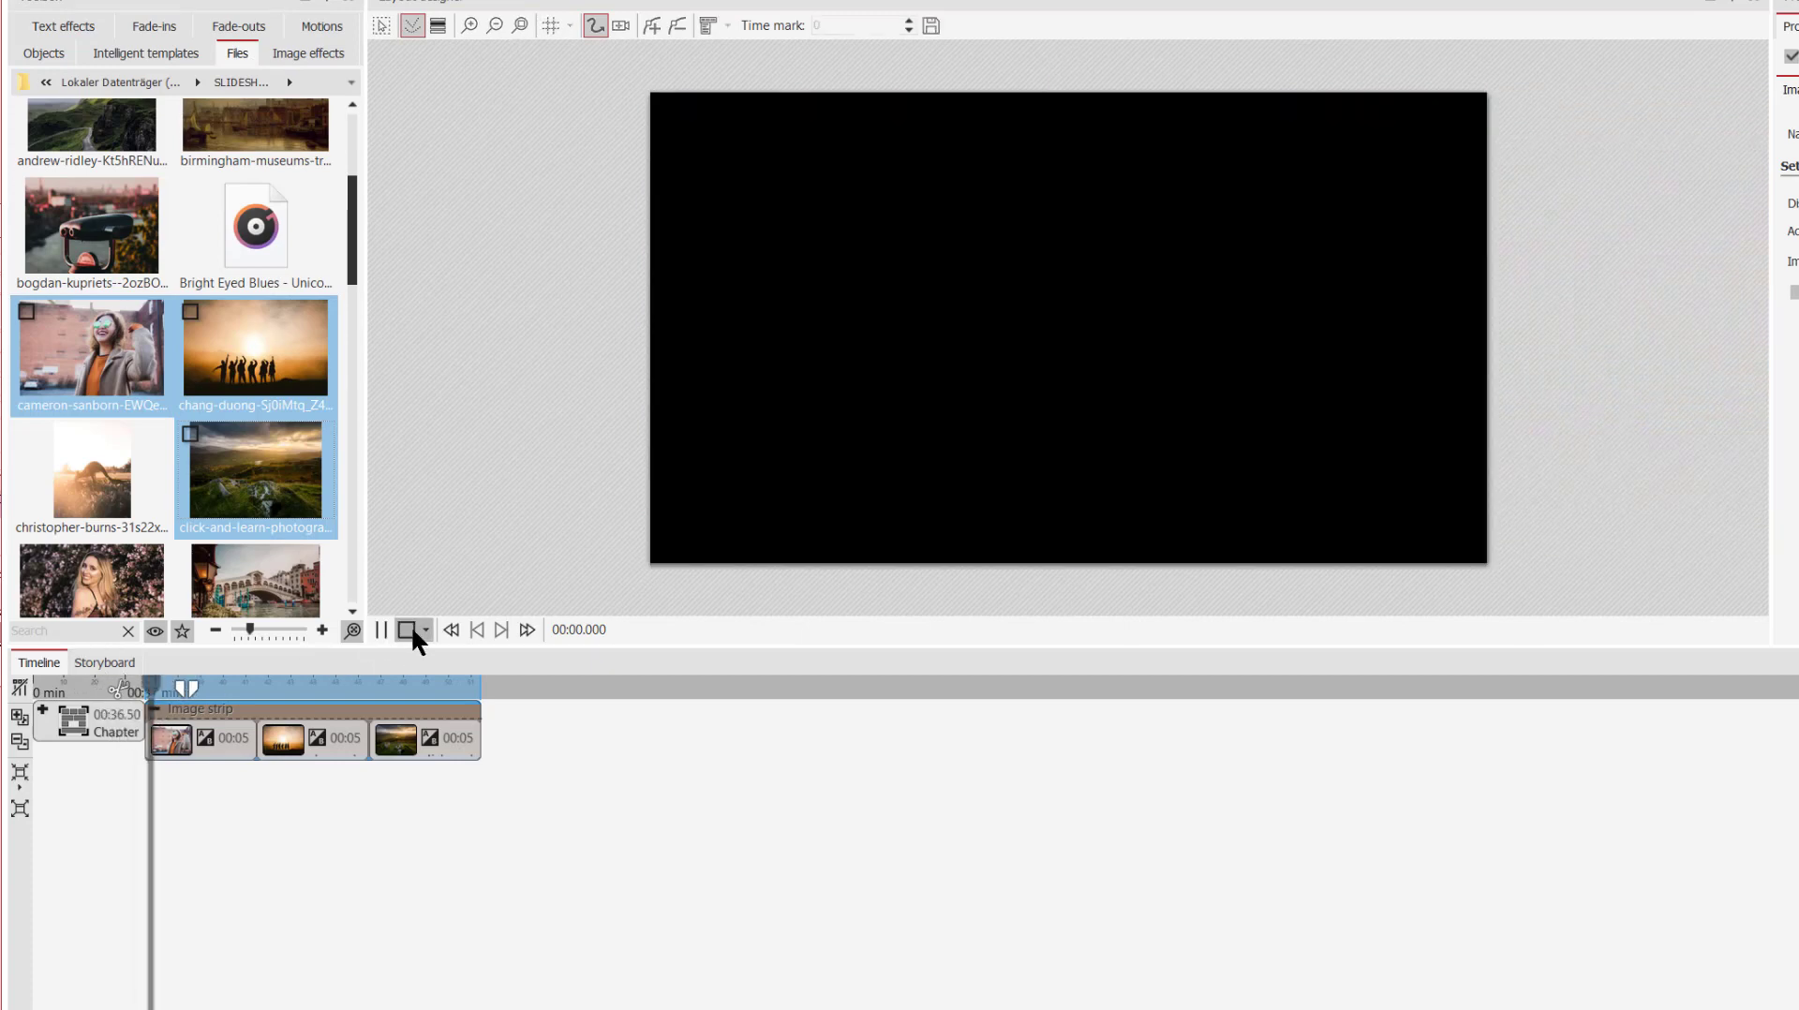
pyautogui.click(383, 630)
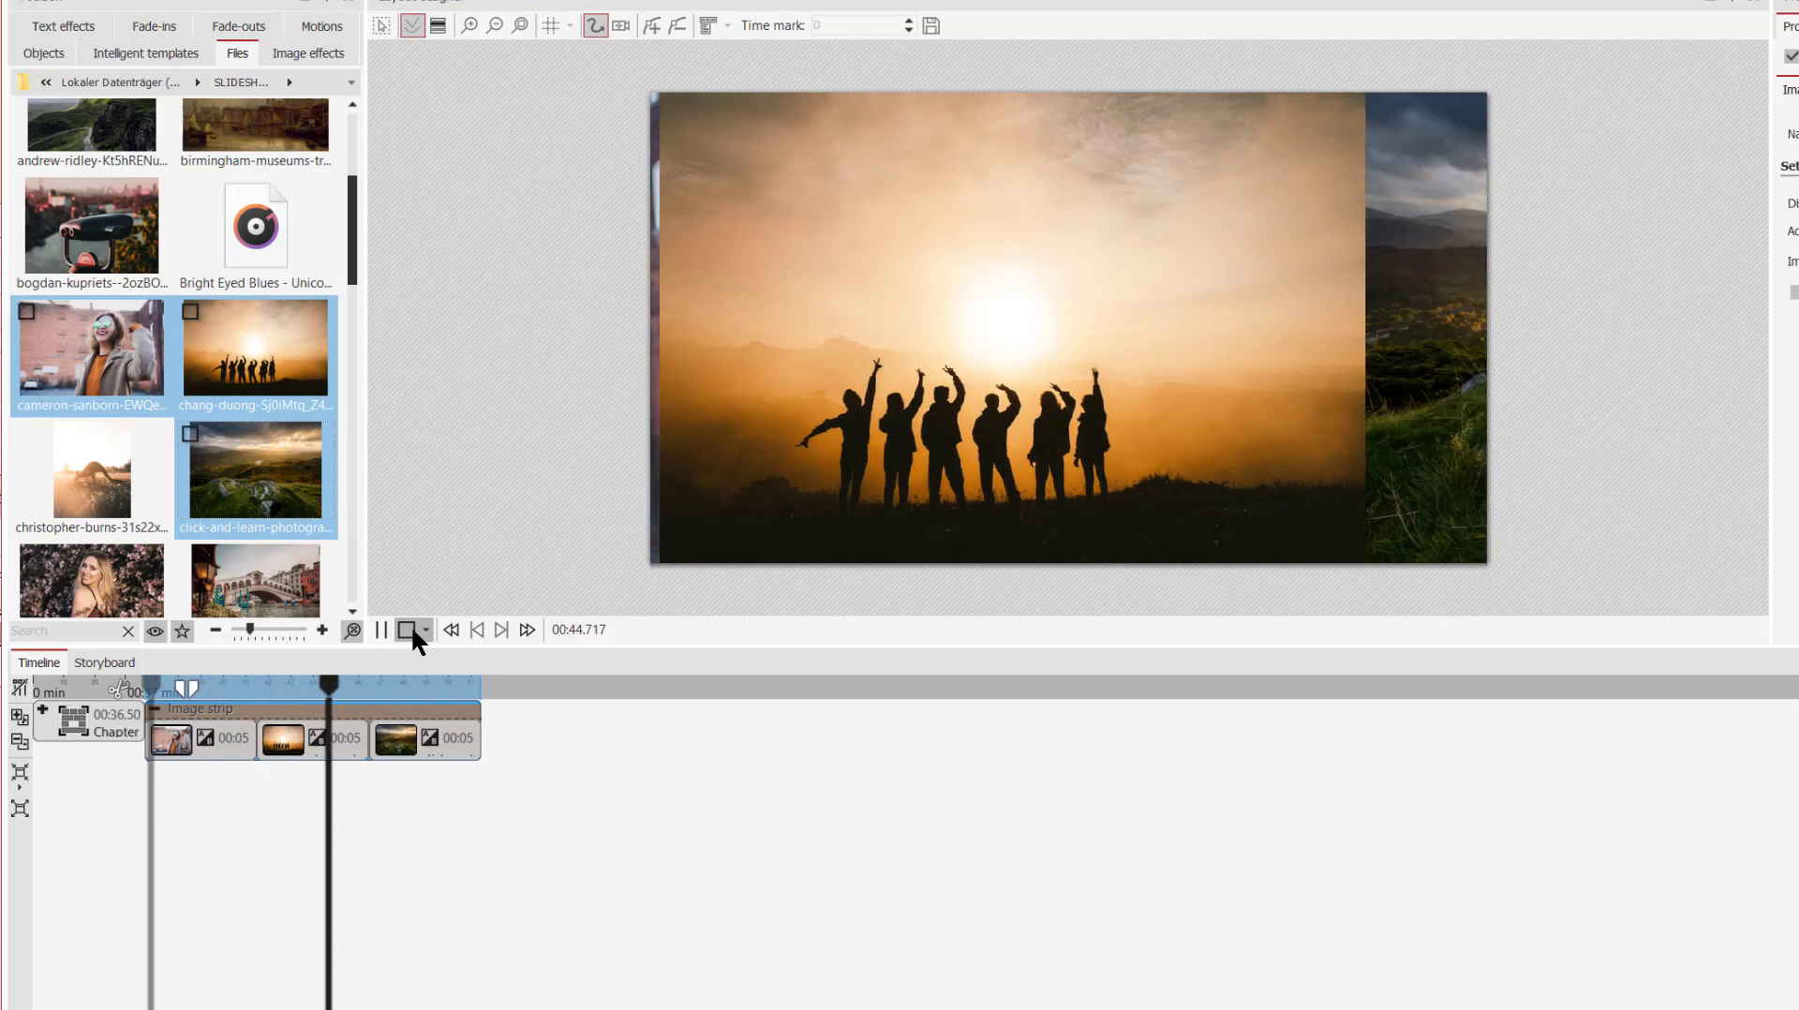
pyautogui.click(381, 630)
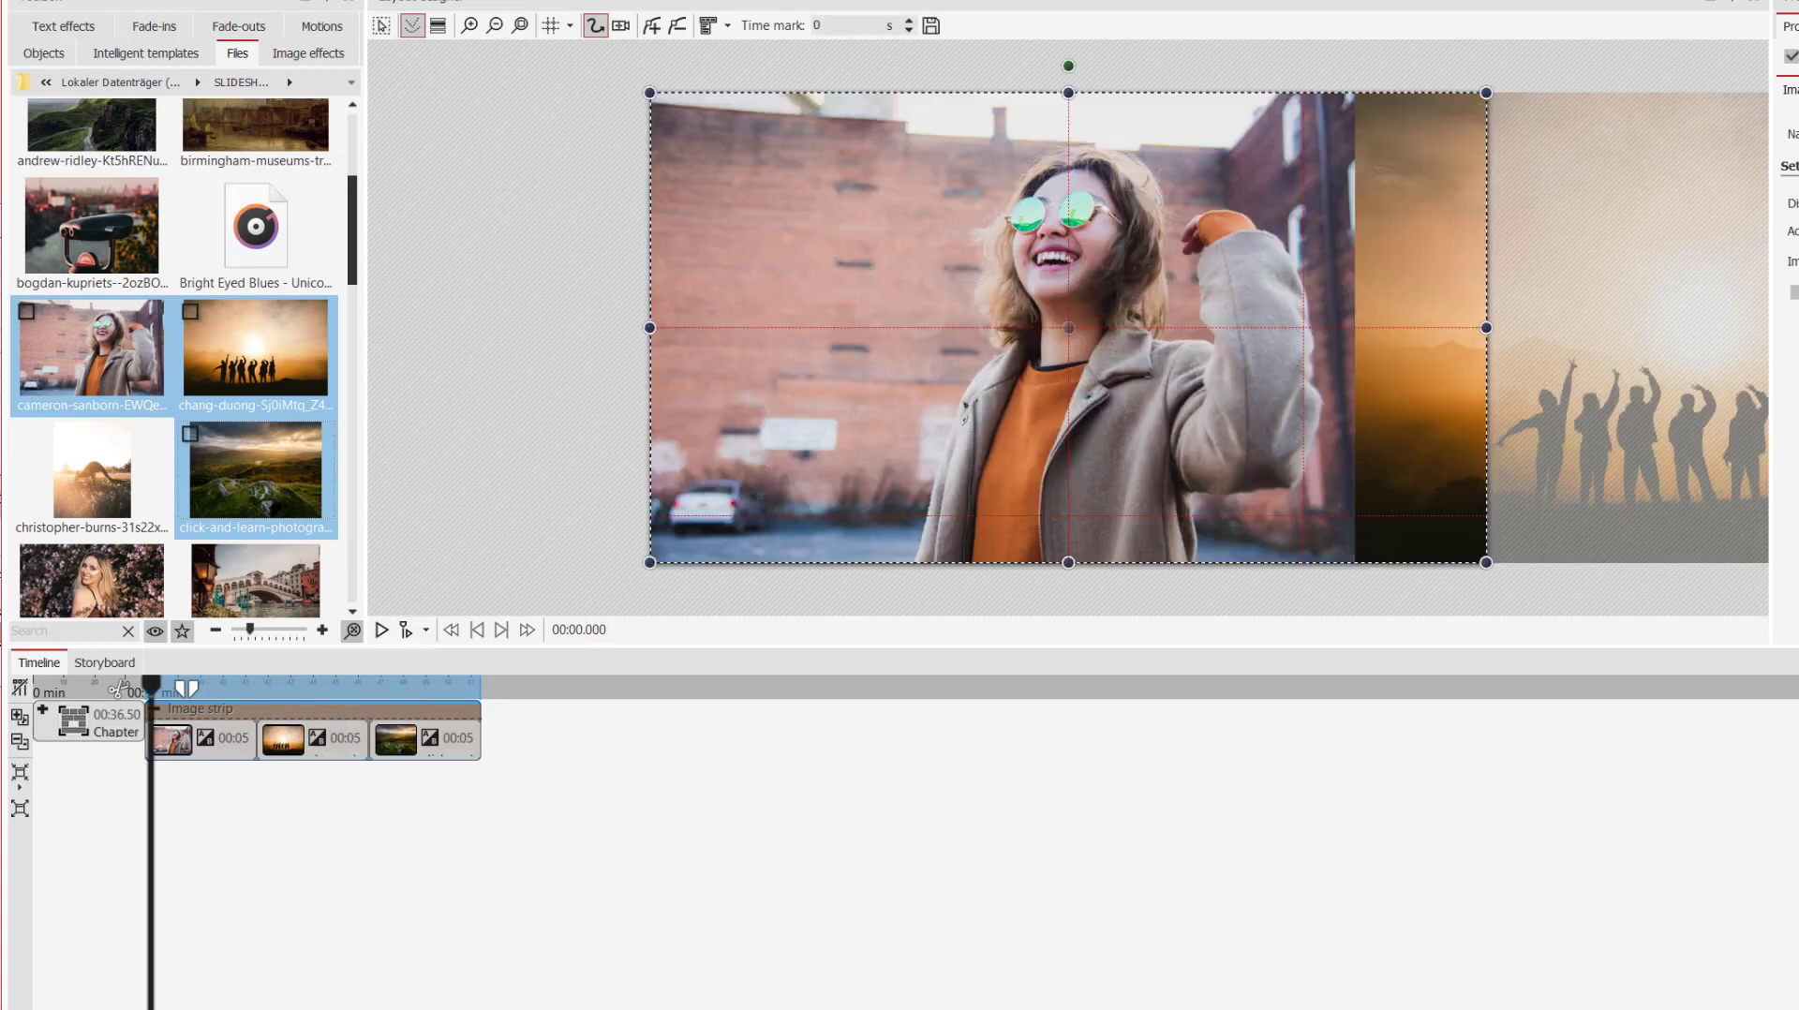